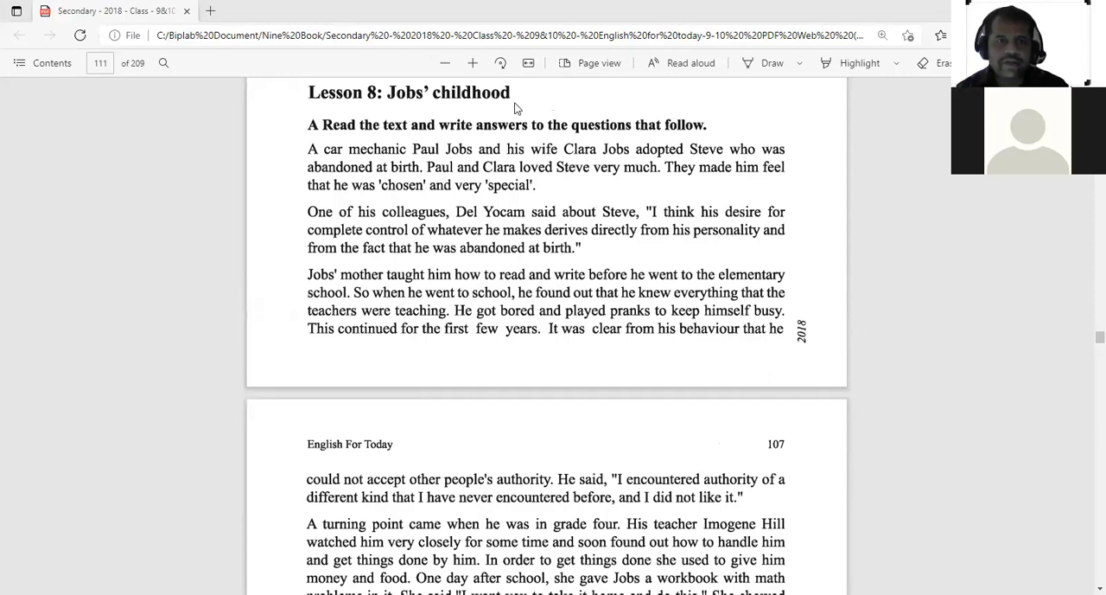
mouse_move(511, 111)
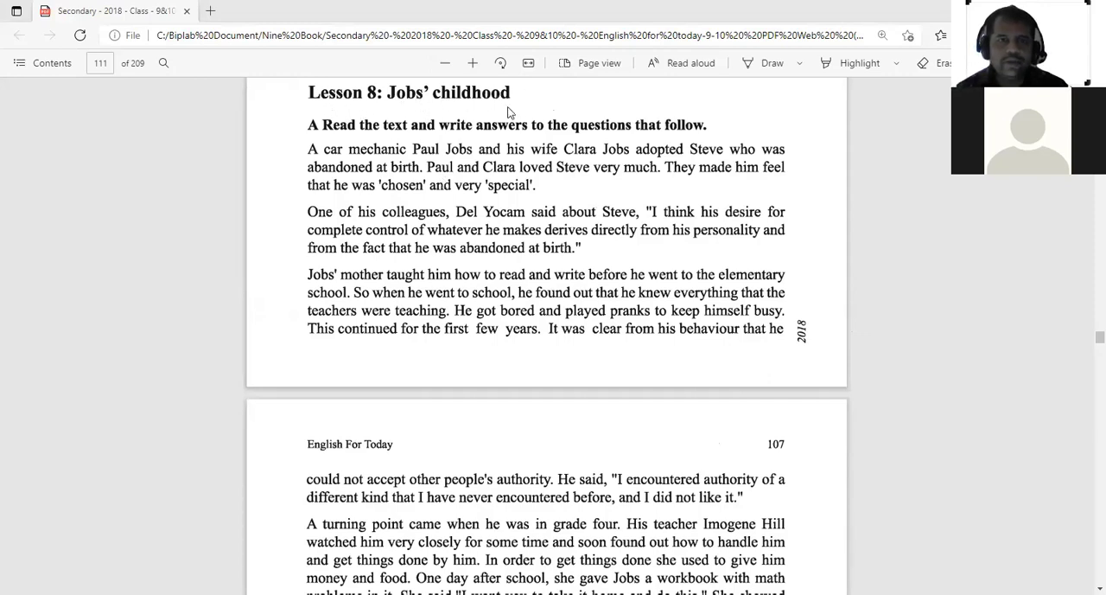
scroll("down", 3)
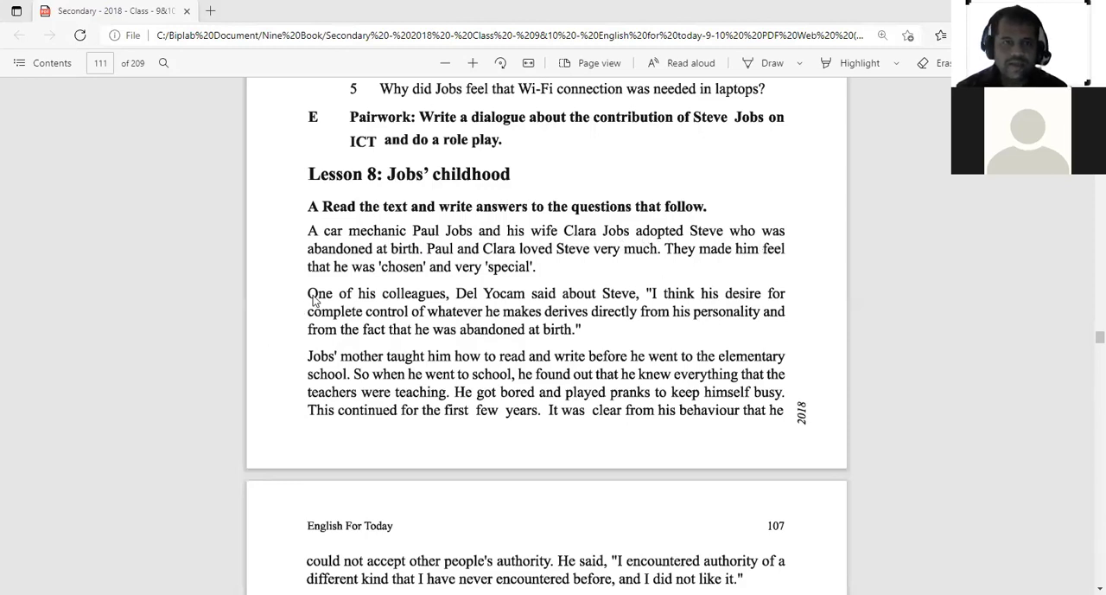
mouse_move(401, 261)
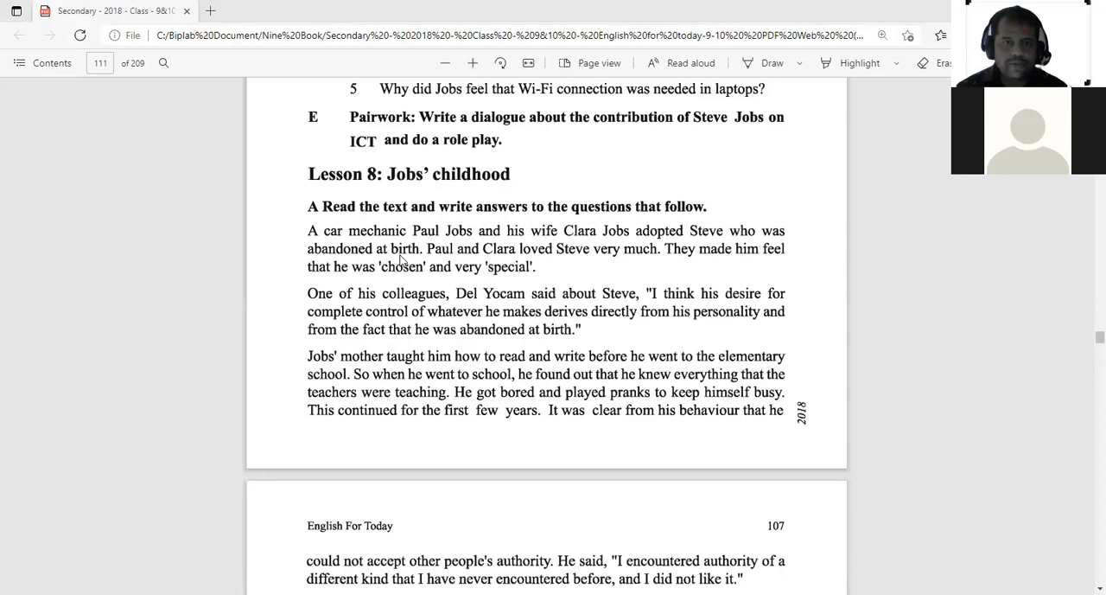
mouse_move(476, 245)
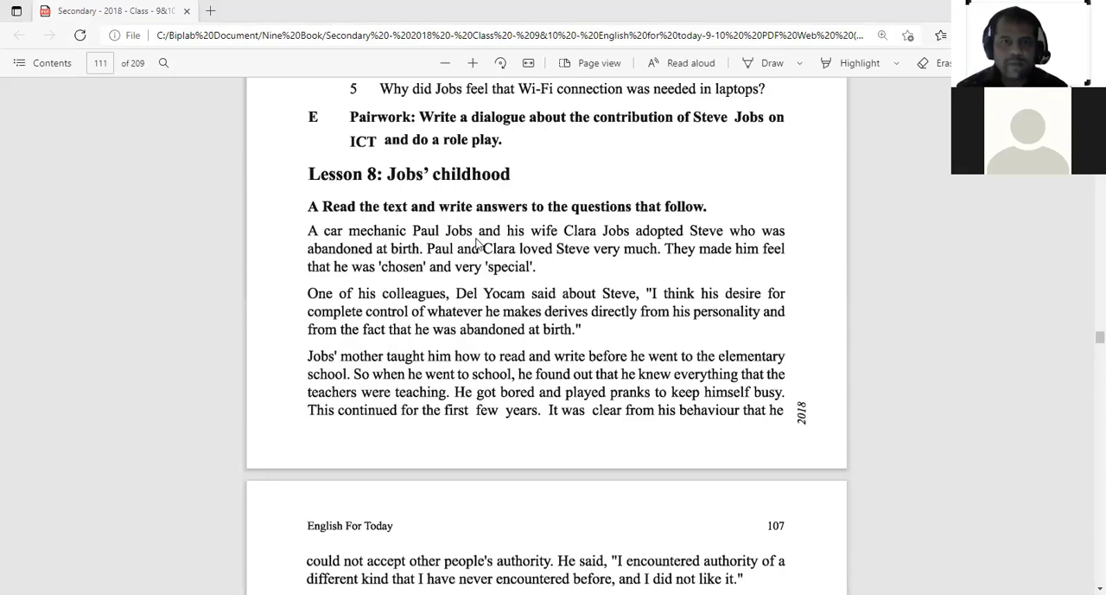
mouse_move(501, 287)
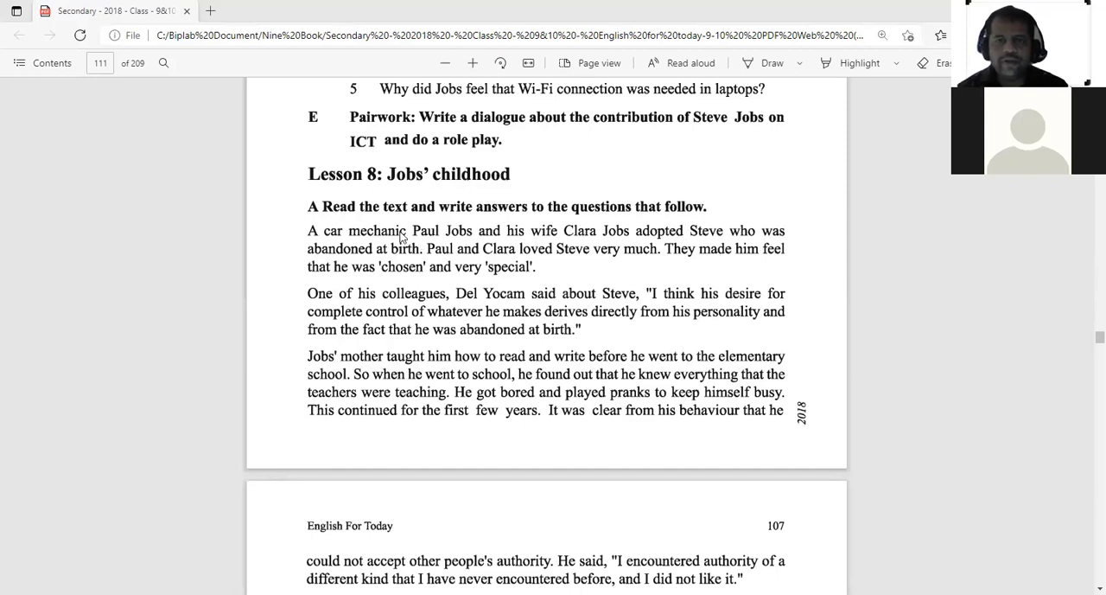
mouse_move(660, 244)
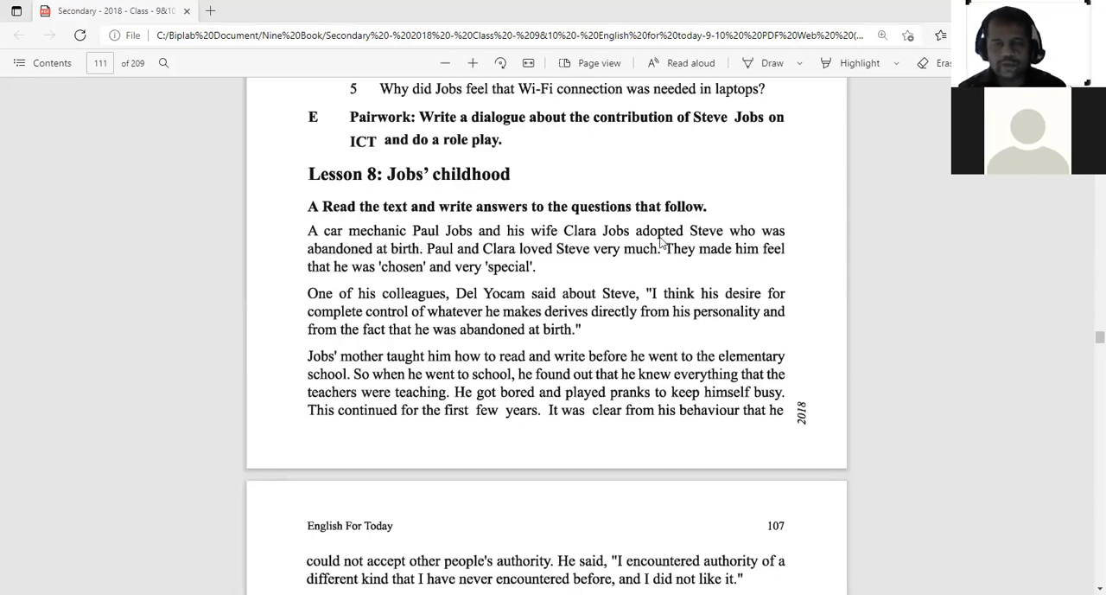
mouse_move(704, 241)
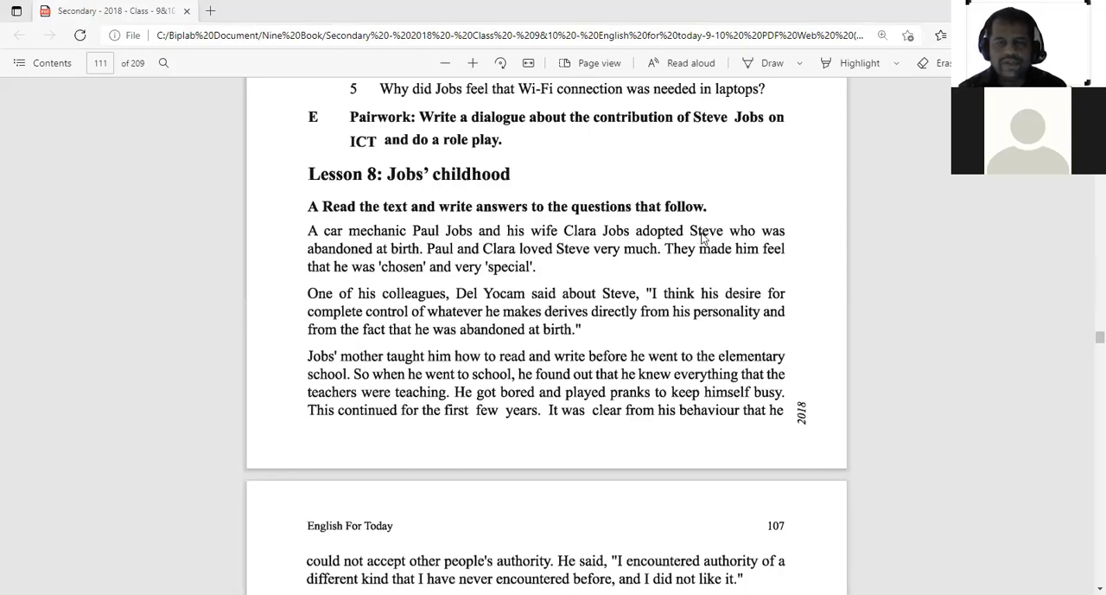
mouse_move(757, 246)
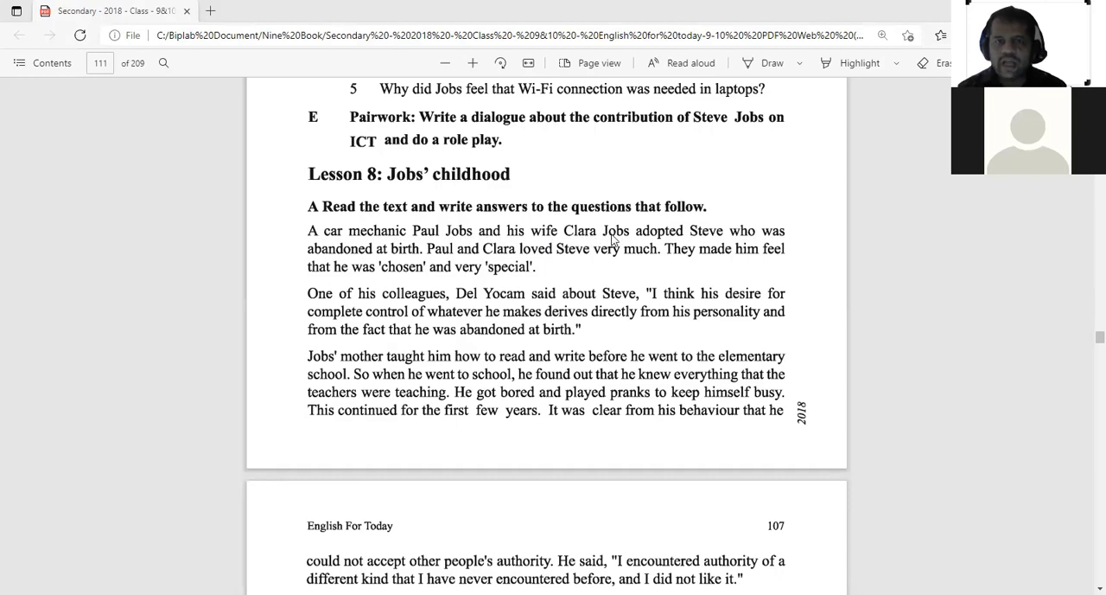
mouse_move(722, 237)
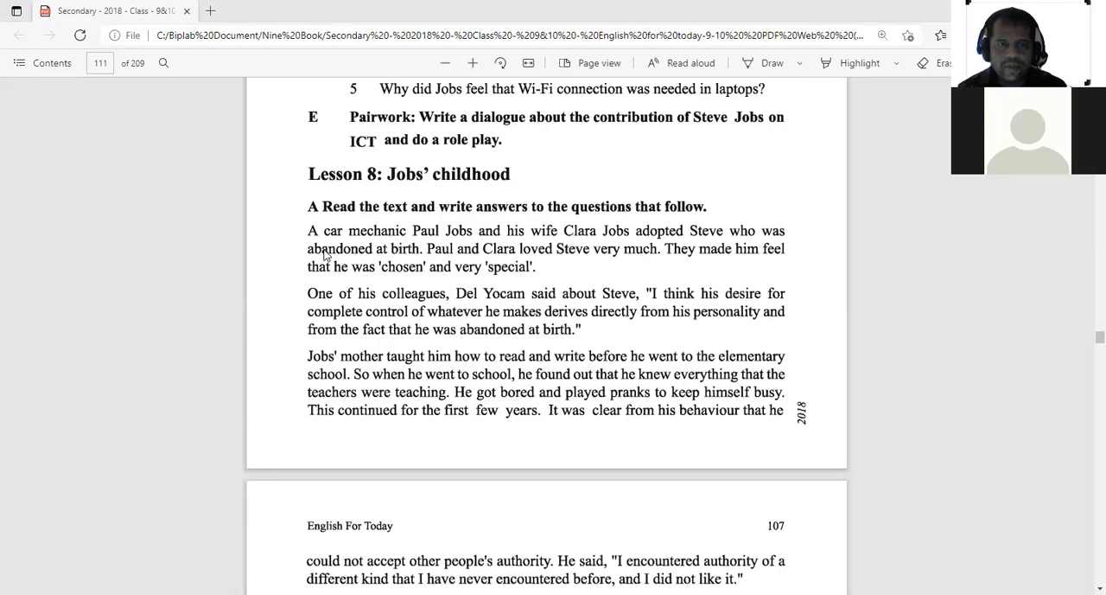
mouse_move(325, 256)
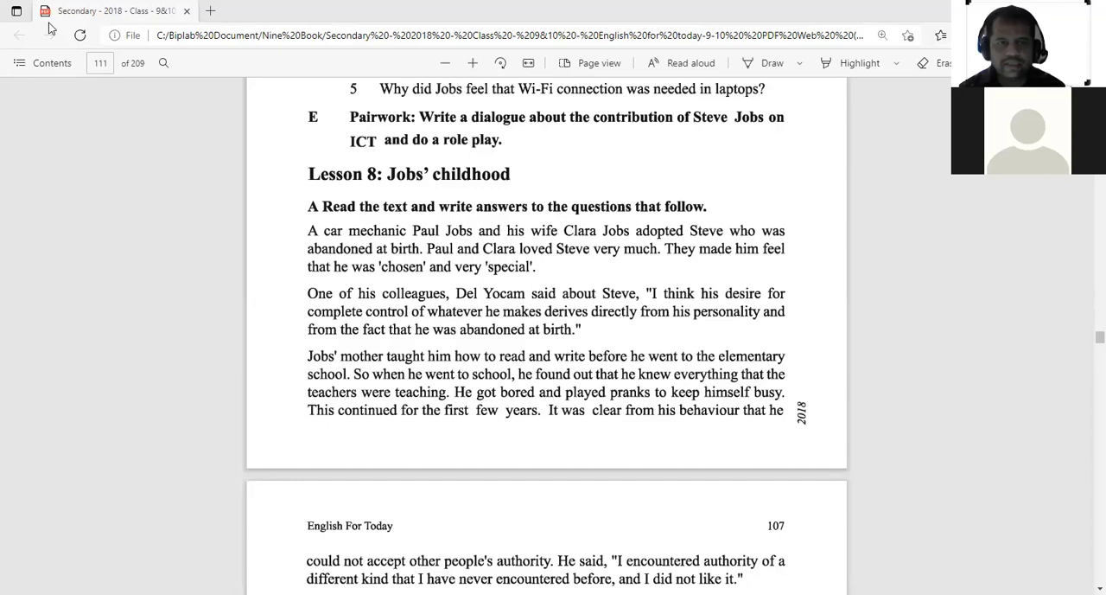
mouse_move(525, 263)
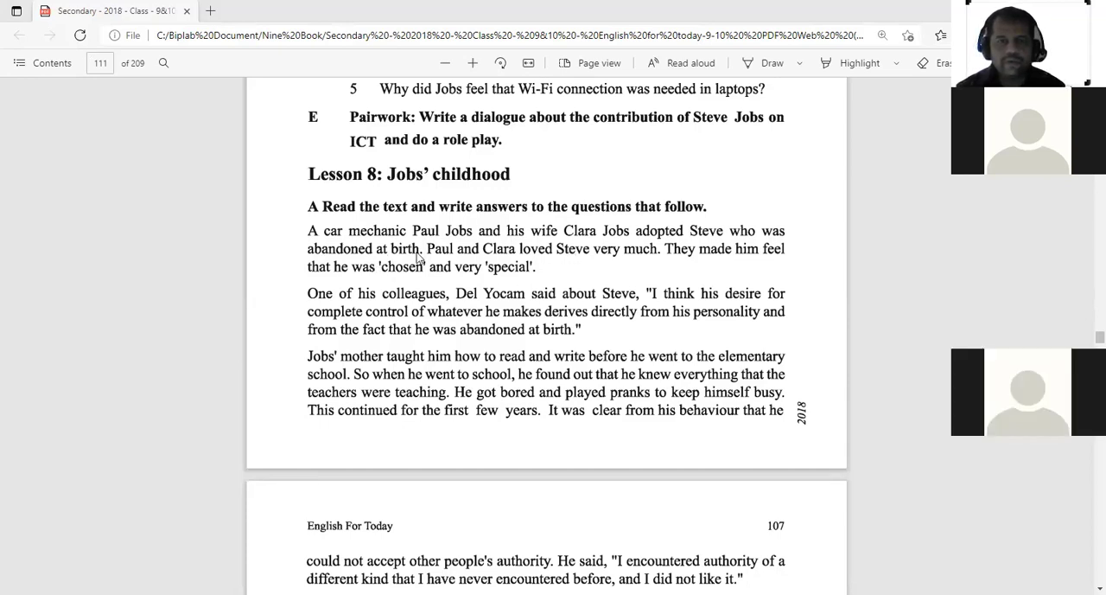
mouse_move(450, 258)
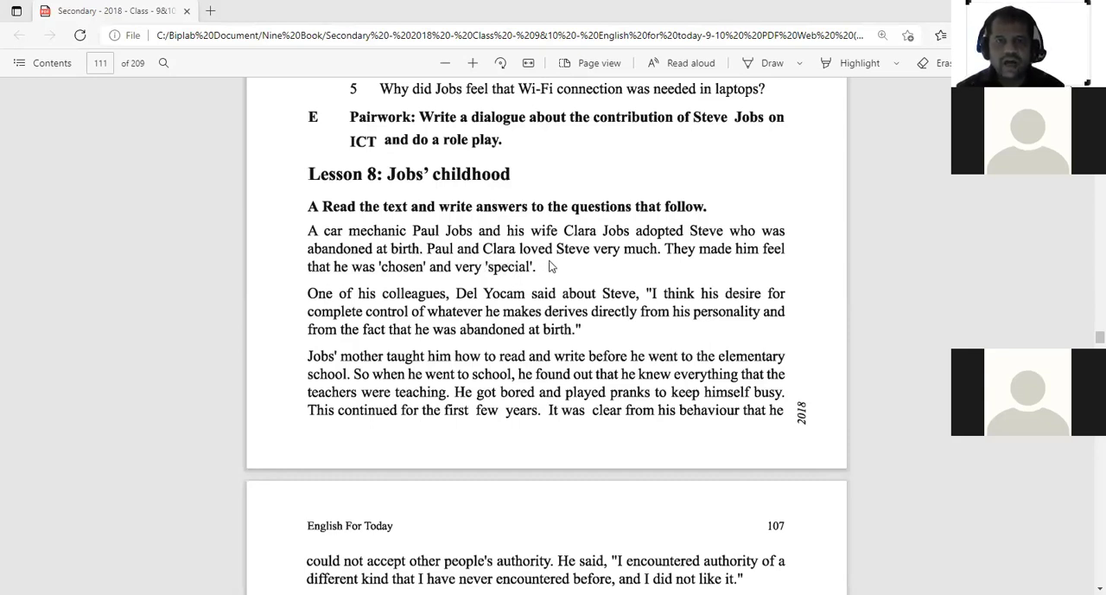
mouse_move(630, 262)
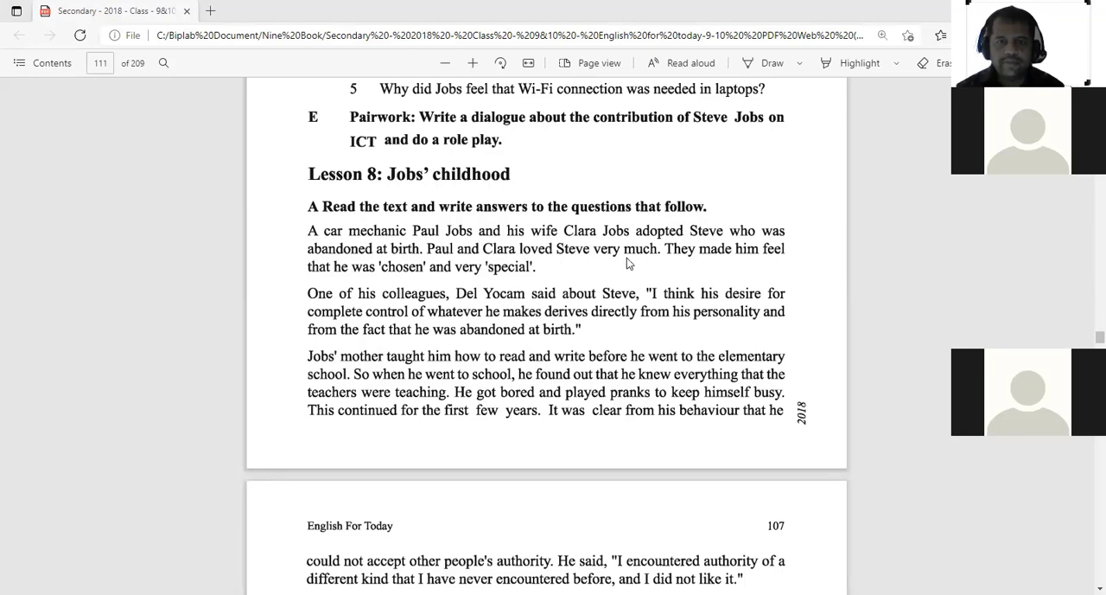
mouse_move(624, 259)
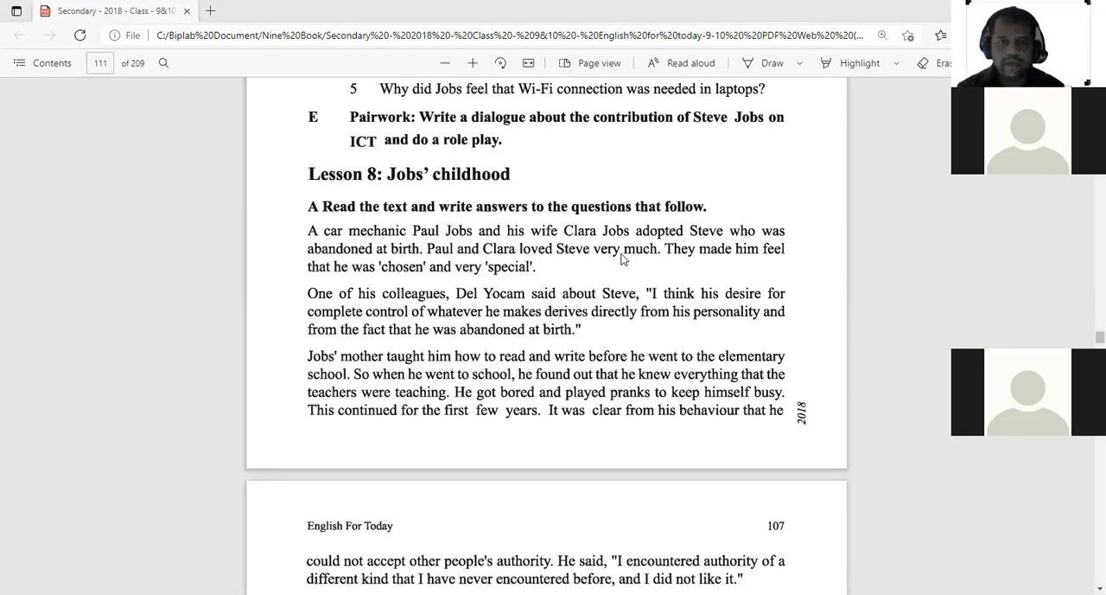
mouse_move(595, 266)
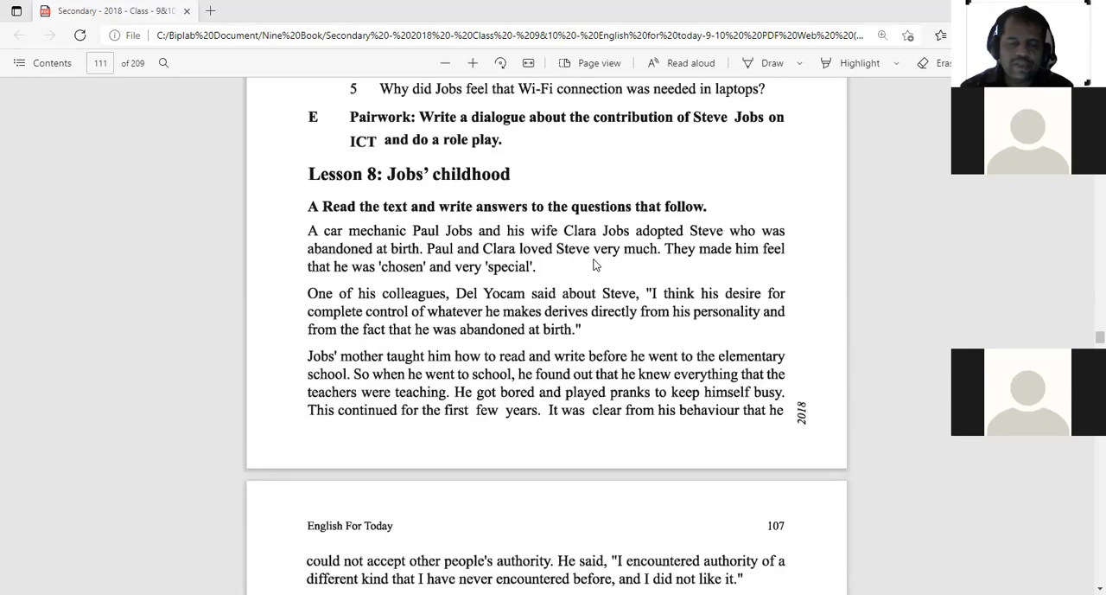
mouse_move(729, 263)
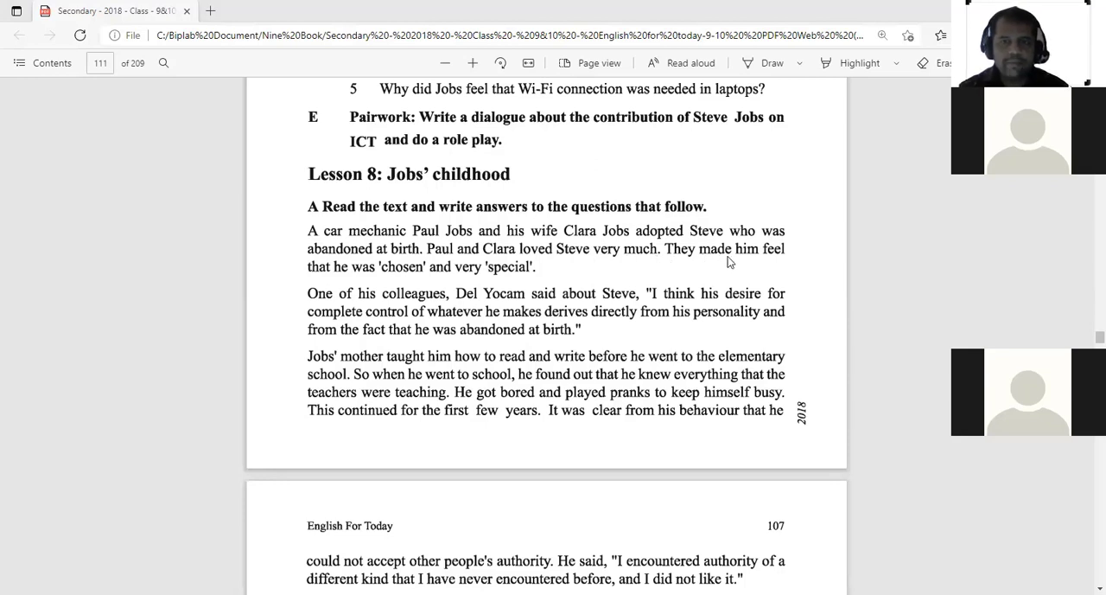
mouse_move(280, 242)
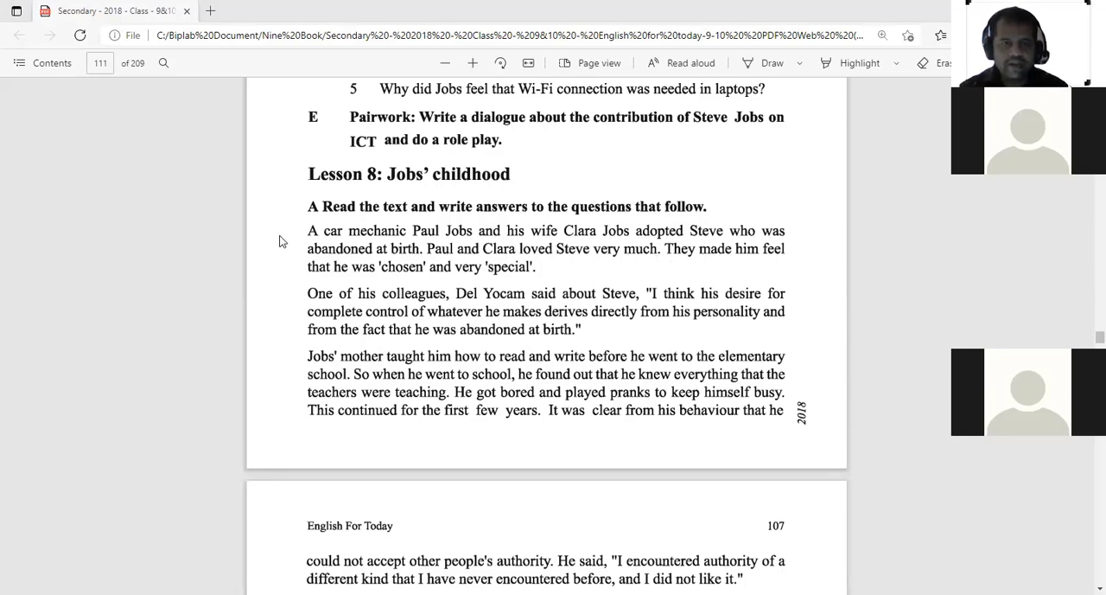
mouse_move(457, 274)
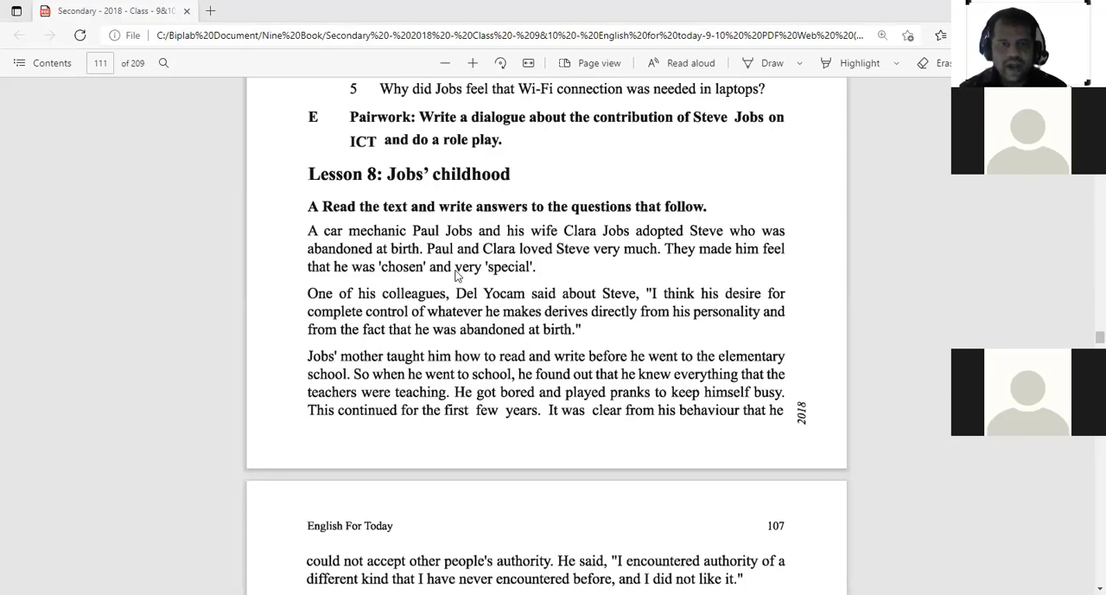
mouse_move(529, 284)
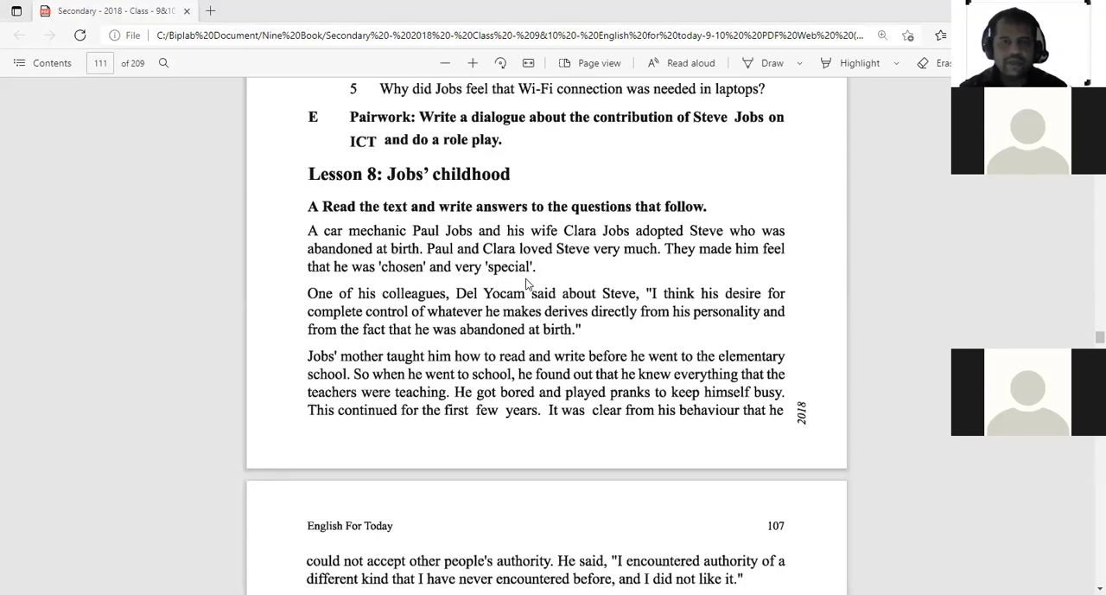
mouse_move(517, 294)
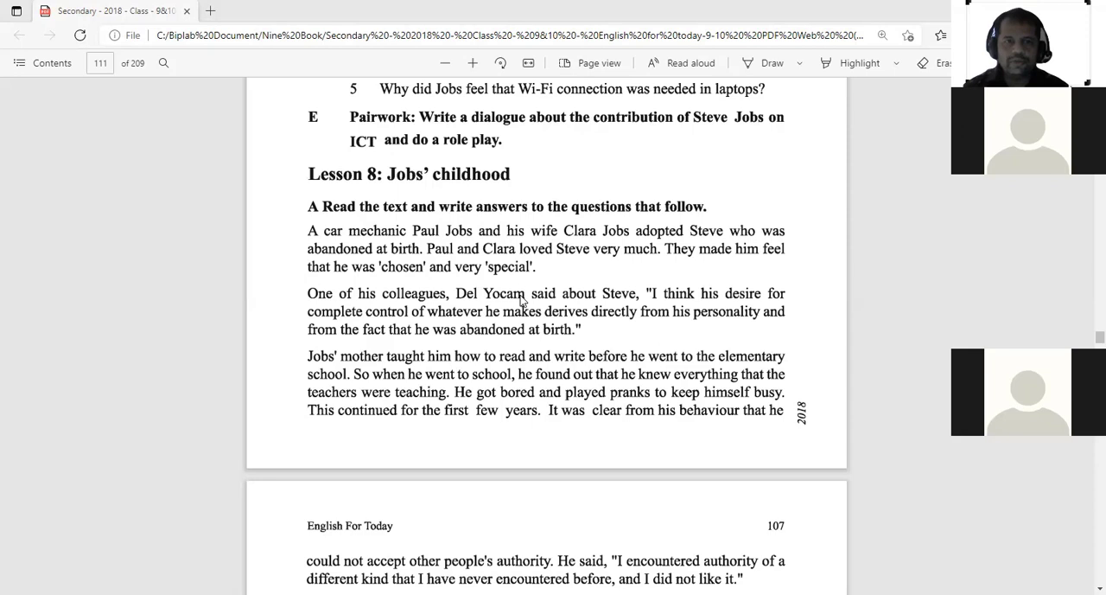
mouse_move(517, 320)
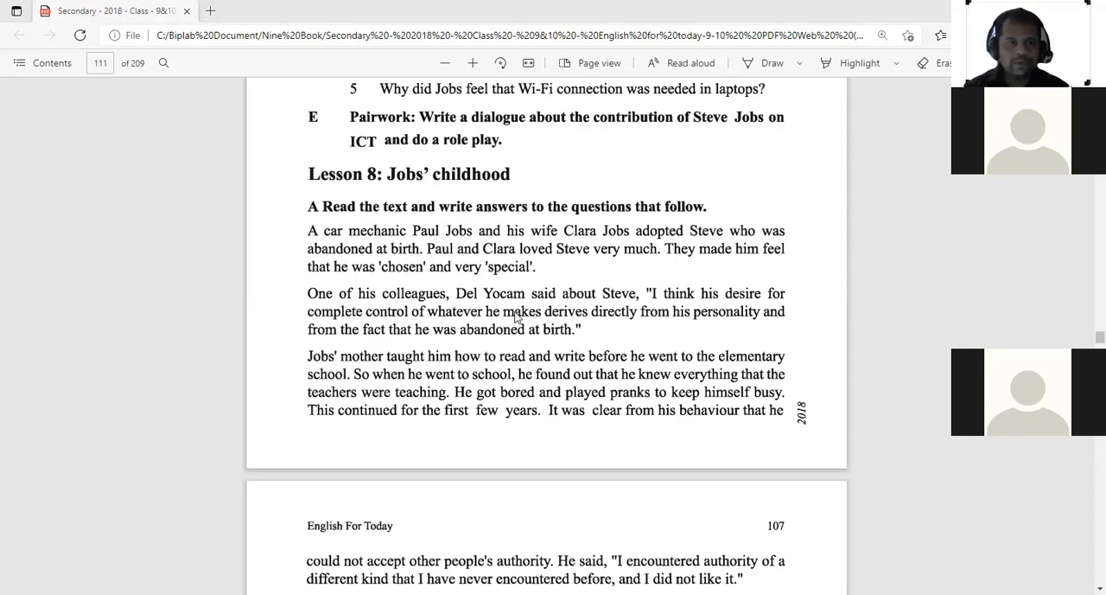
mouse_move(534, 261)
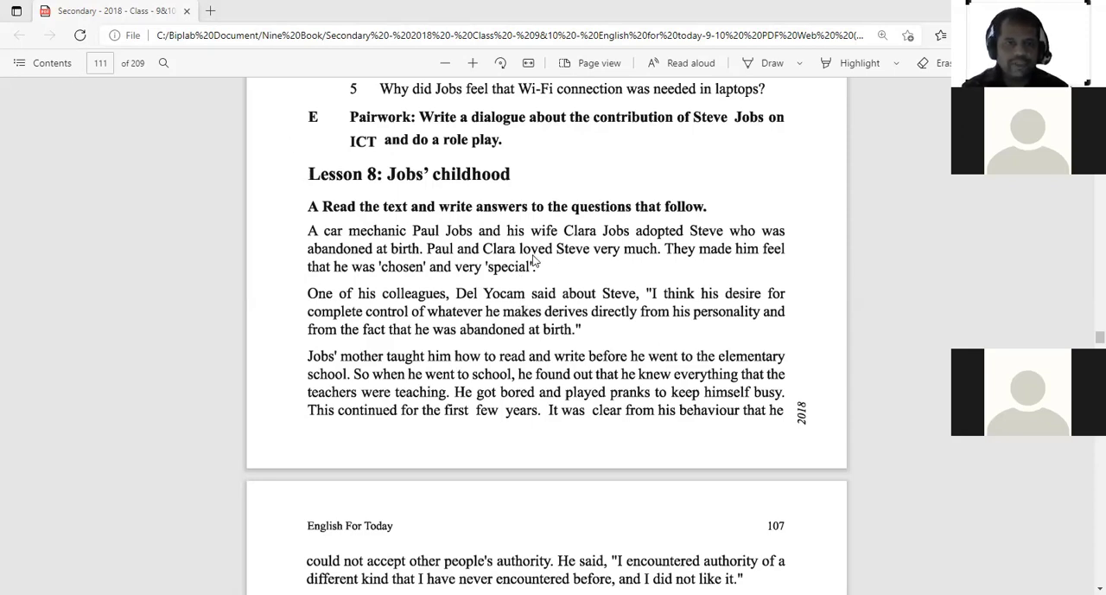
scroll("down", 3)
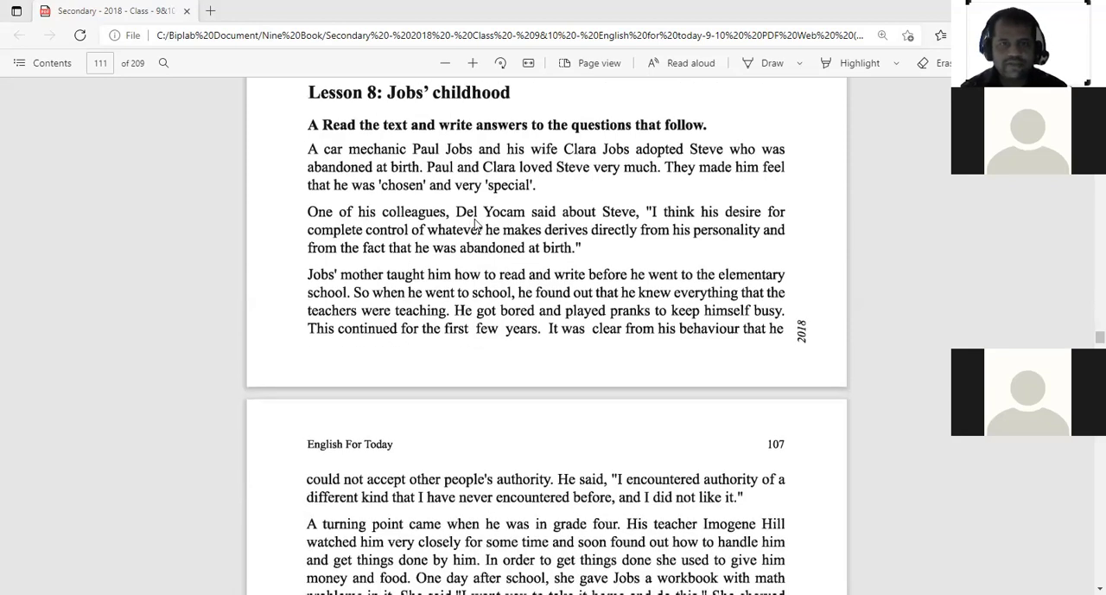
mouse_move(571, 225)
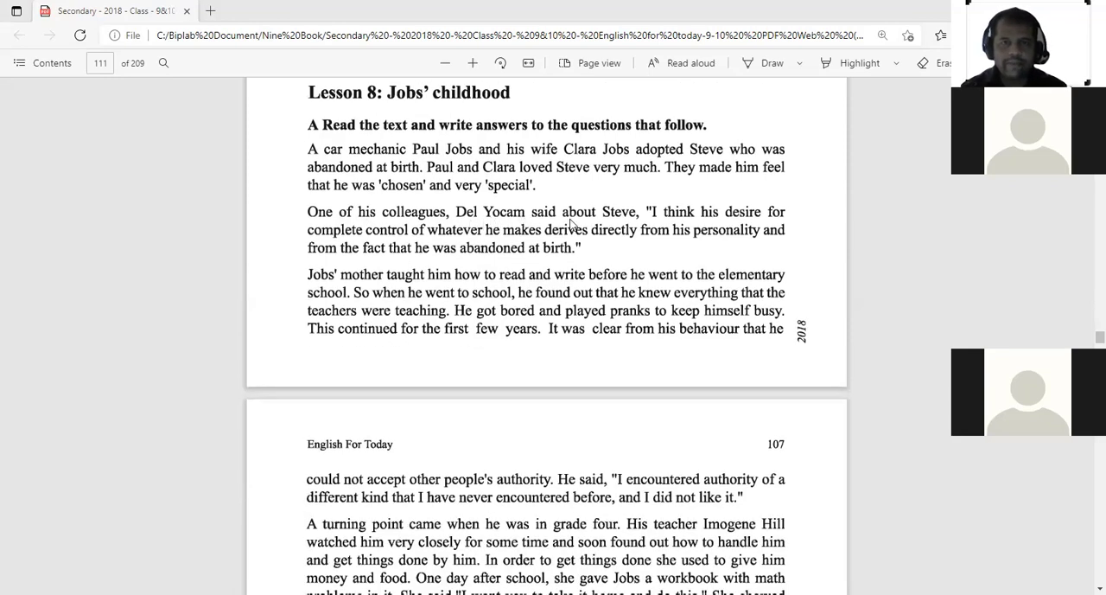
mouse_move(631, 223)
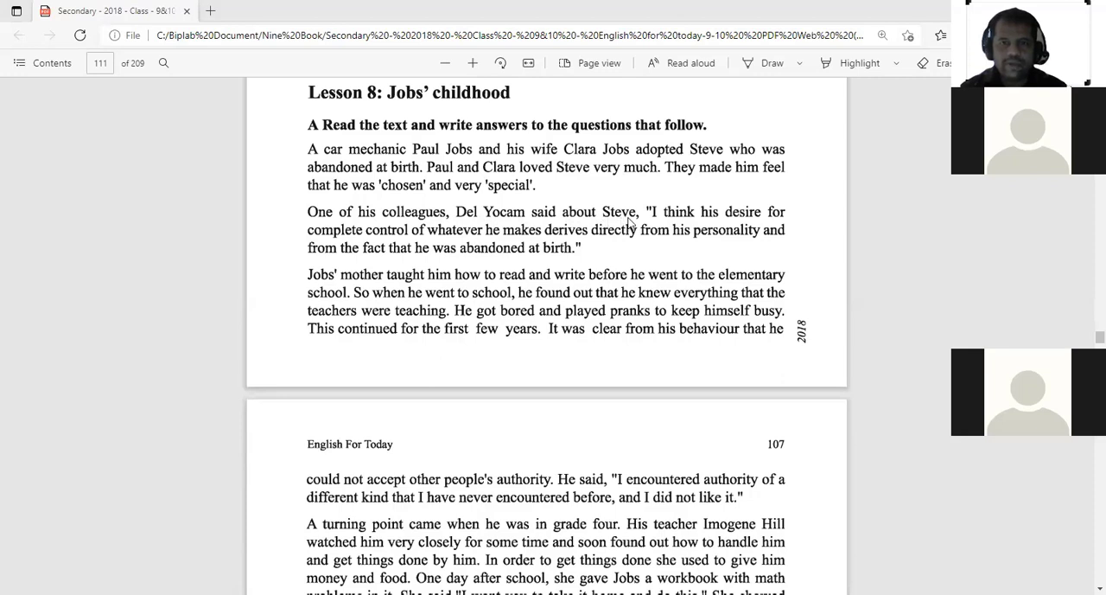
mouse_move(401, 216)
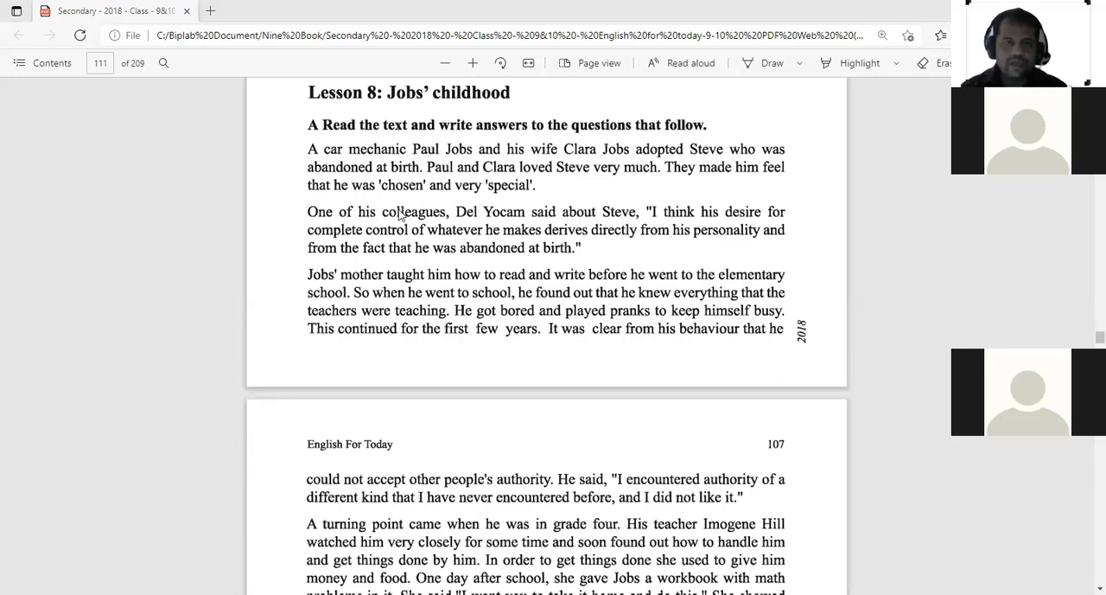
mouse_move(498, 225)
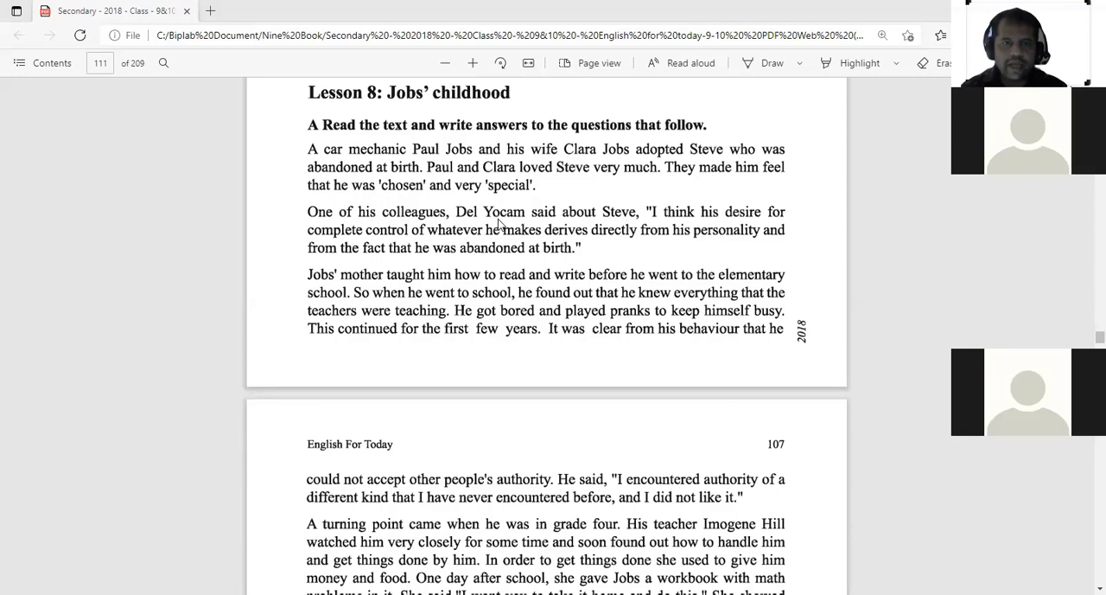
mouse_move(561, 224)
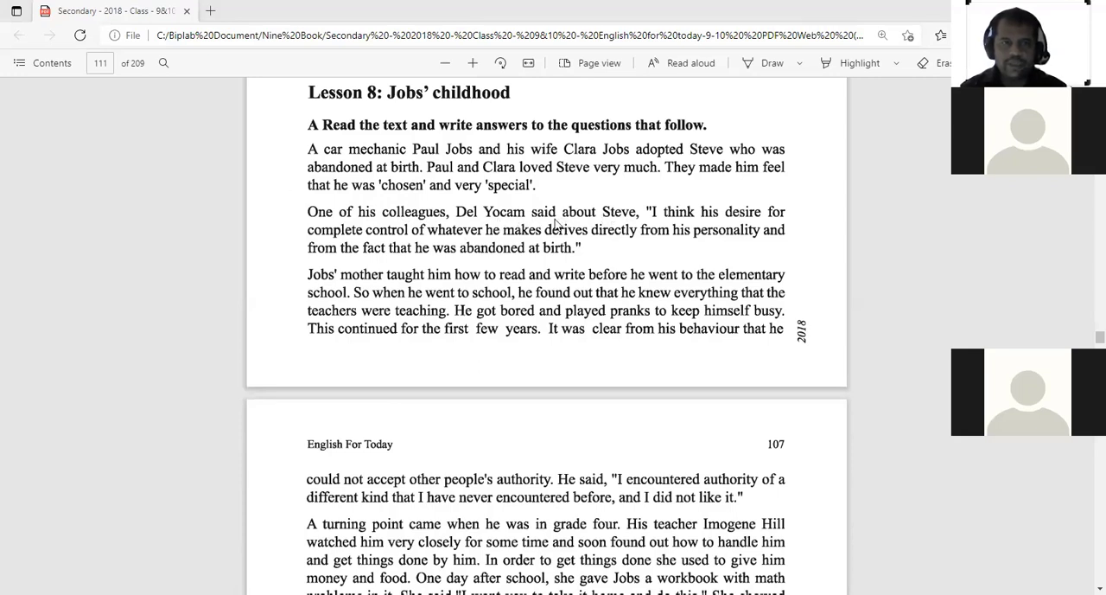
mouse_move(683, 223)
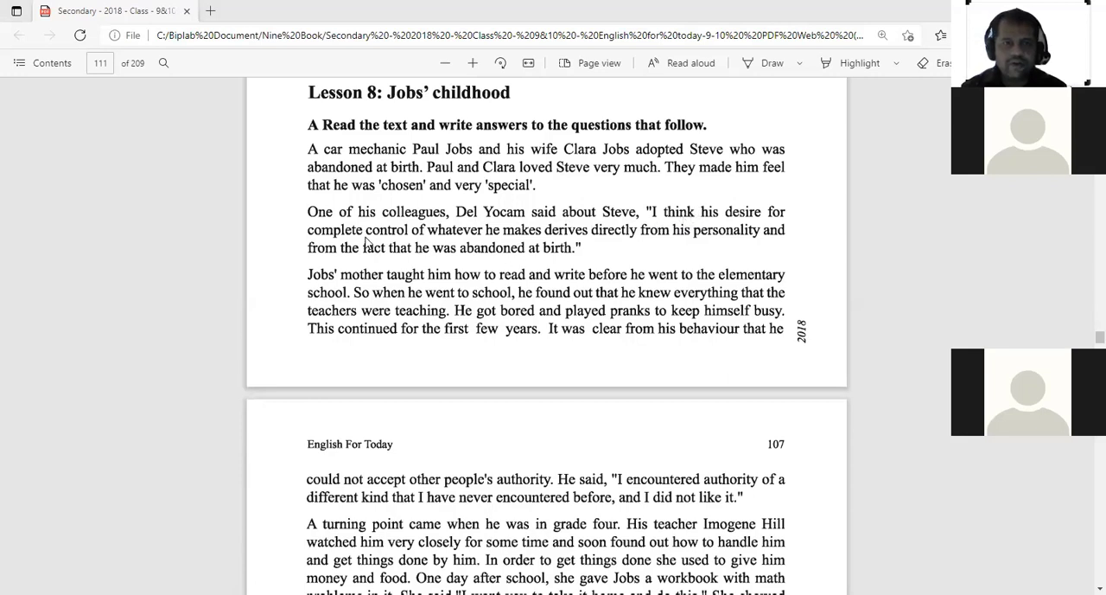
mouse_move(535, 242)
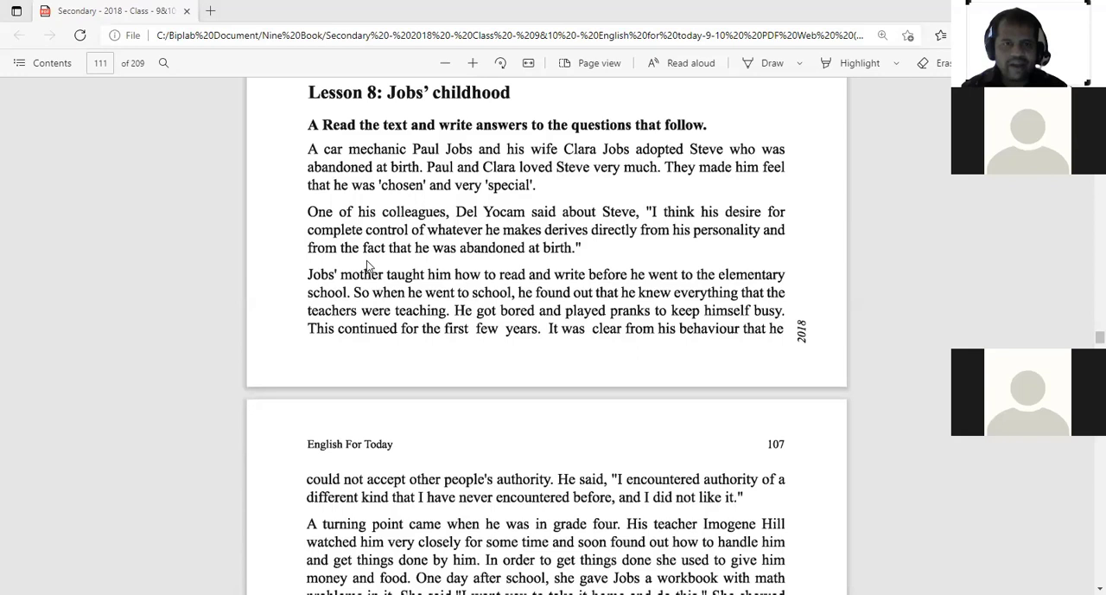
mouse_move(498, 256)
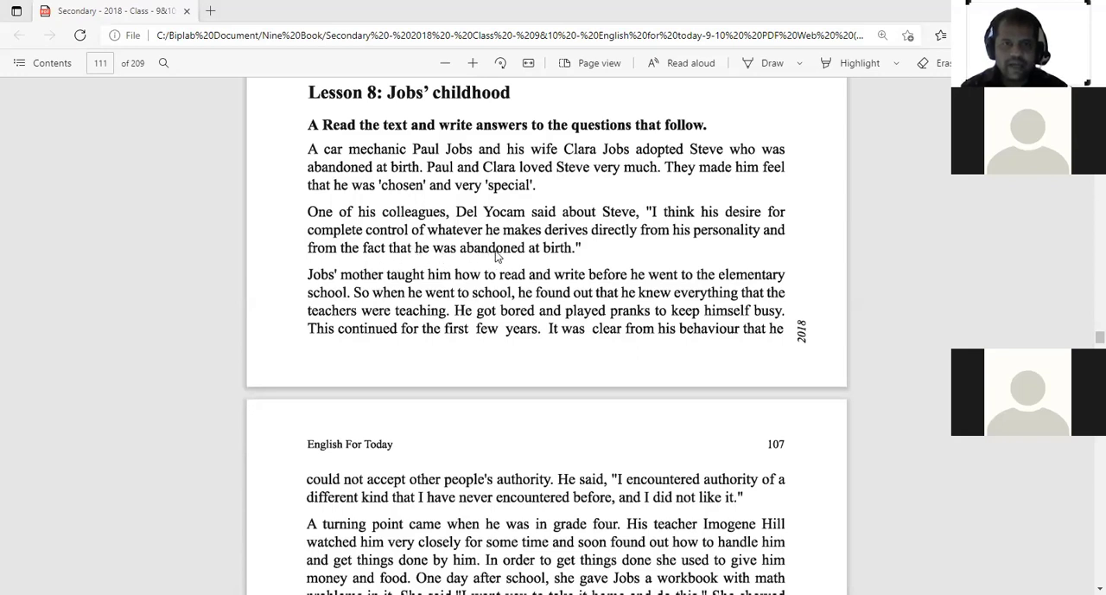
mouse_move(313, 259)
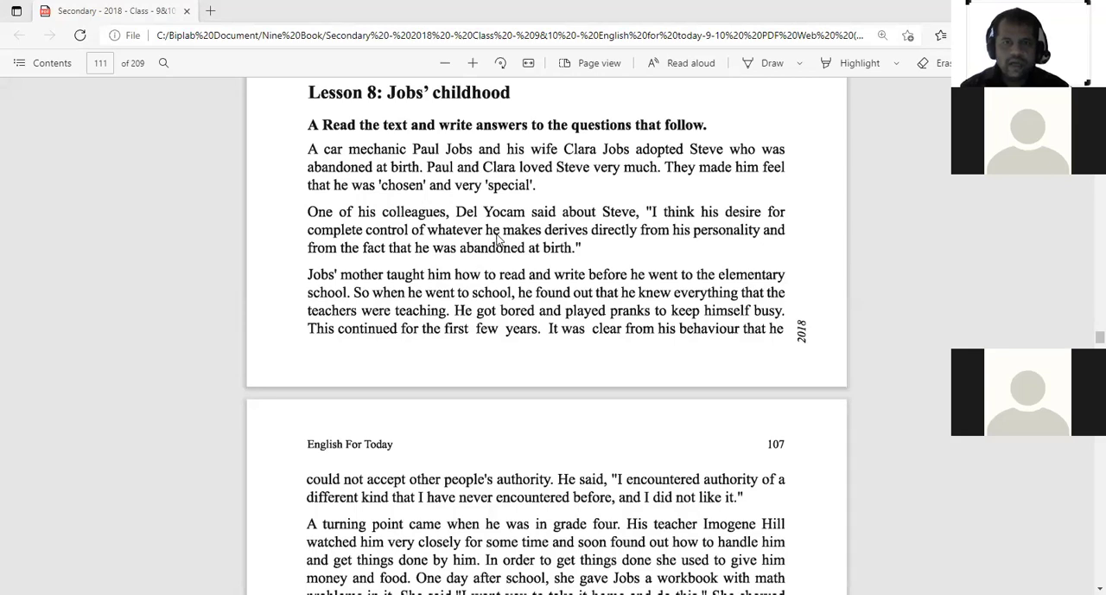
mouse_move(522, 225)
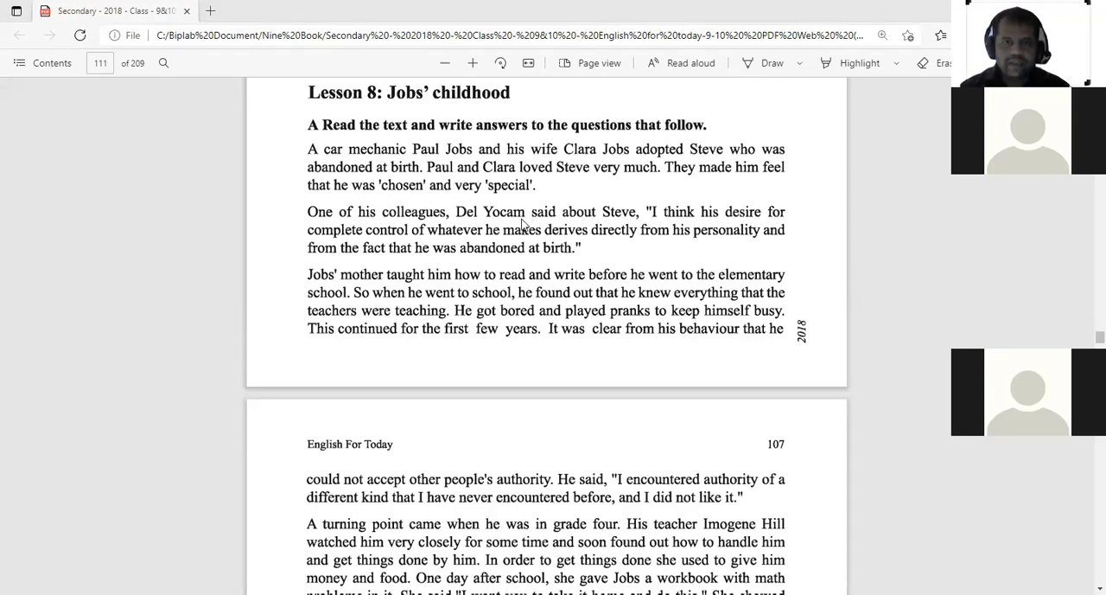
mouse_move(595, 216)
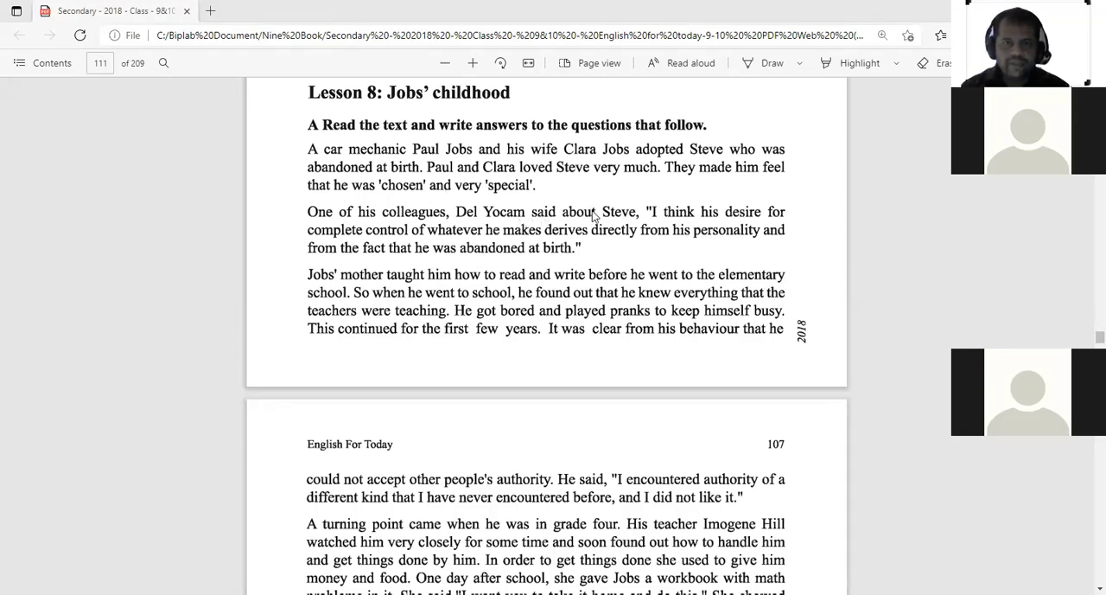
mouse_move(709, 228)
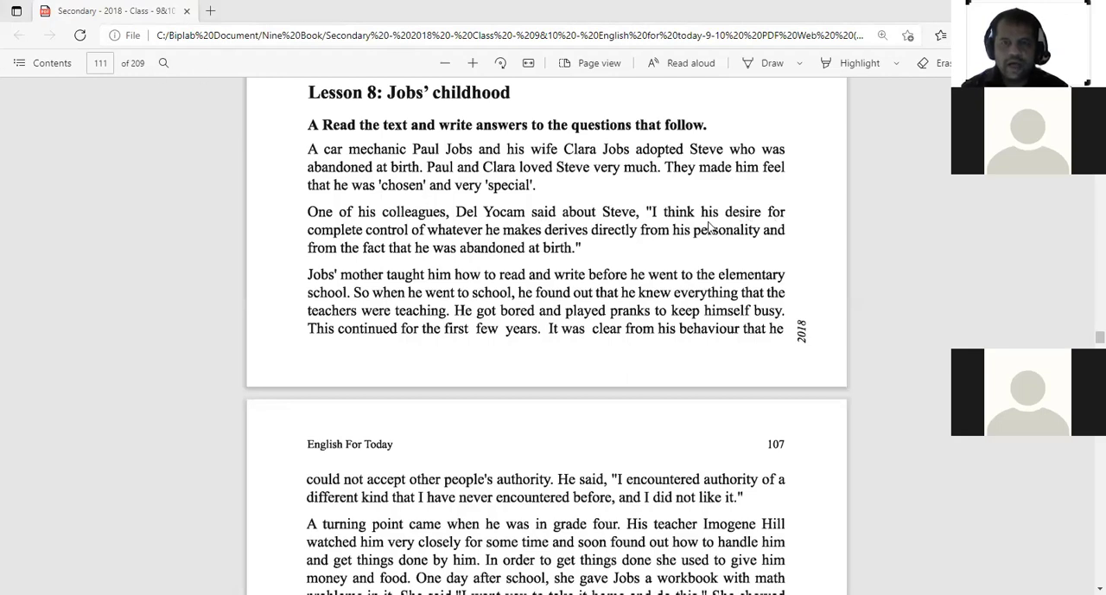
mouse_move(745, 228)
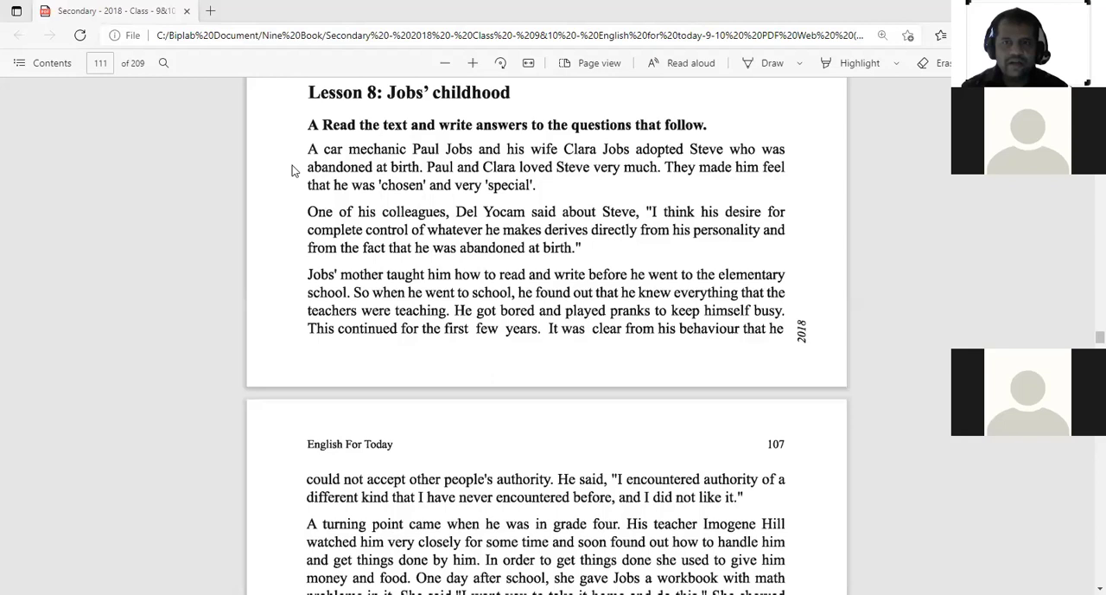
mouse_move(363, 241)
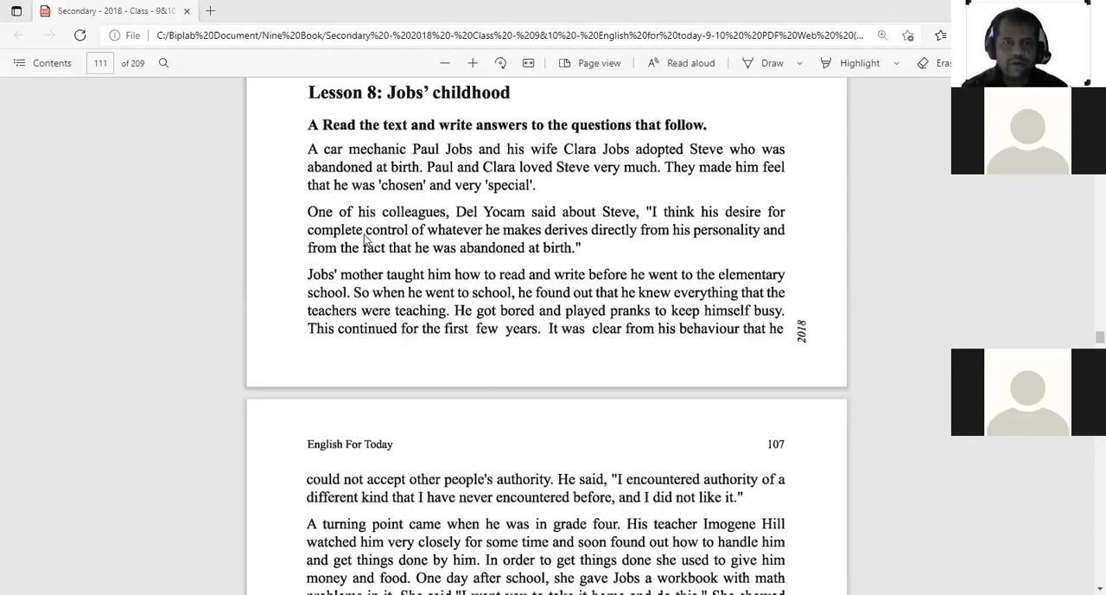
mouse_move(561, 245)
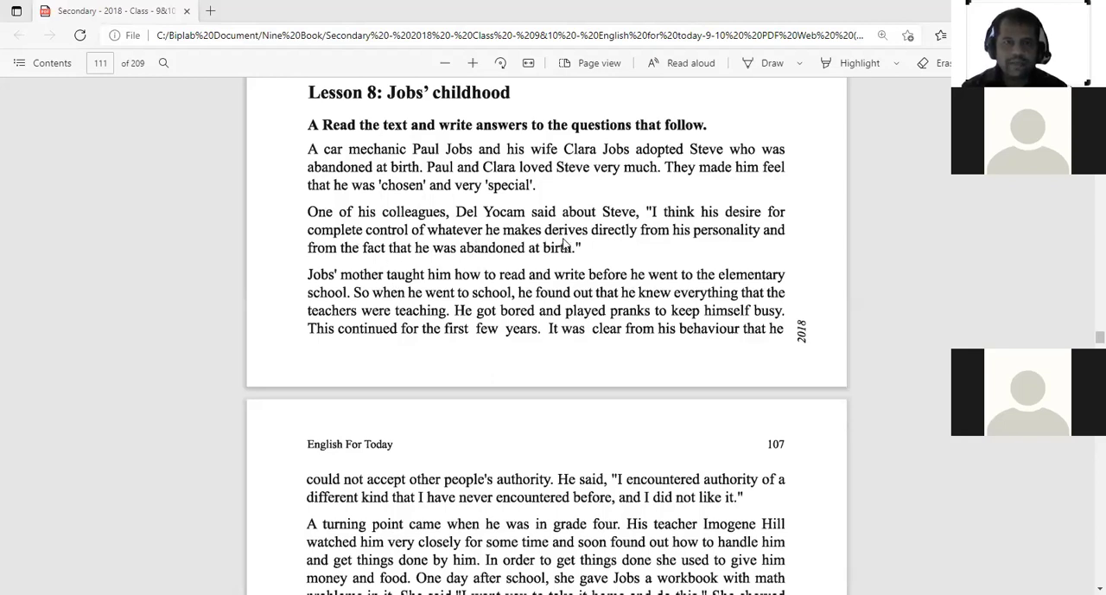
mouse_move(719, 218)
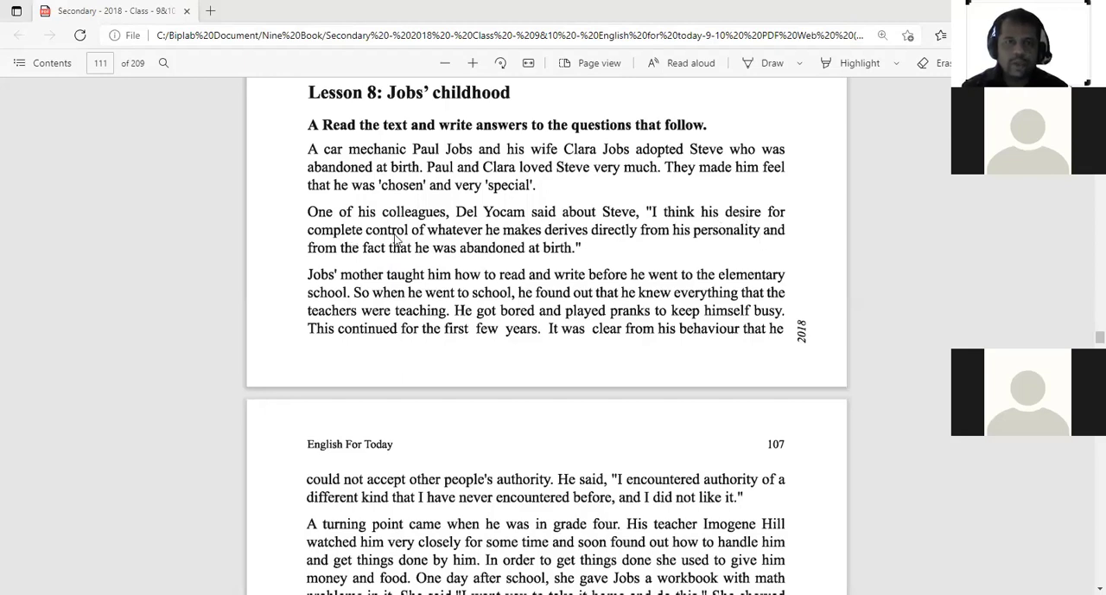
mouse_move(477, 244)
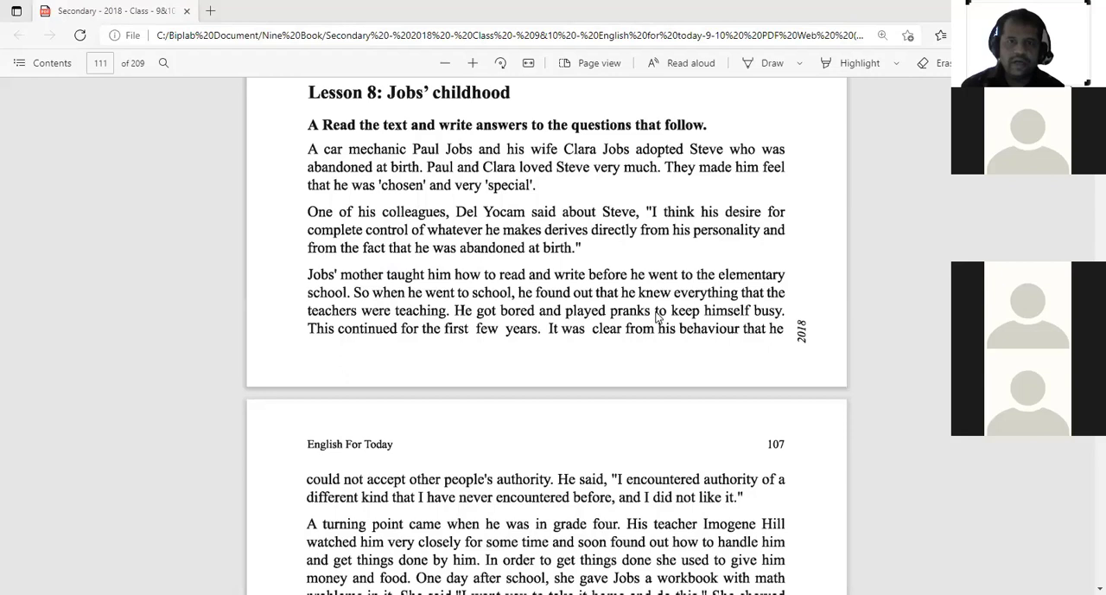
mouse_move(4, 70)
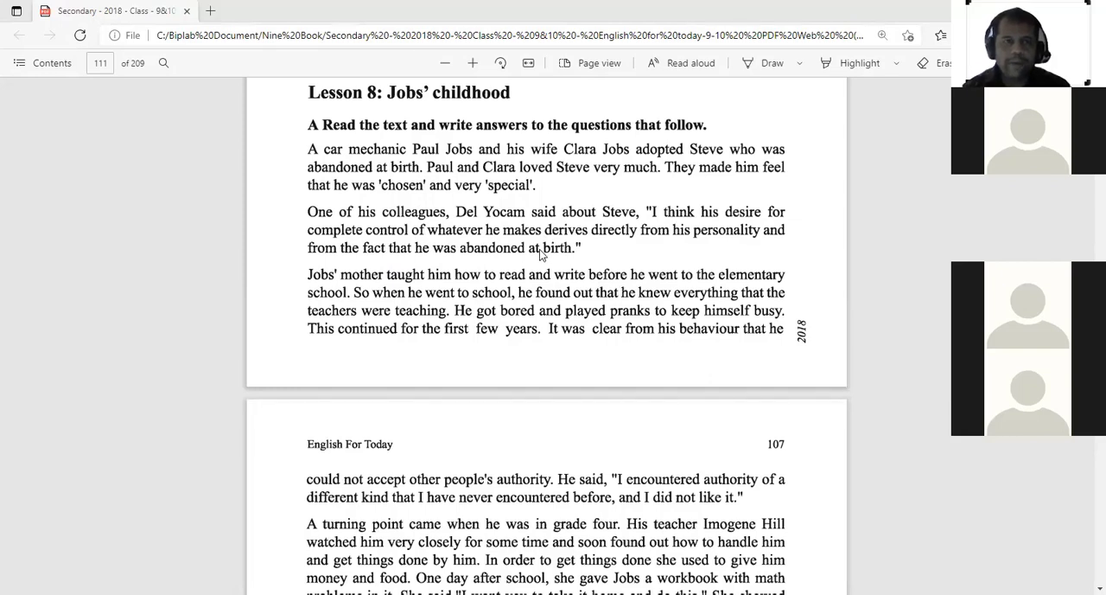
mouse_move(560, 250)
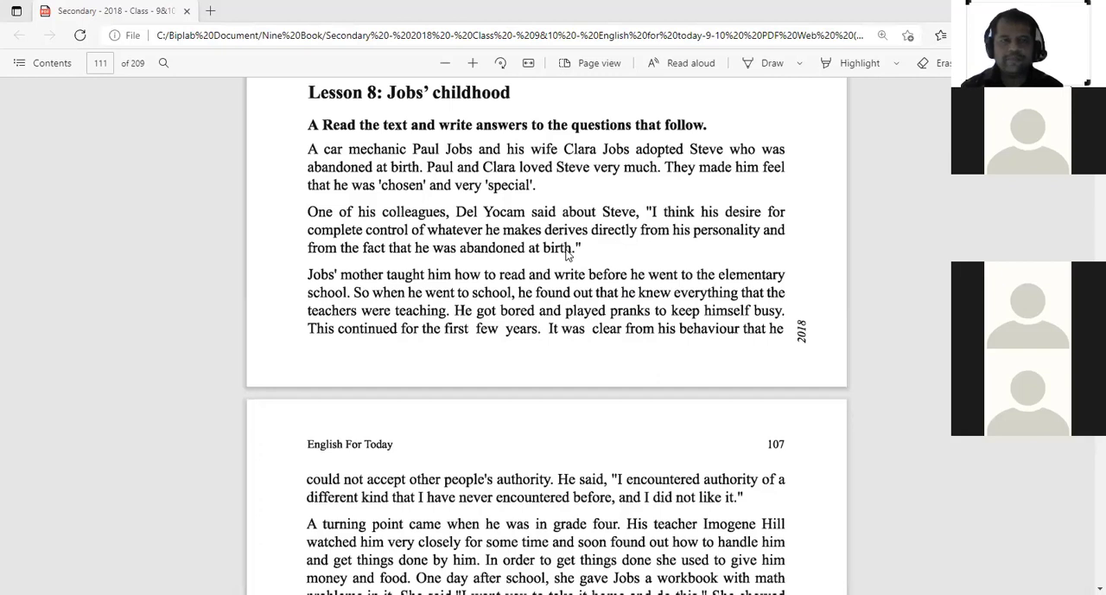
mouse_move(52, 80)
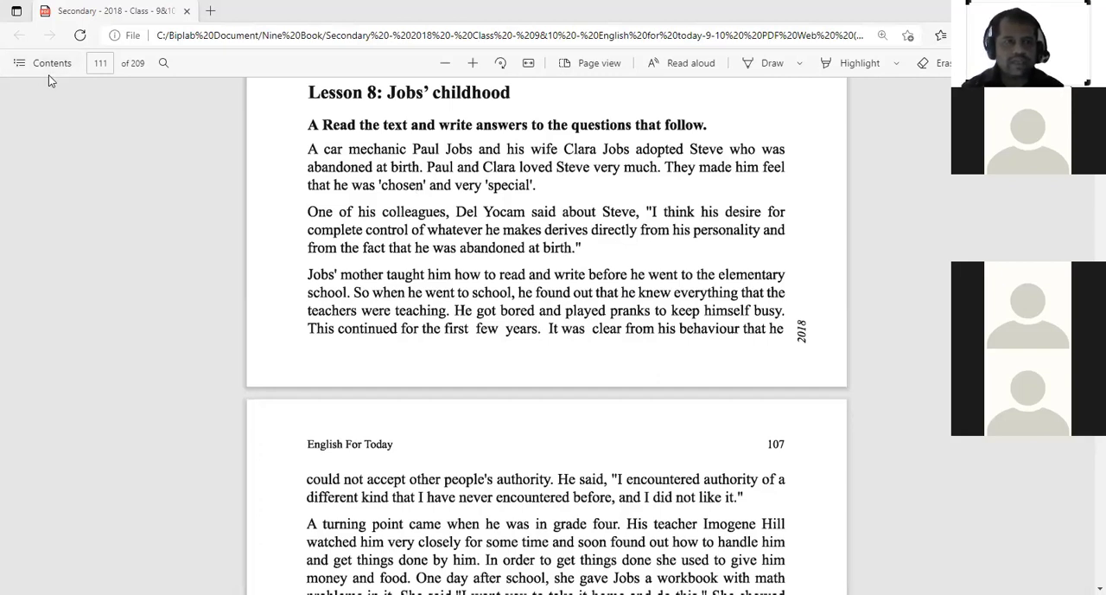
mouse_move(505, 290)
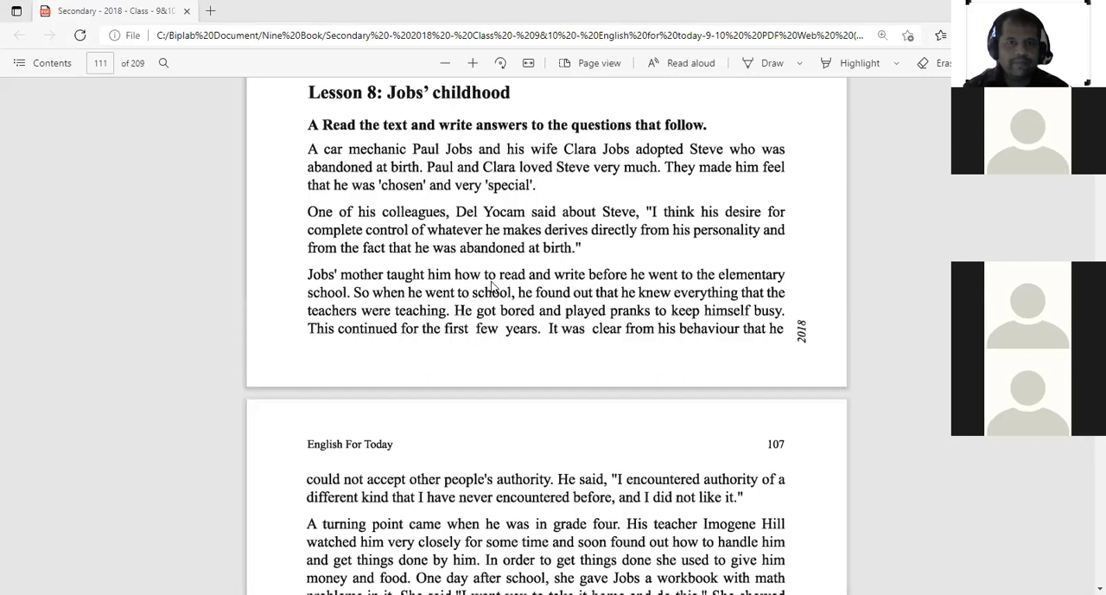
mouse_move(626, 280)
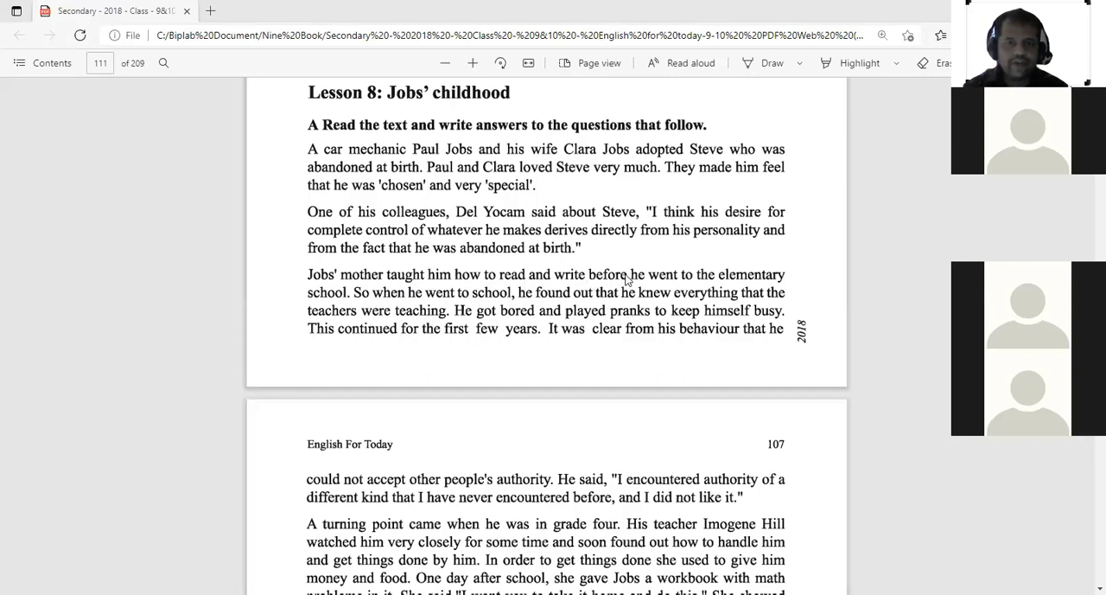
mouse_move(712, 286)
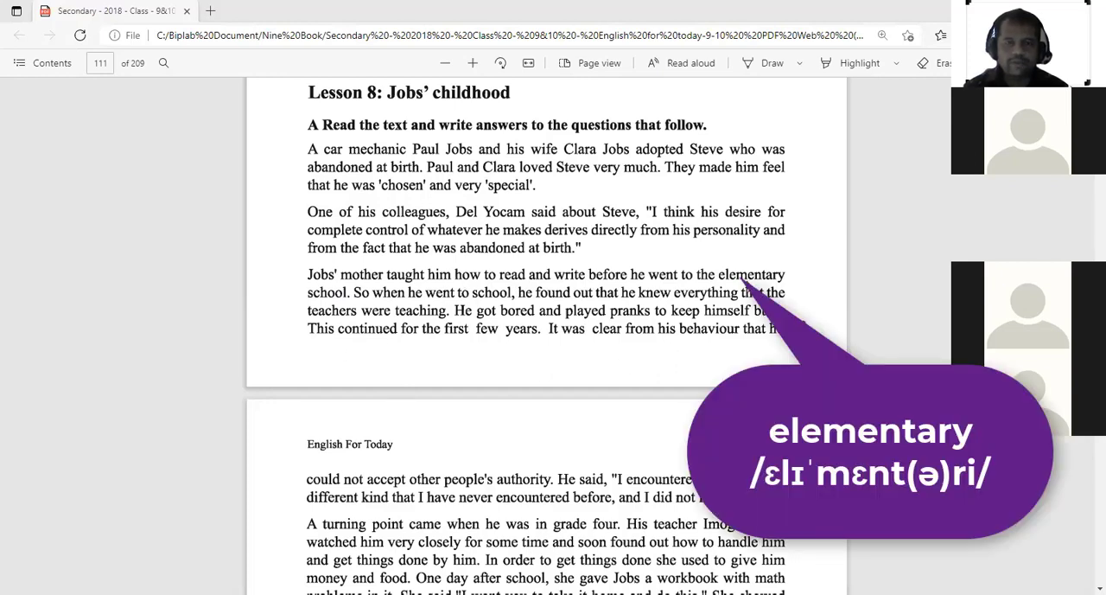
mouse_move(795, 287)
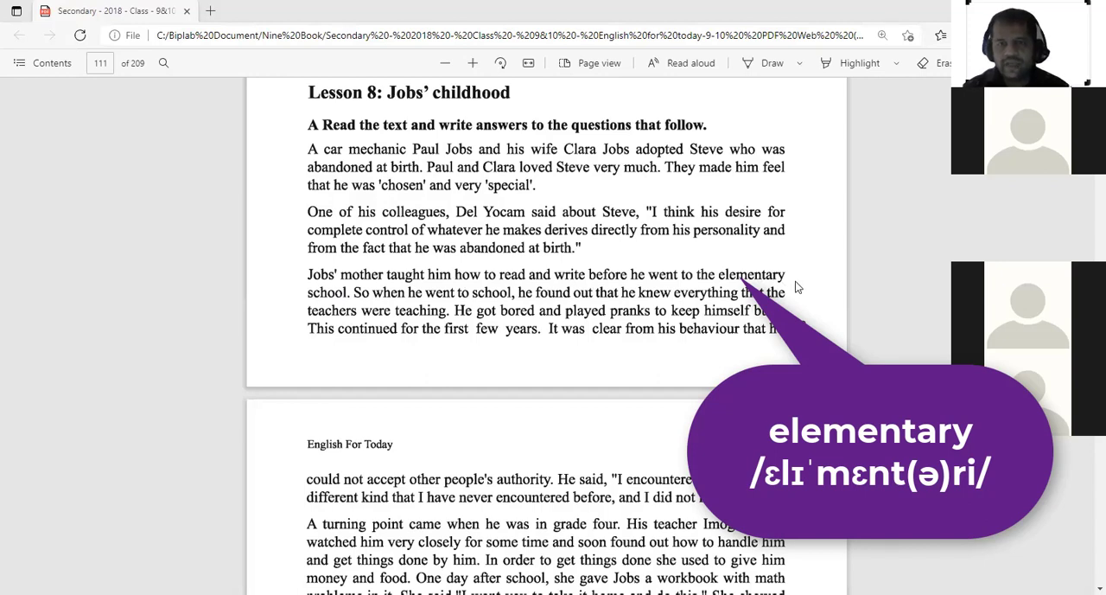
mouse_move(733, 283)
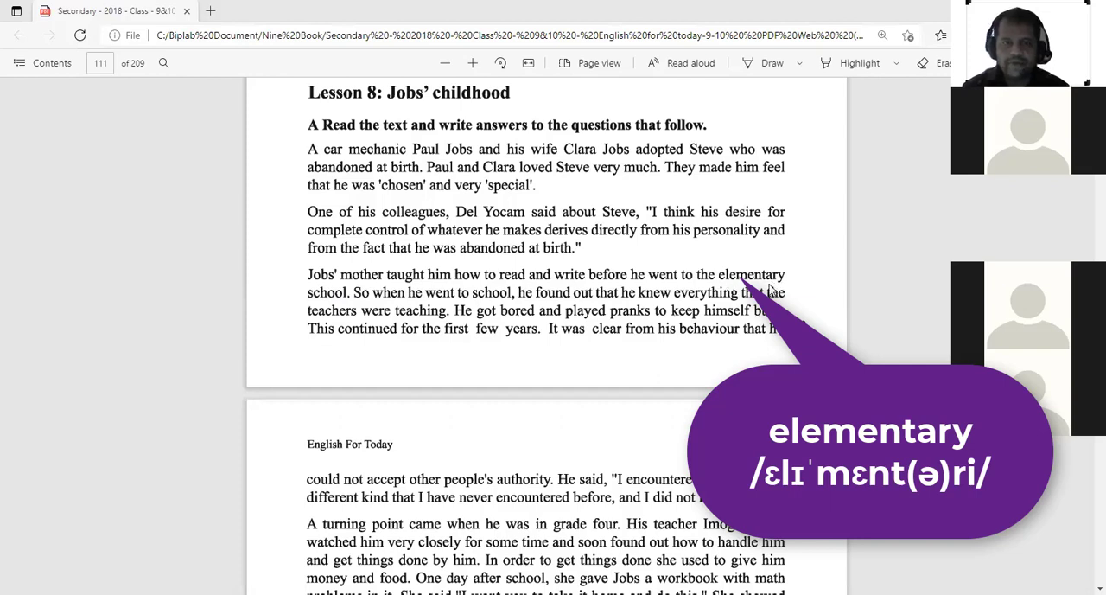
mouse_move(350, 290)
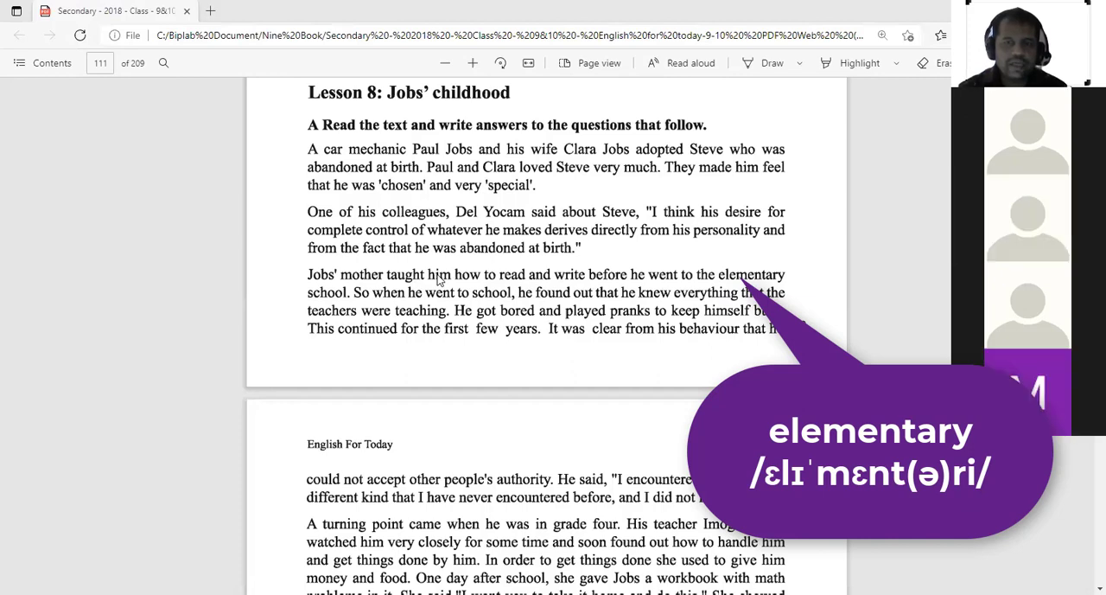
mouse_move(473, 283)
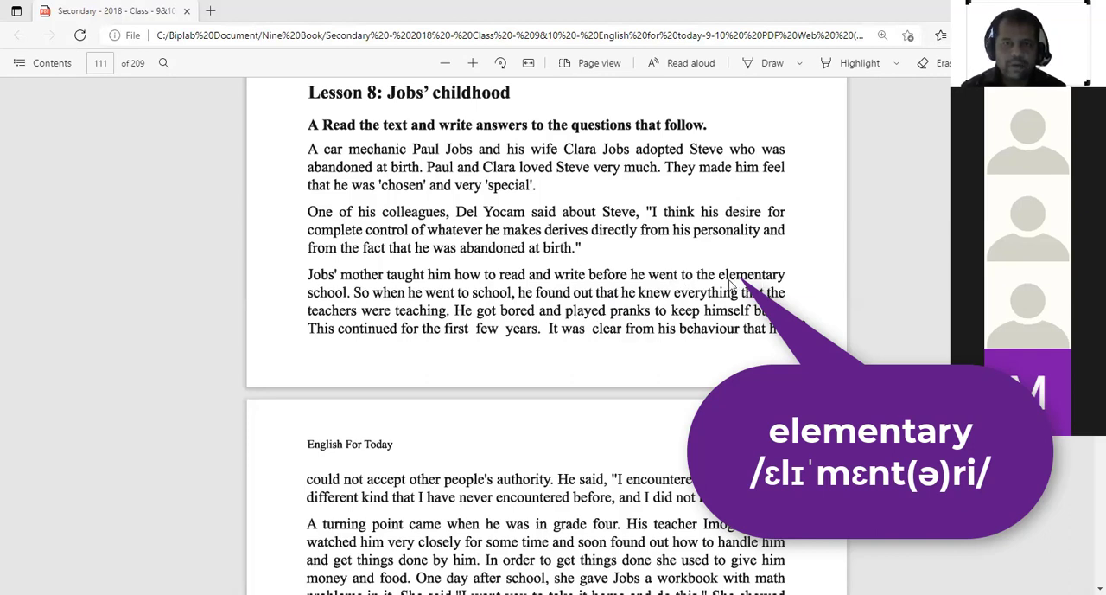
mouse_move(297, 303)
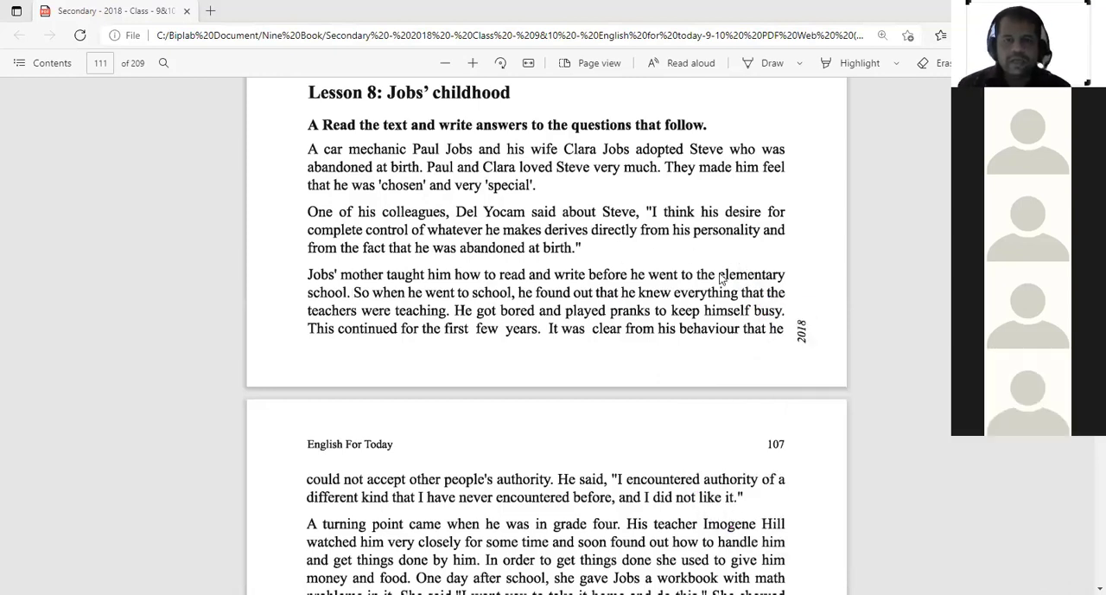
mouse_move(552, 306)
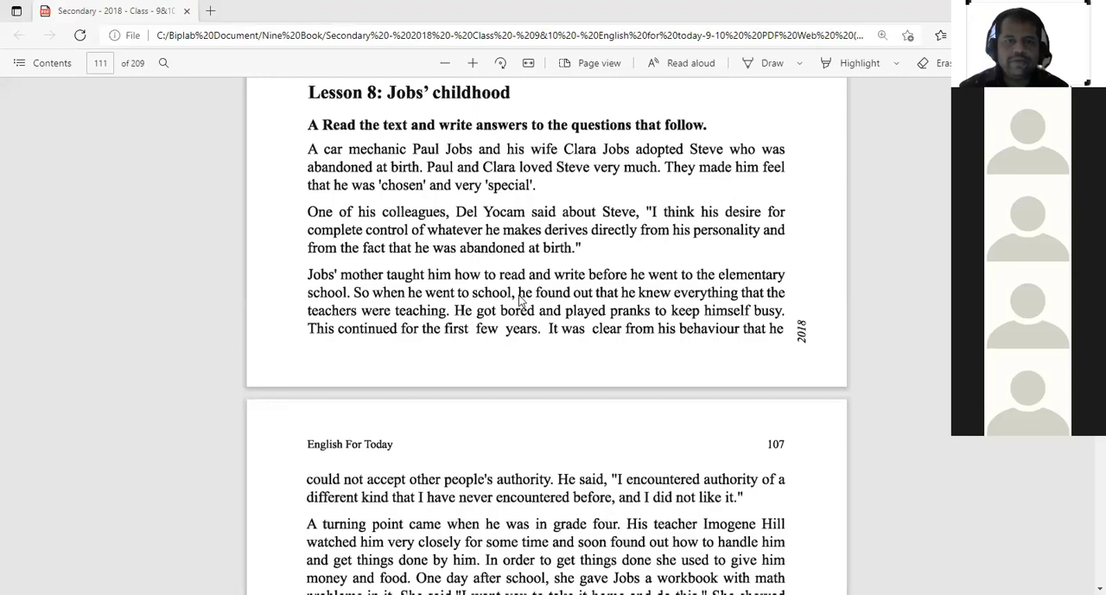
mouse_move(460, 315)
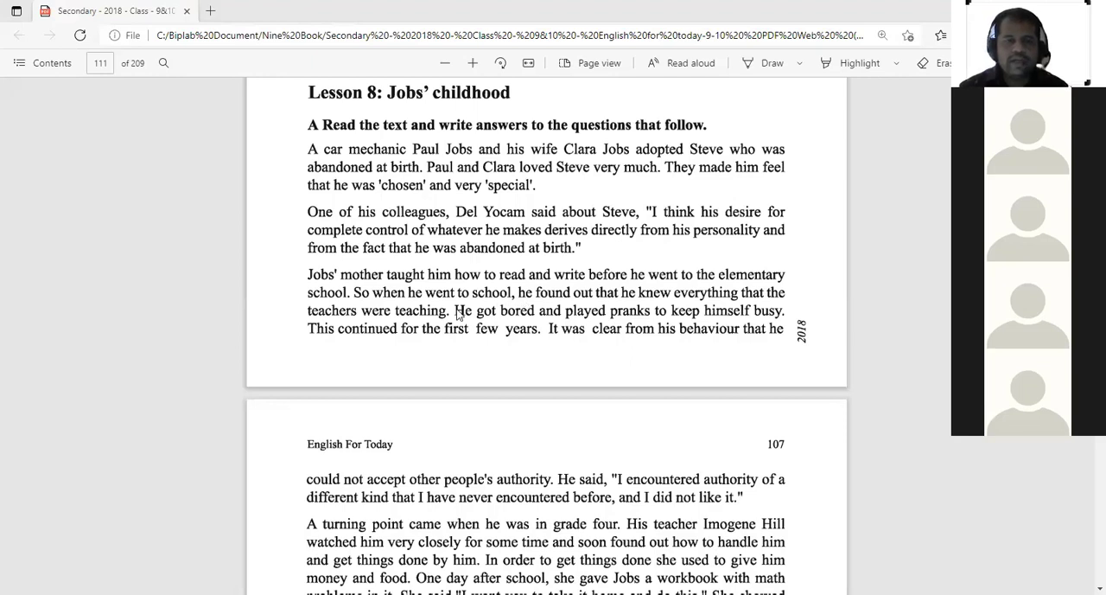
mouse_move(488, 308)
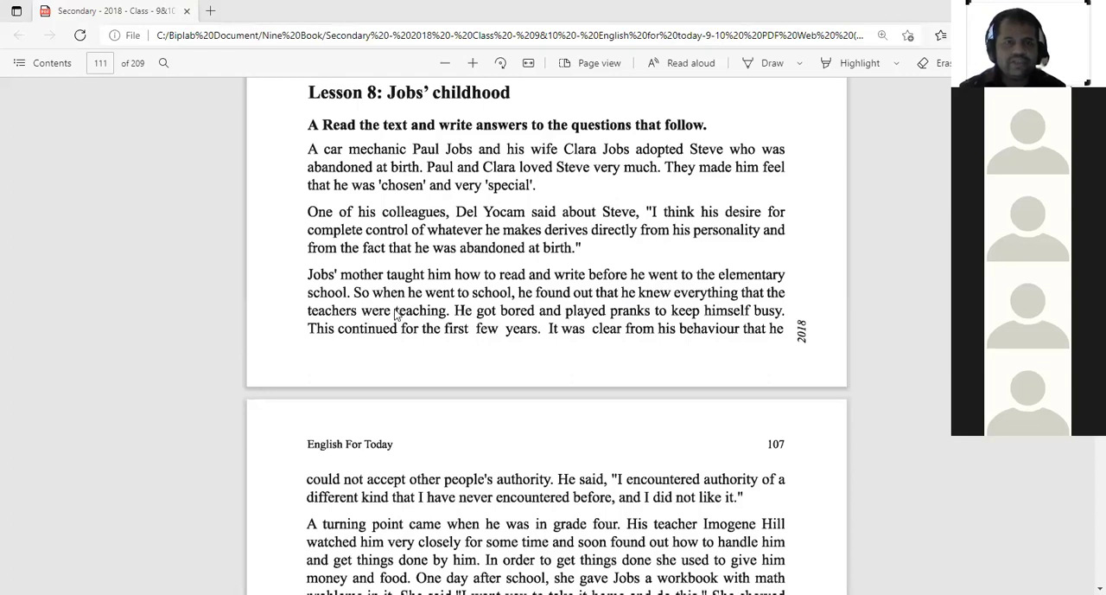
mouse_move(439, 332)
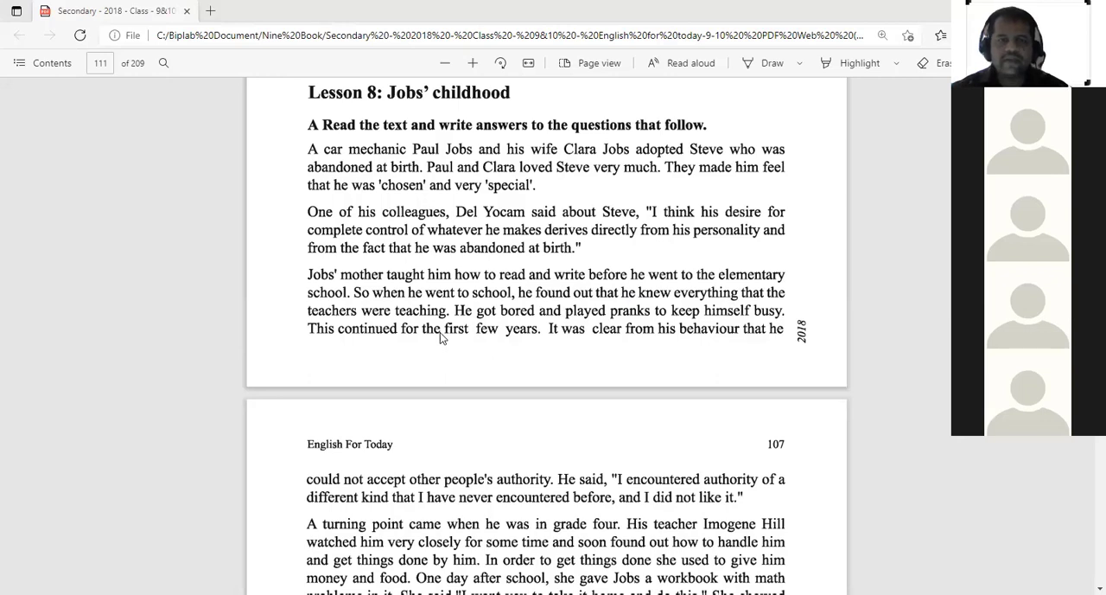
mouse_move(465, 356)
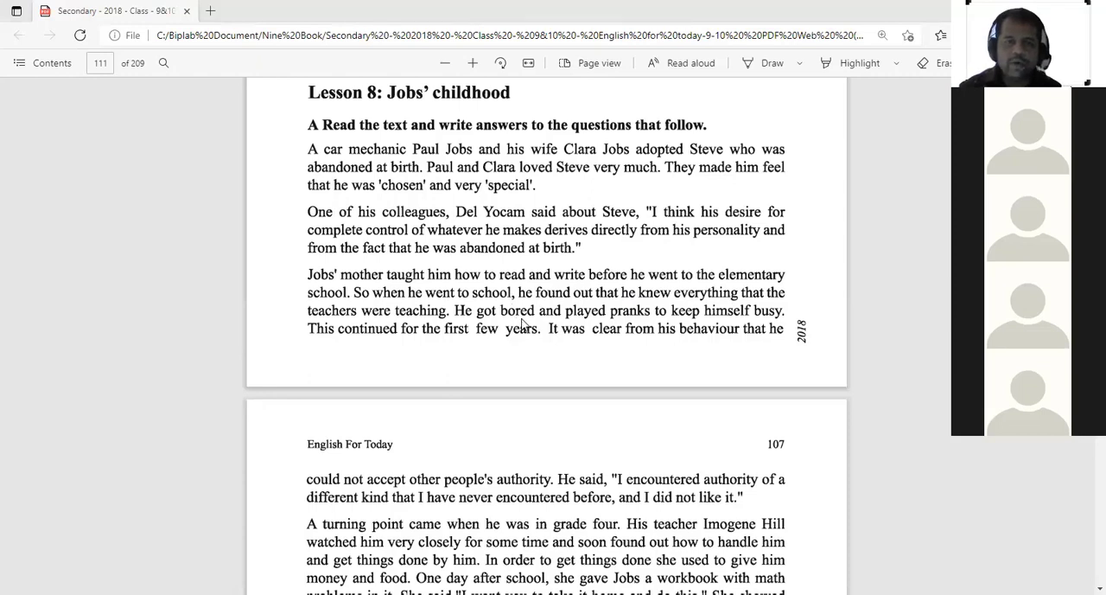
mouse_move(488, 327)
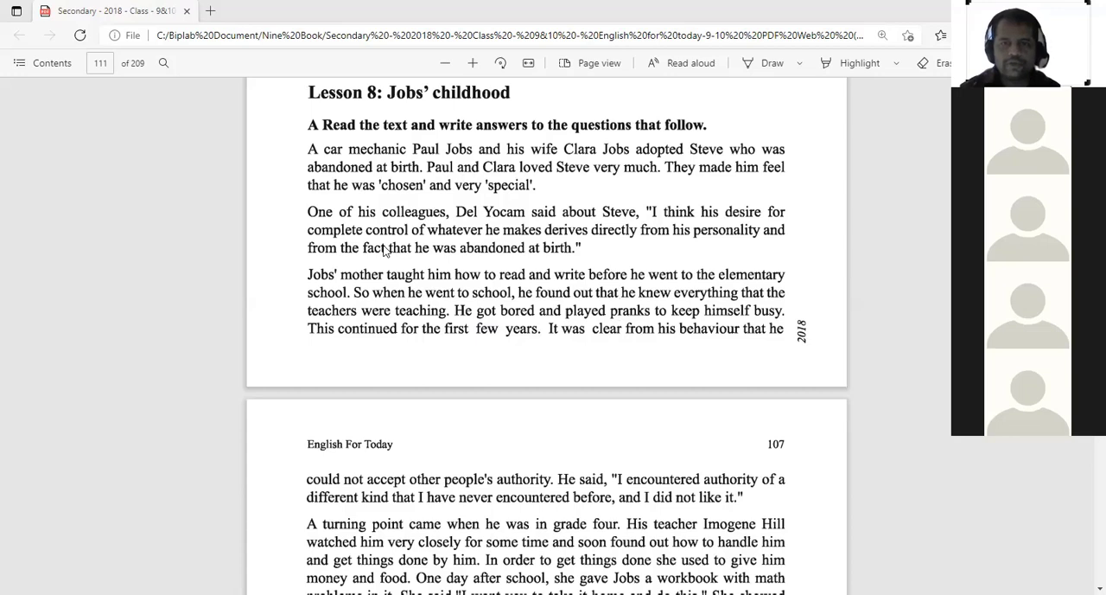
mouse_move(664, 273)
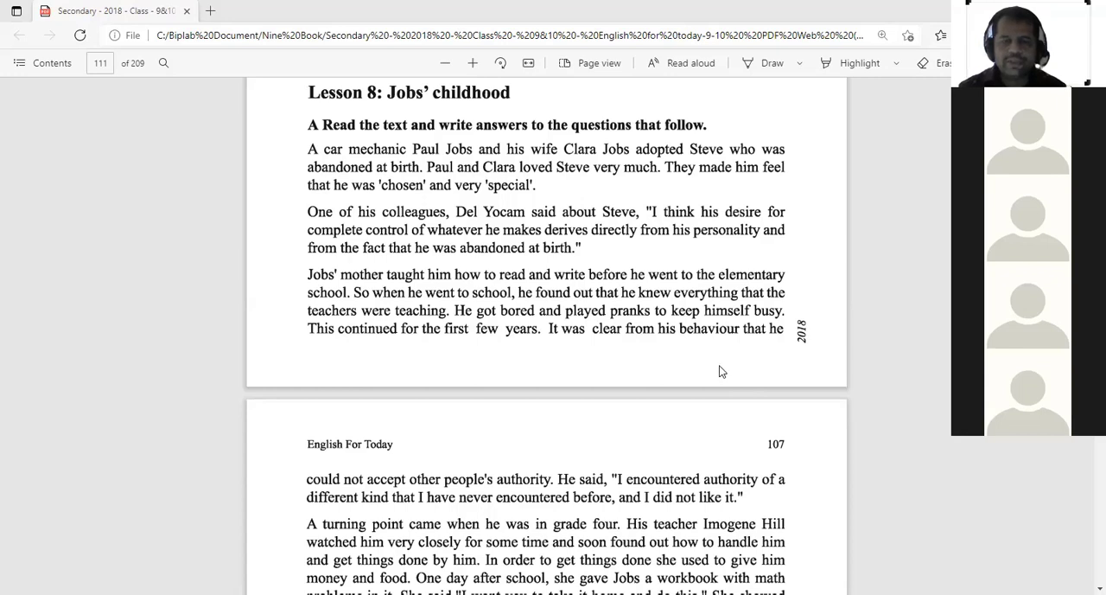
mouse_move(383, 356)
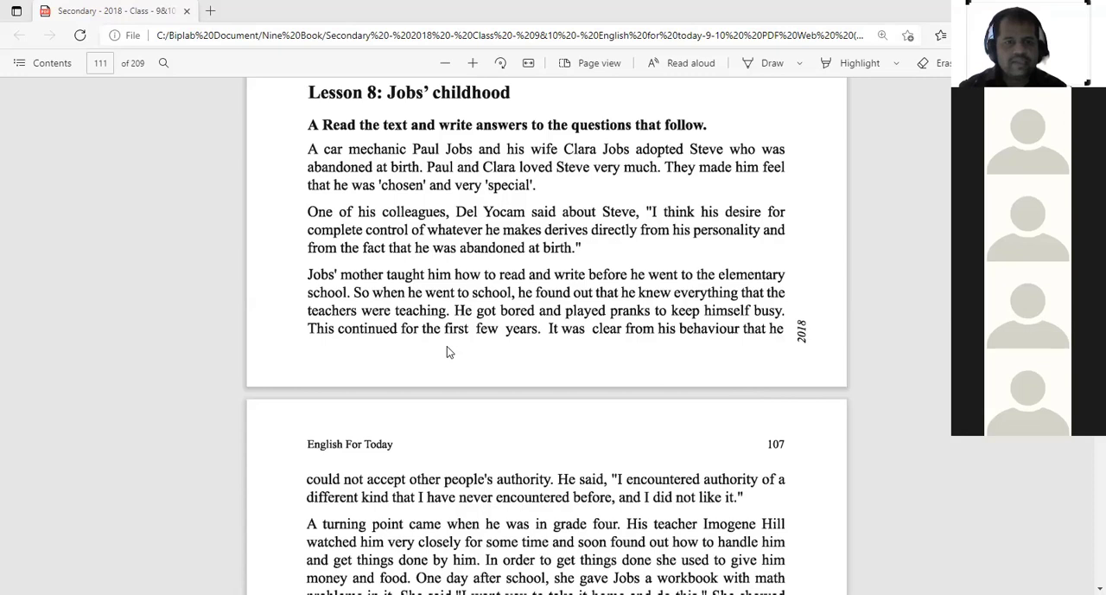
mouse_move(540, 350)
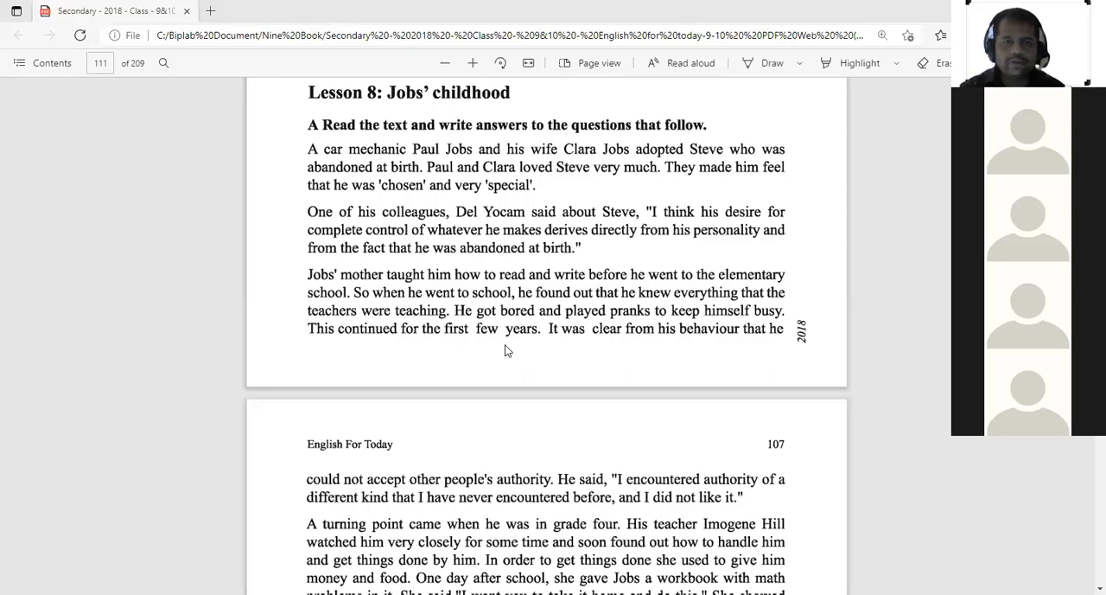
mouse_move(667, 344)
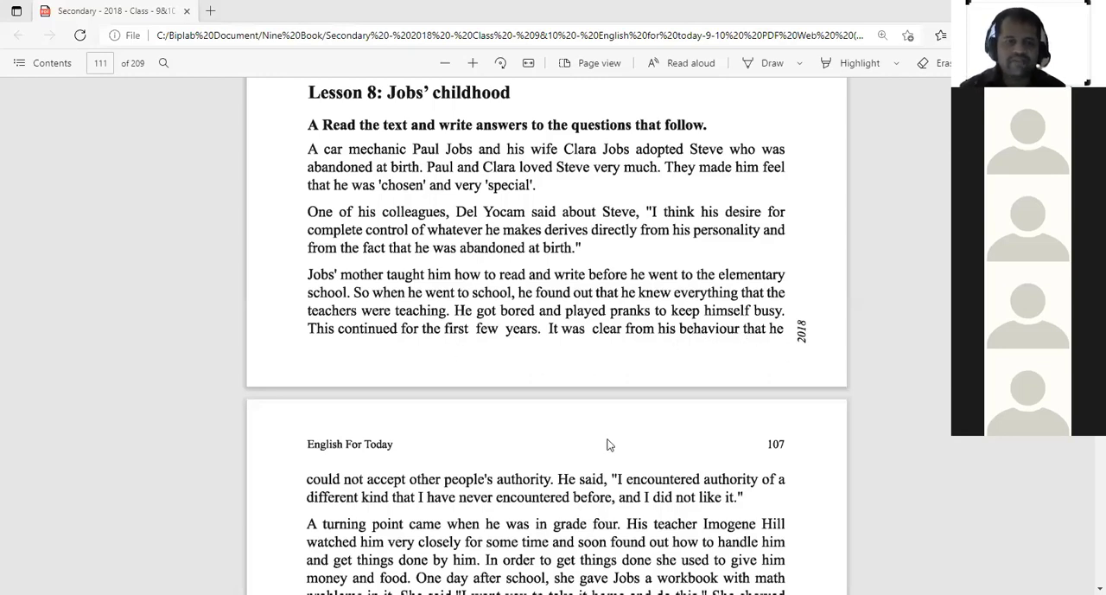
mouse_move(412, 491)
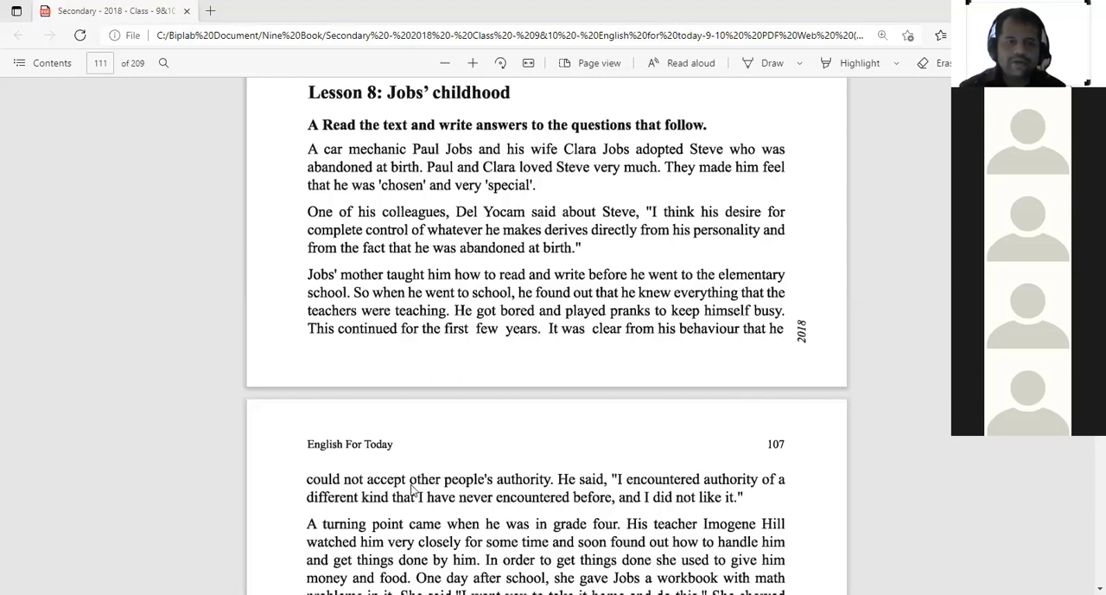
mouse_move(501, 491)
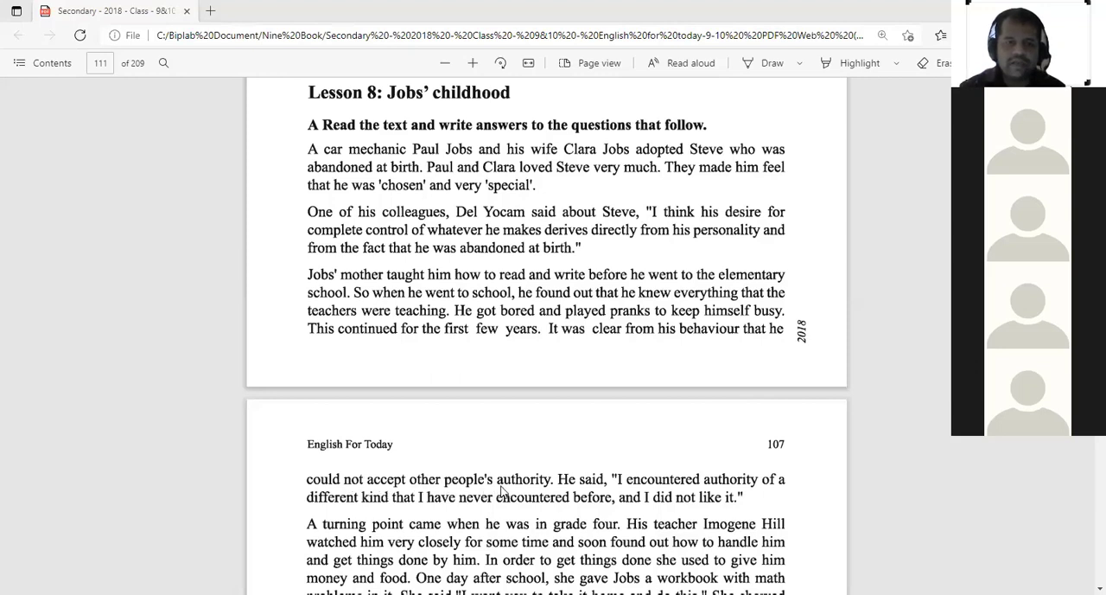
mouse_move(545, 493)
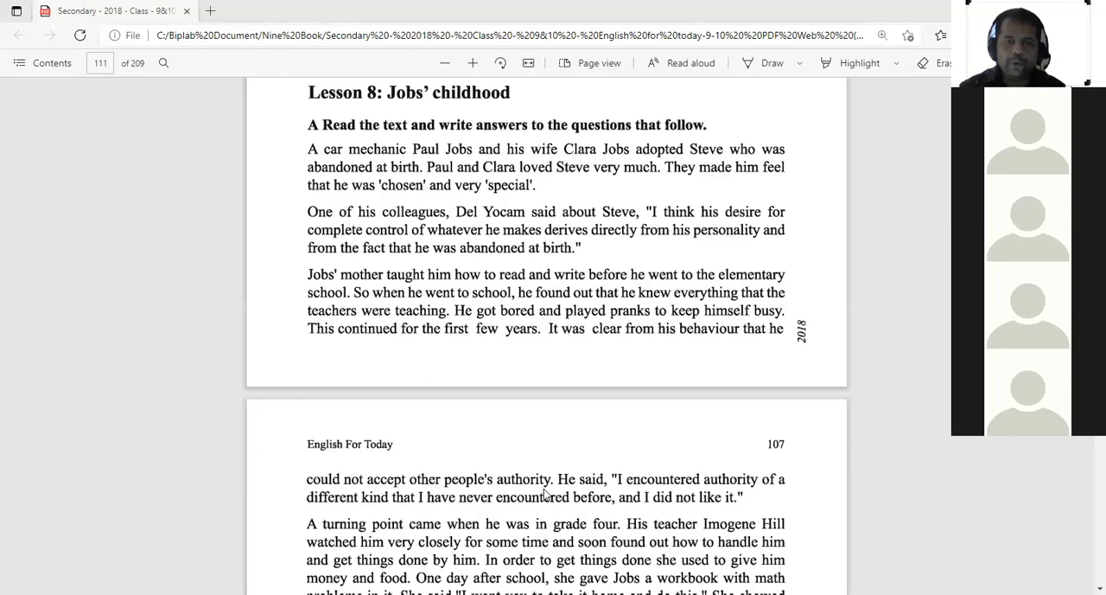
mouse_move(504, 489)
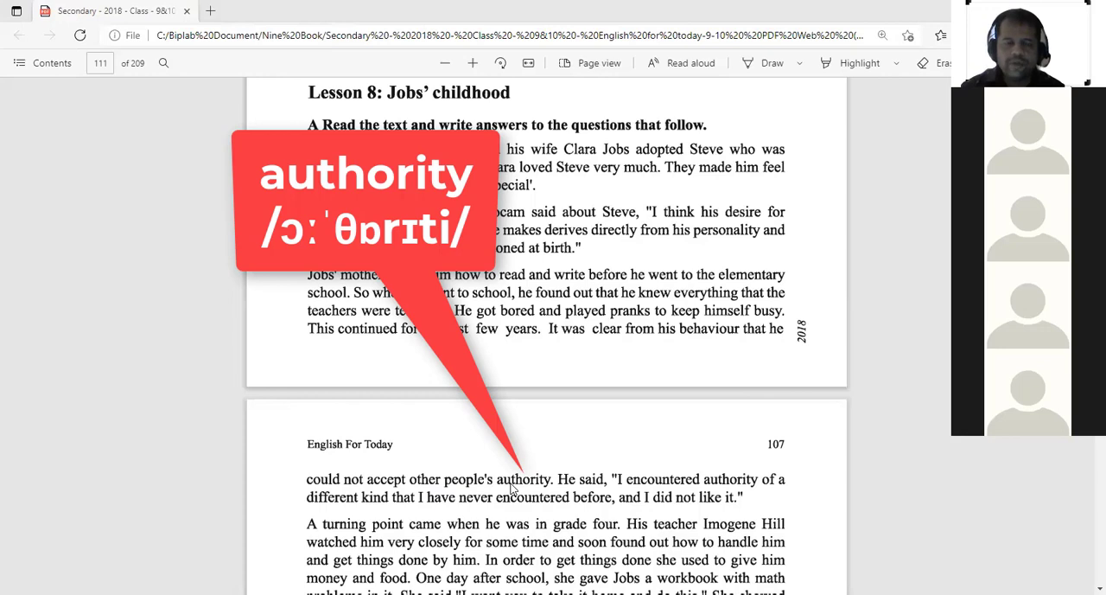
mouse_move(529, 503)
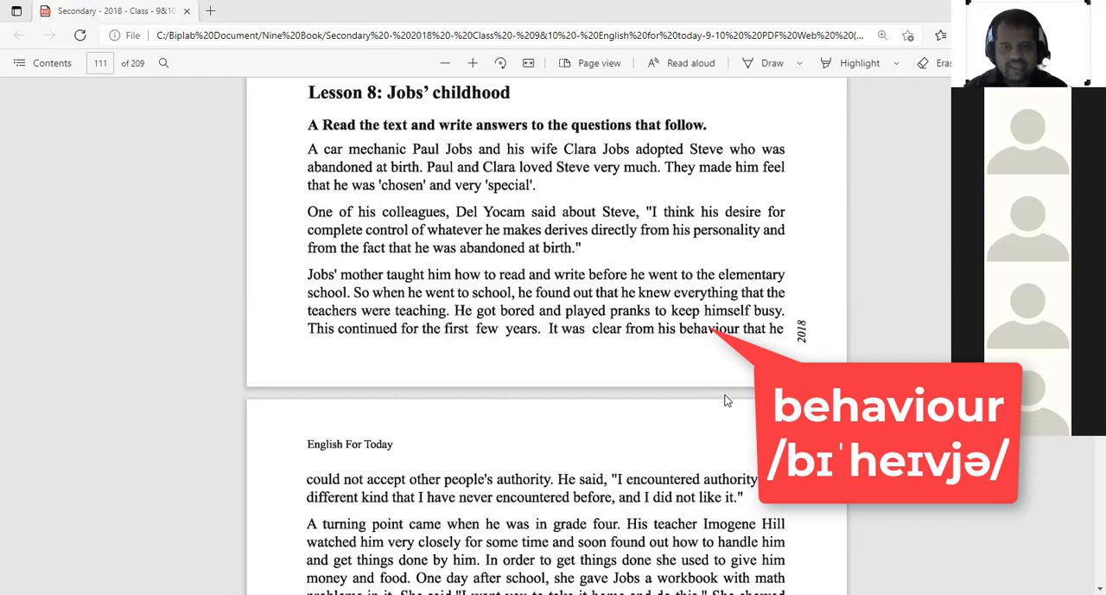
mouse_move(729, 406)
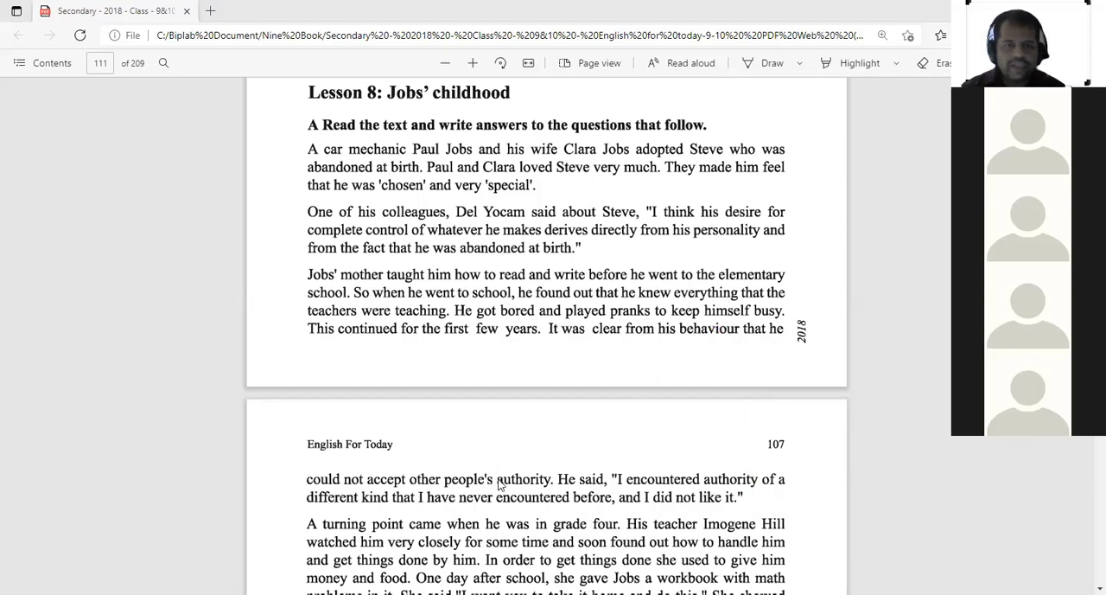
mouse_move(399, 481)
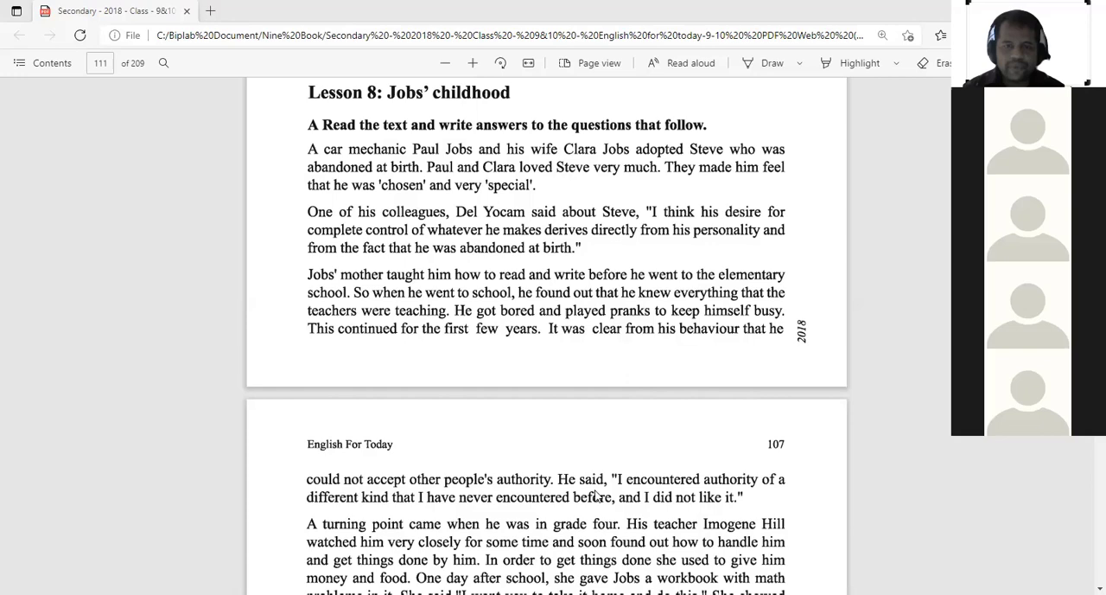
scroll("down", 3)
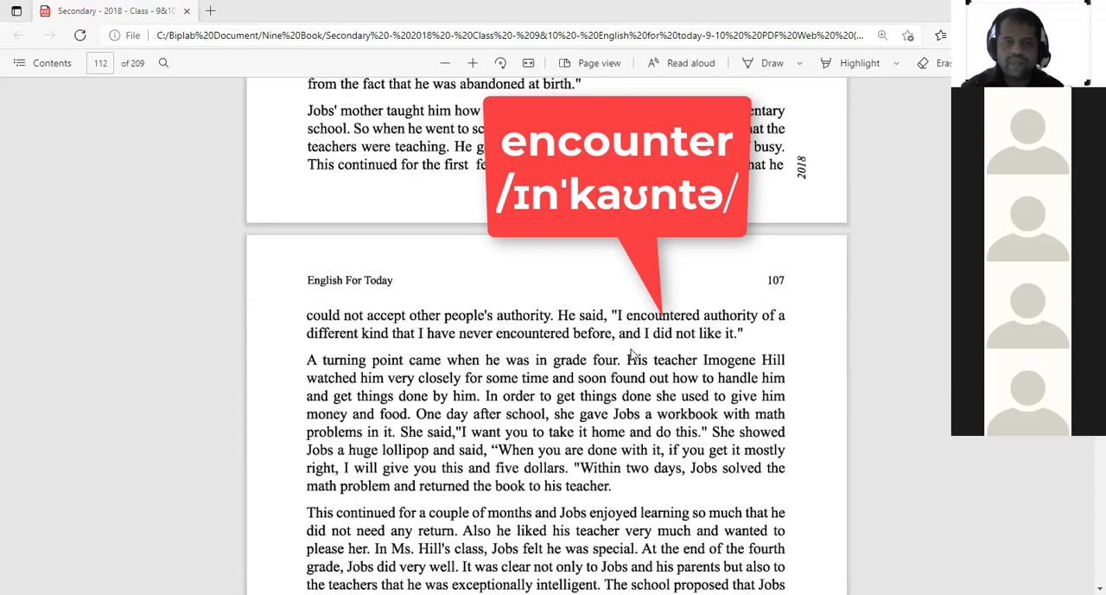
mouse_move(633, 363)
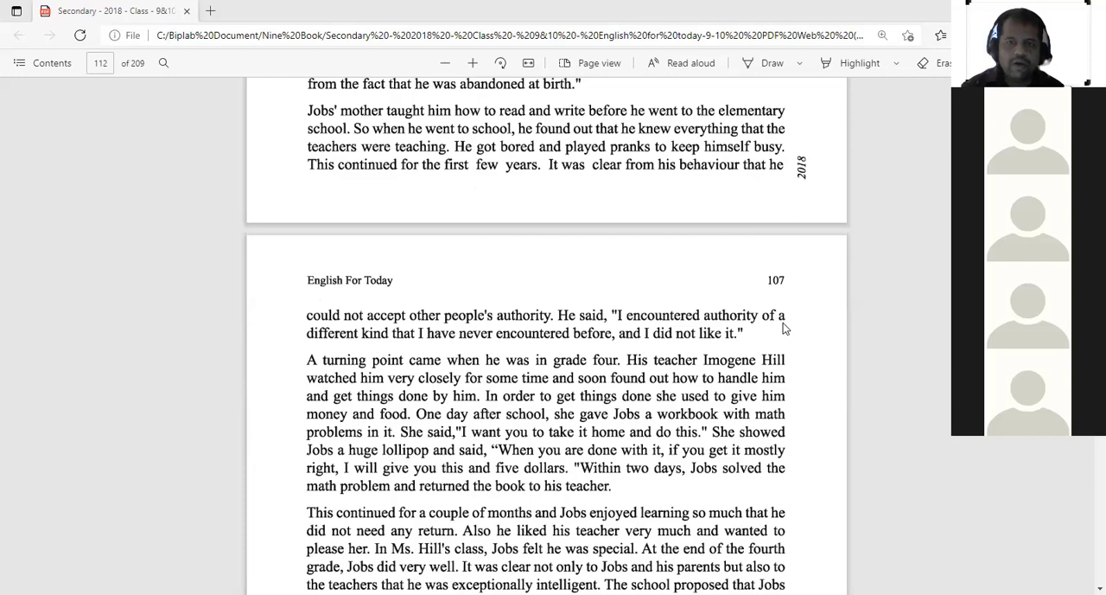
mouse_move(415, 342)
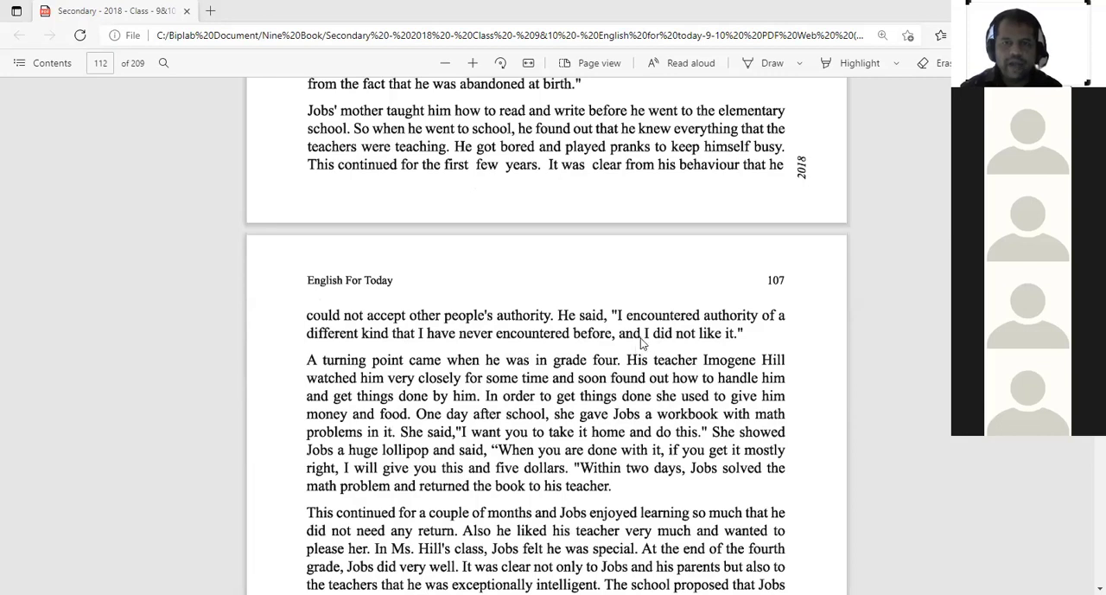
mouse_move(723, 337)
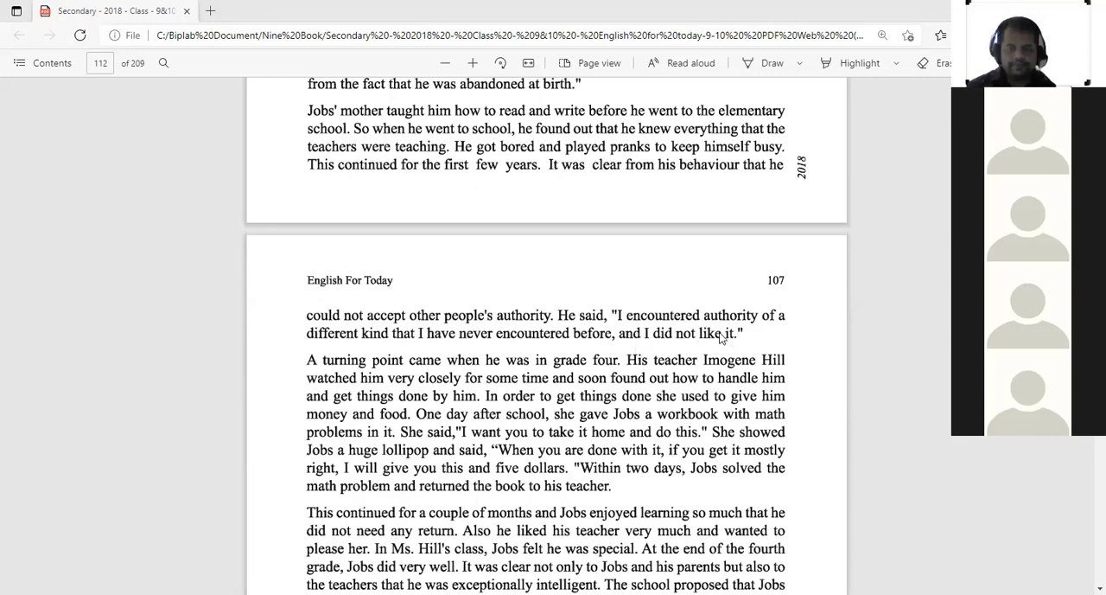
mouse_move(672, 325)
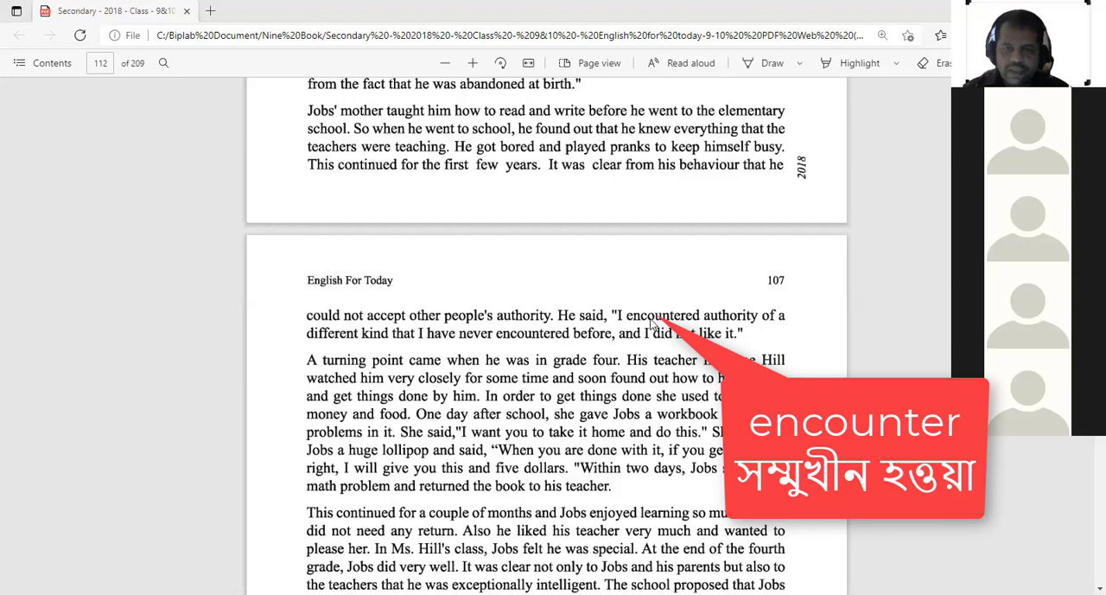
mouse_move(368, 345)
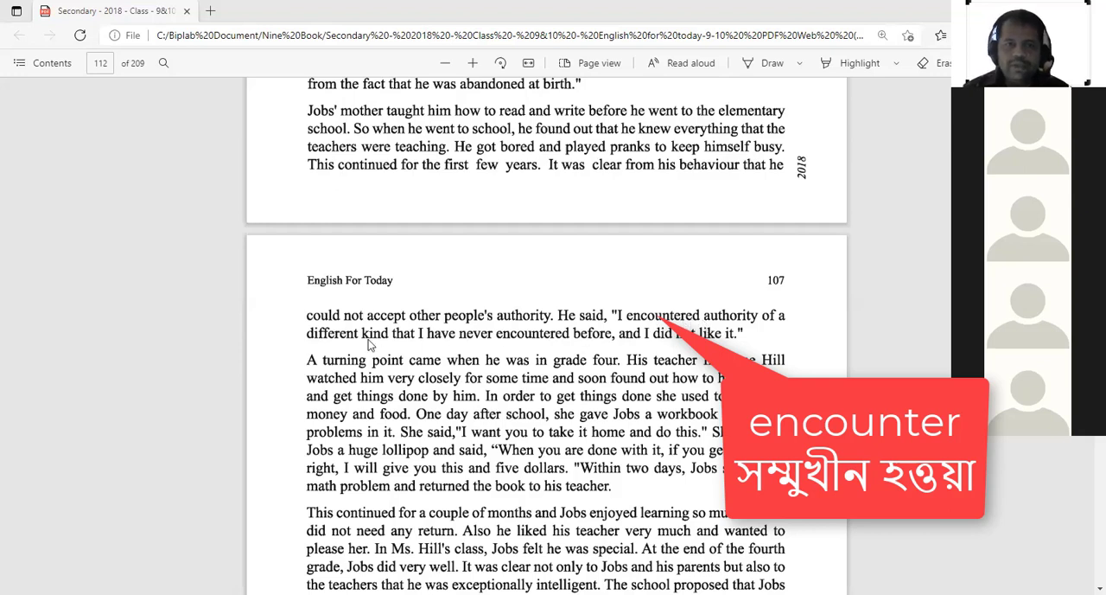
mouse_move(747, 327)
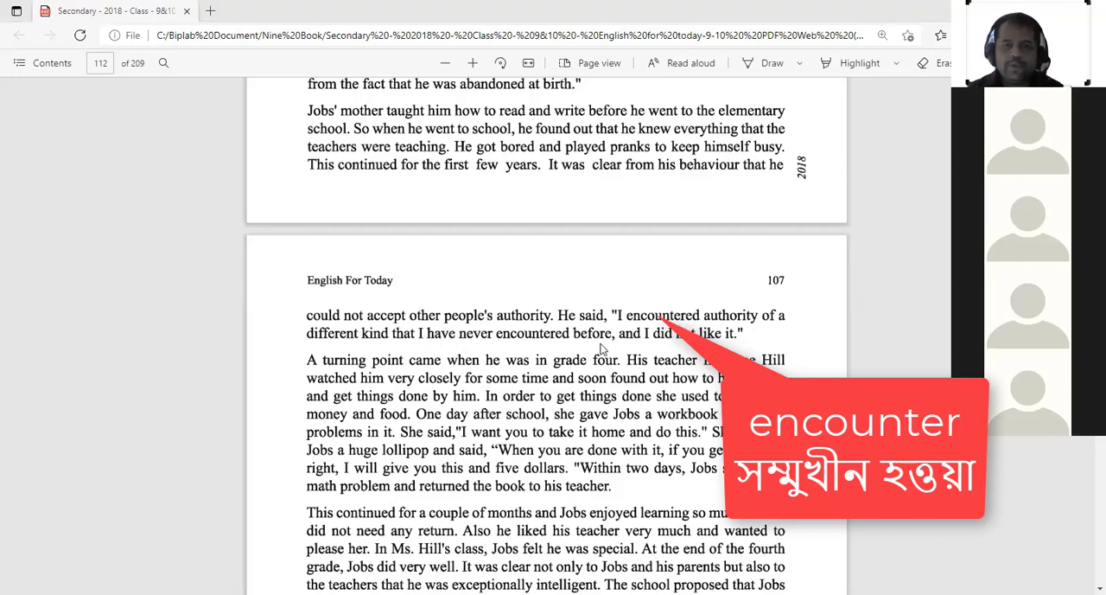
mouse_move(660, 347)
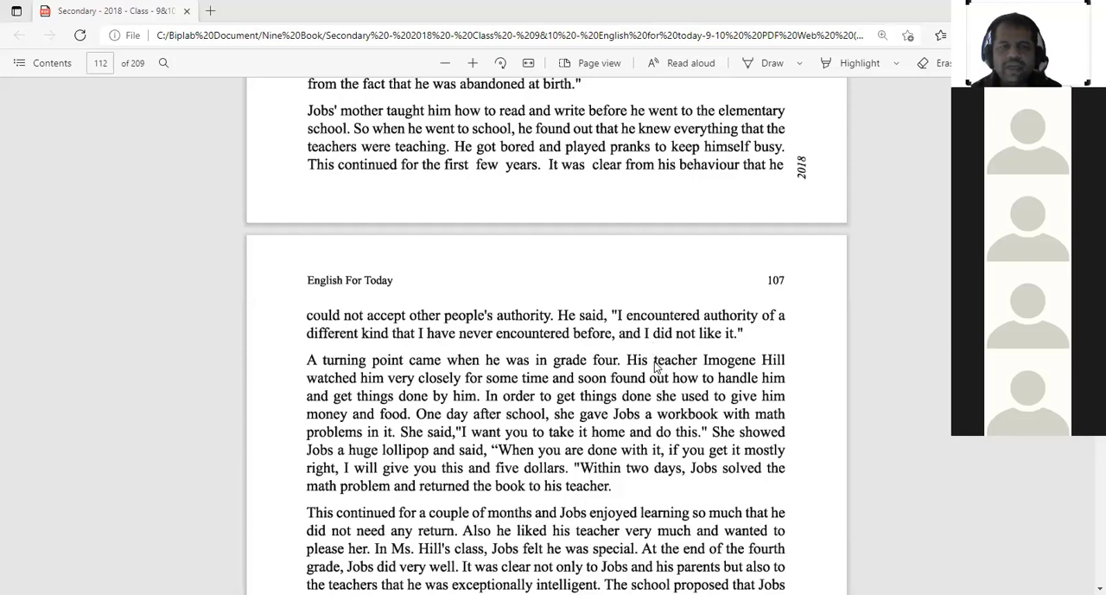
scroll("down", 3)
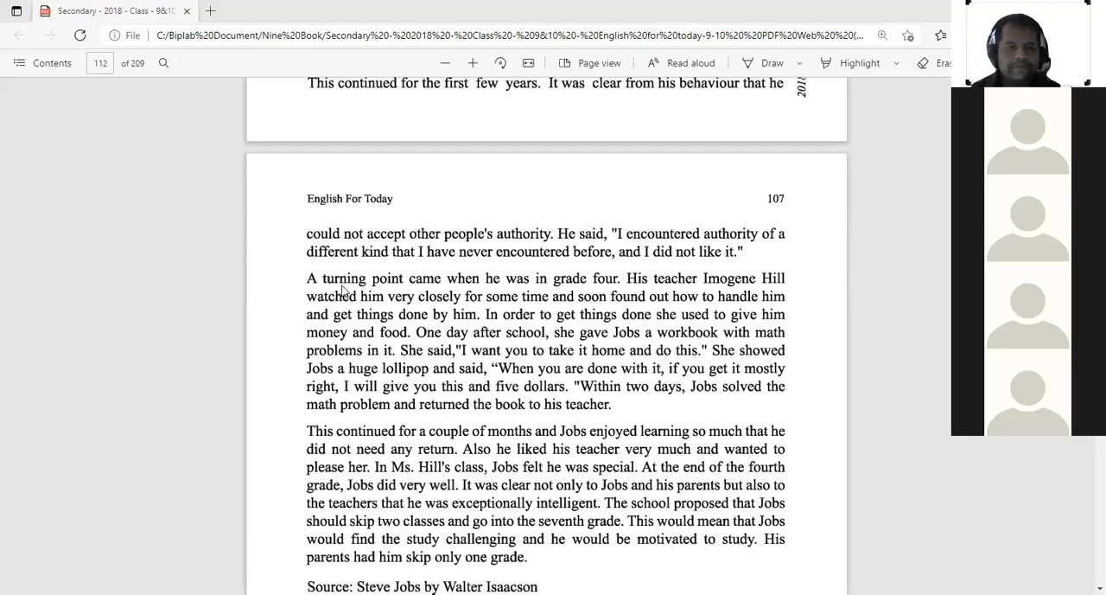
mouse_move(449, 290)
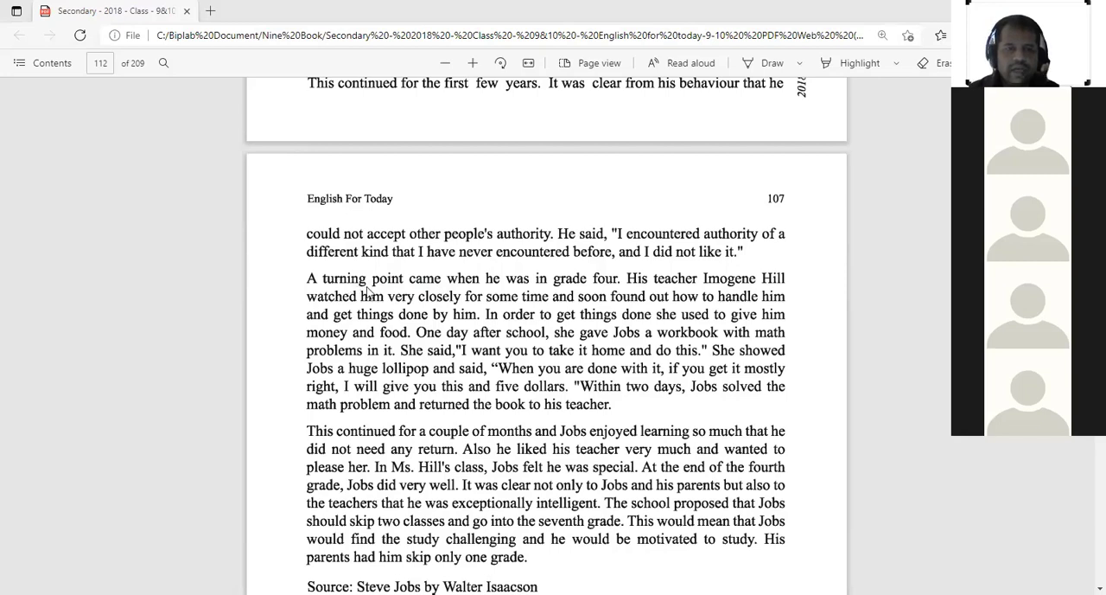
mouse_move(470, 285)
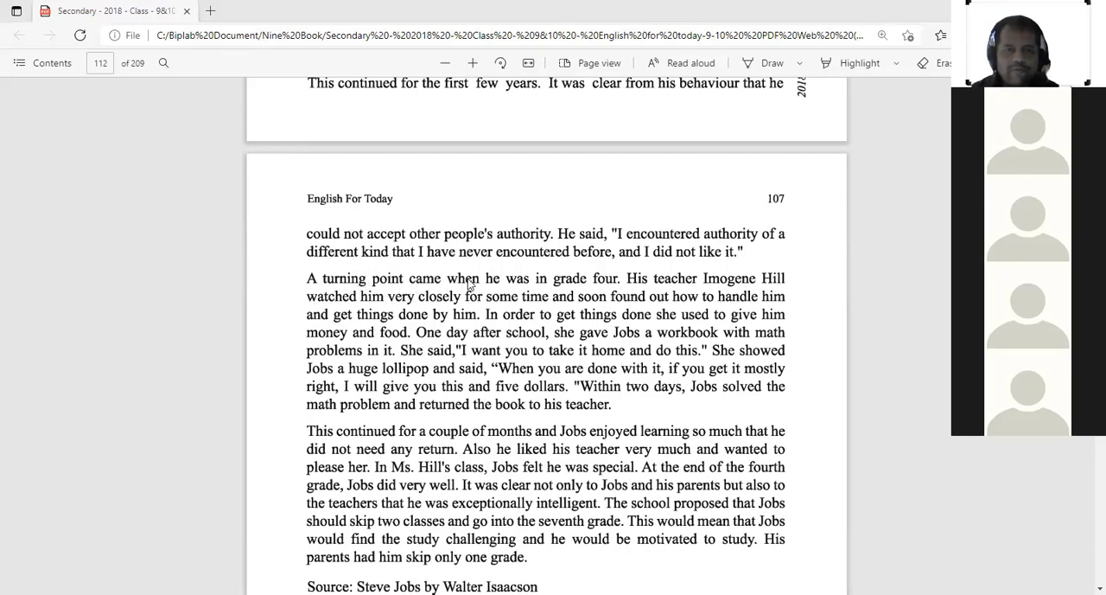
mouse_move(536, 291)
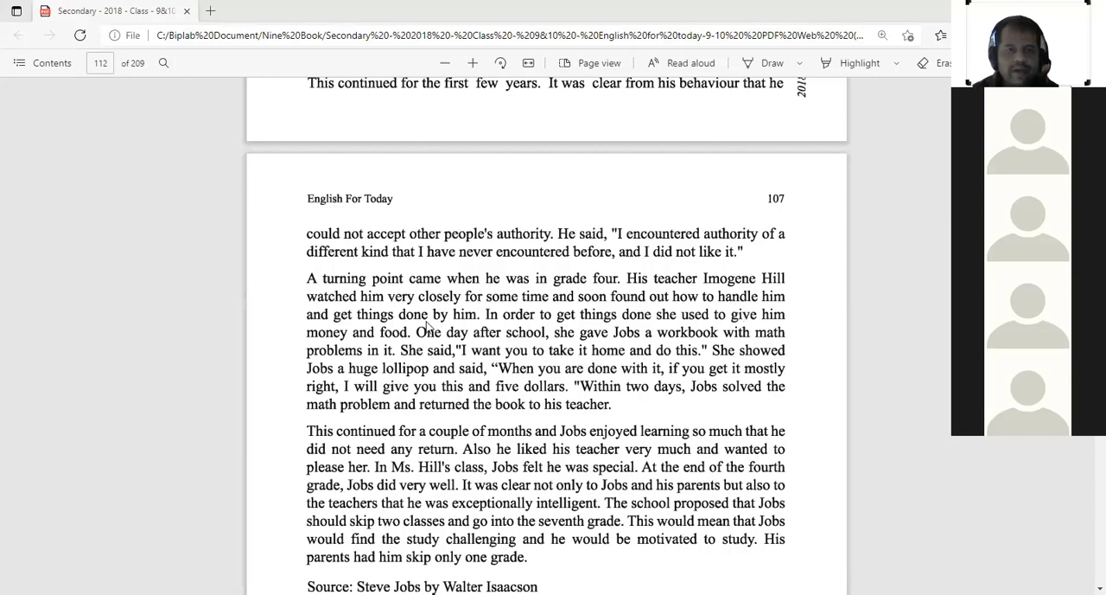
mouse_move(429, 327)
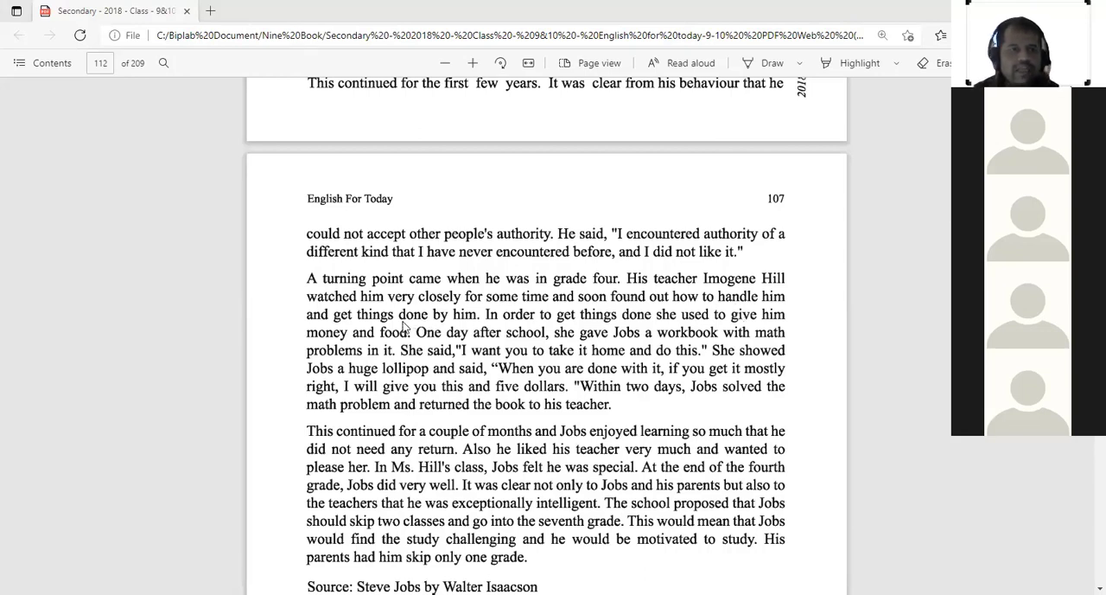
mouse_move(522, 329)
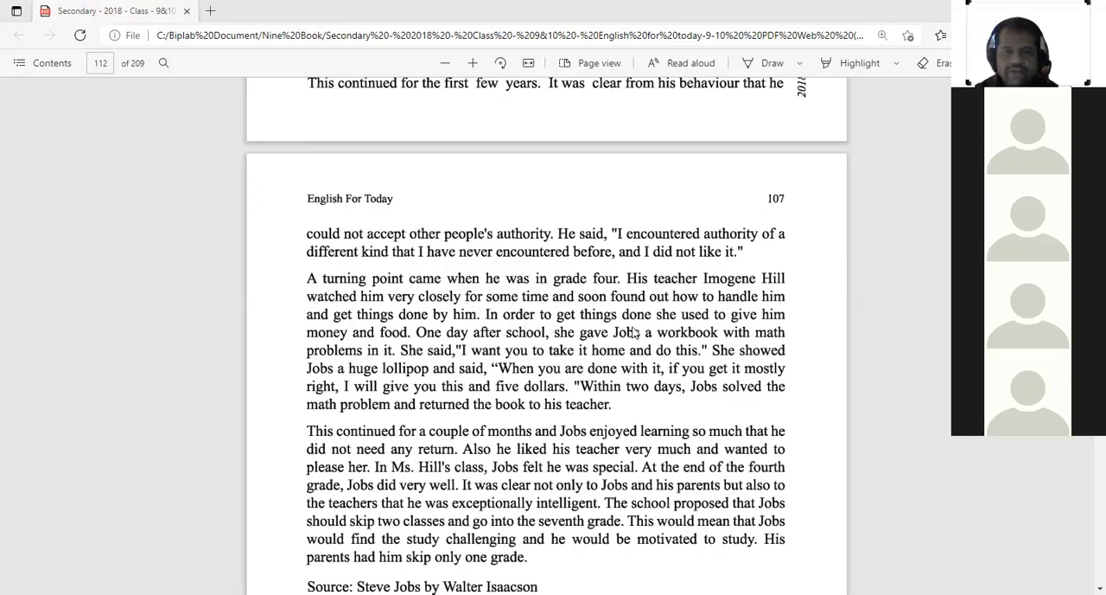
mouse_move(691, 336)
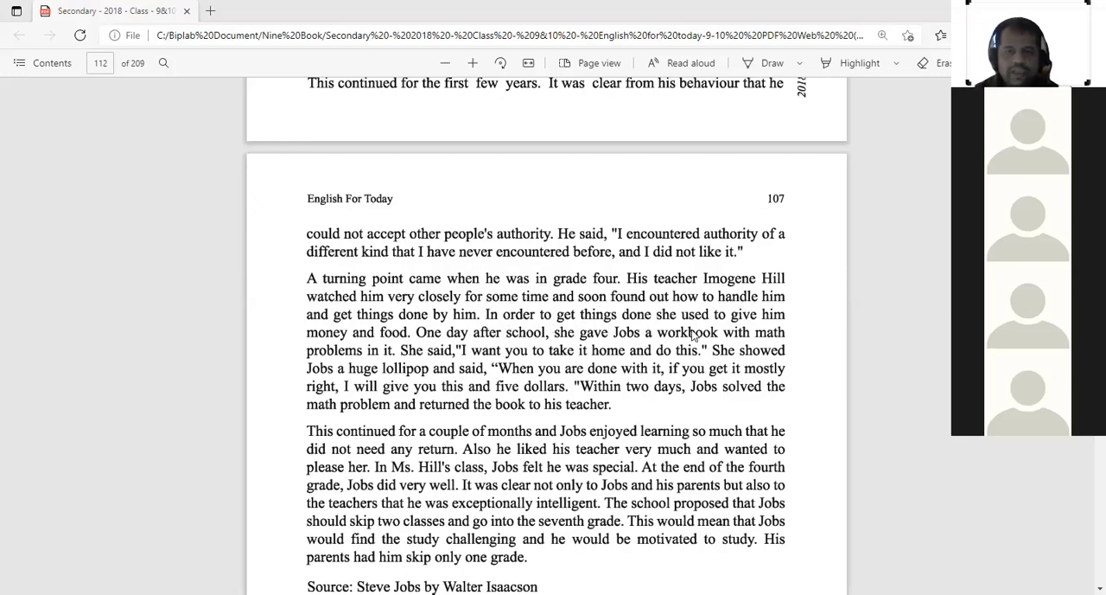
mouse_move(605, 337)
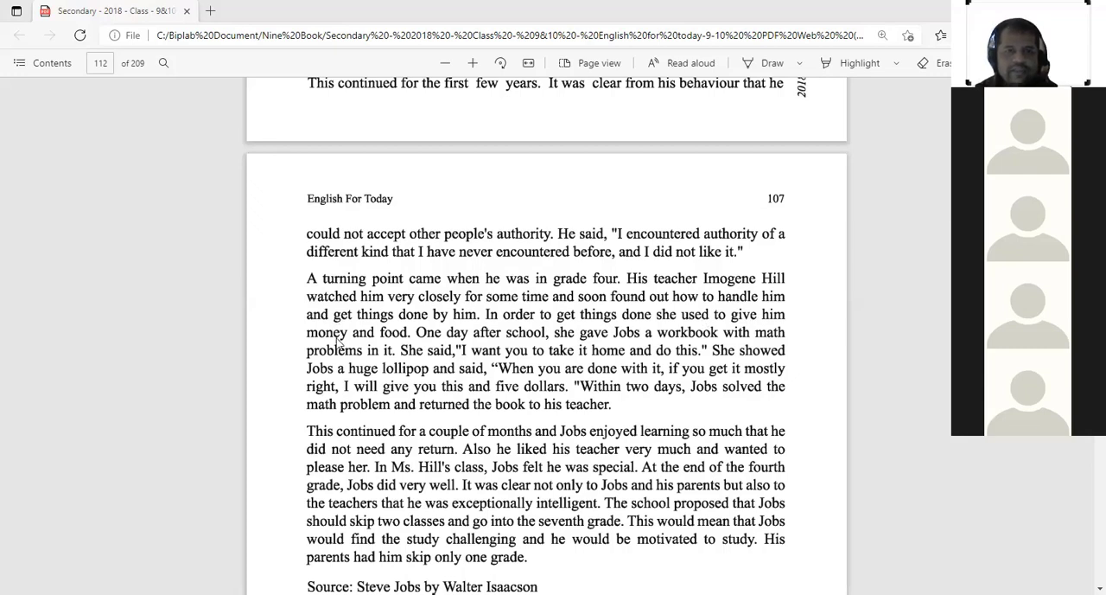
mouse_move(401, 346)
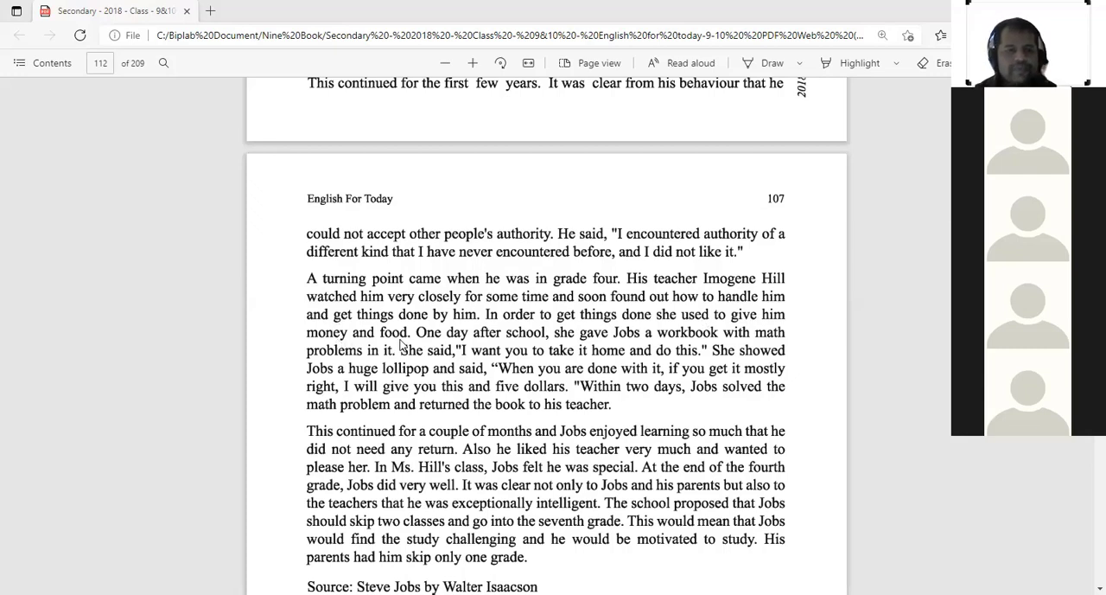
mouse_move(473, 349)
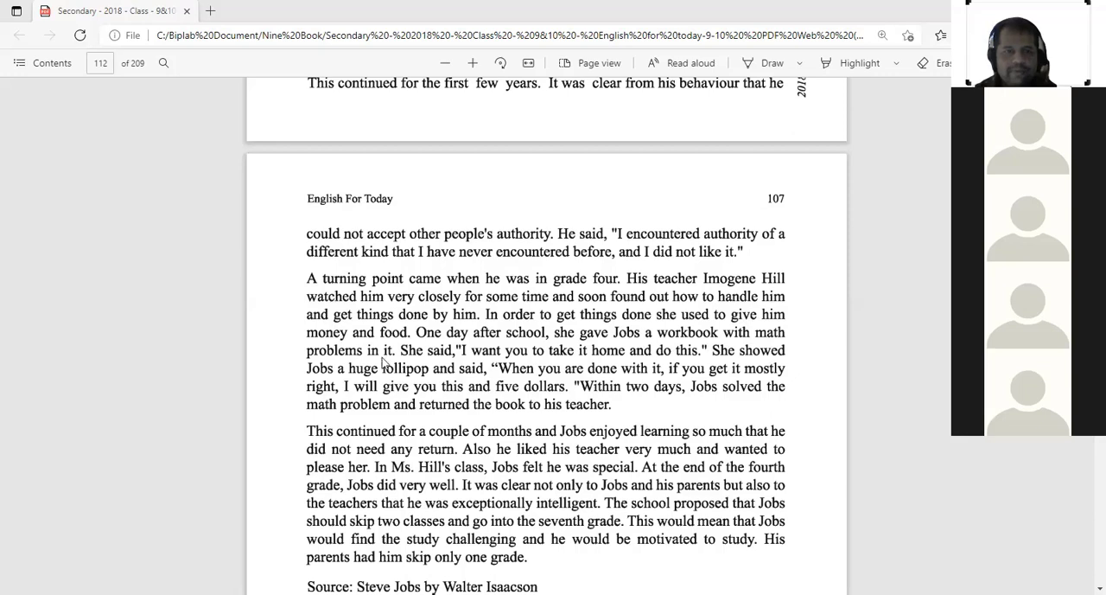
mouse_move(526, 338)
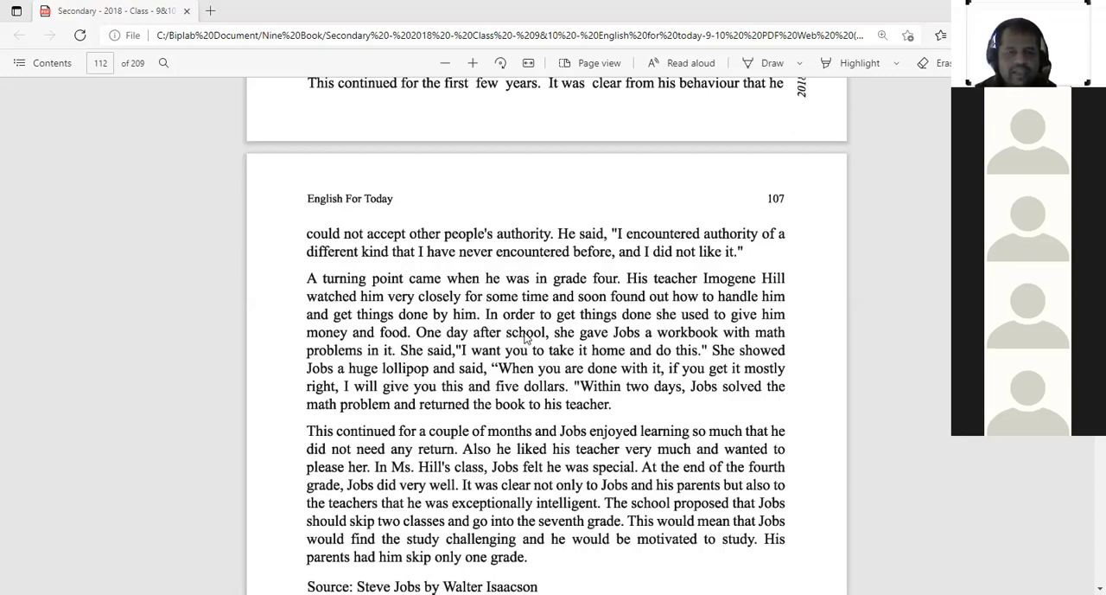
mouse_move(578, 344)
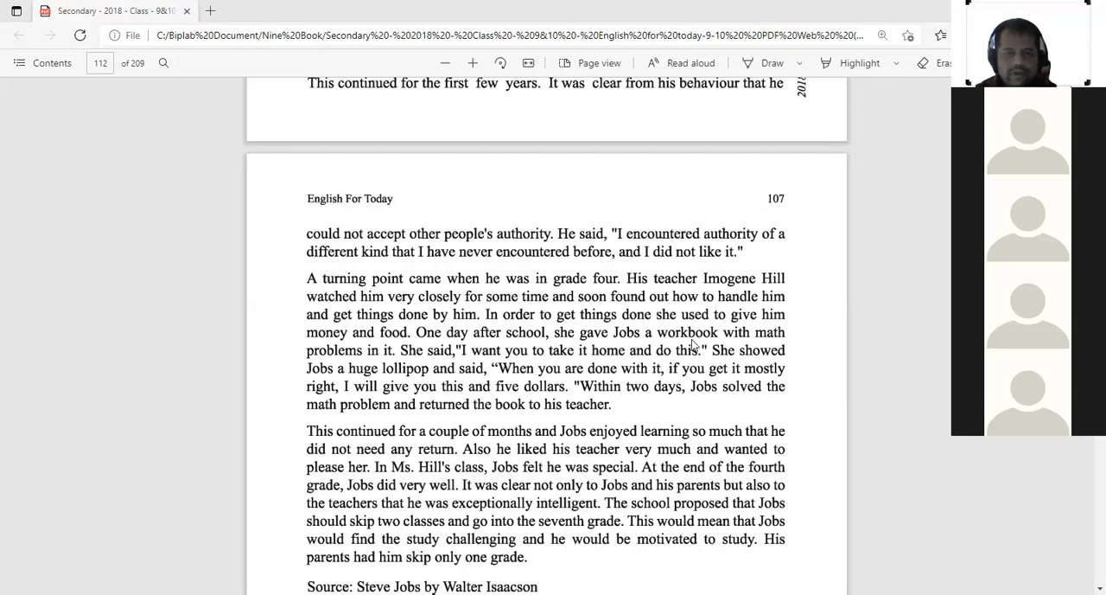
mouse_move(339, 380)
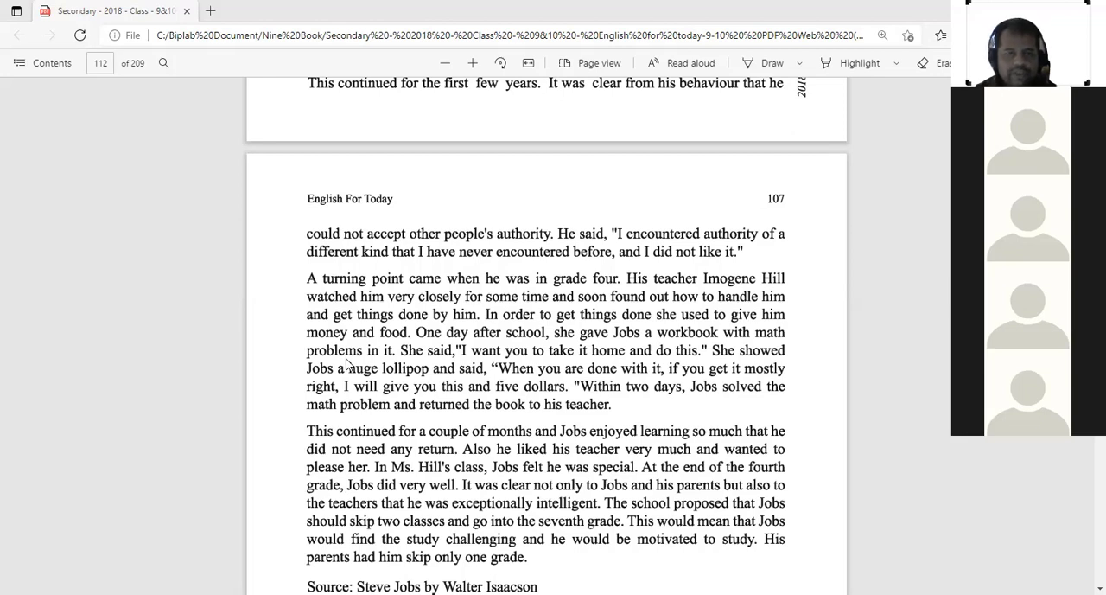
mouse_move(363, 370)
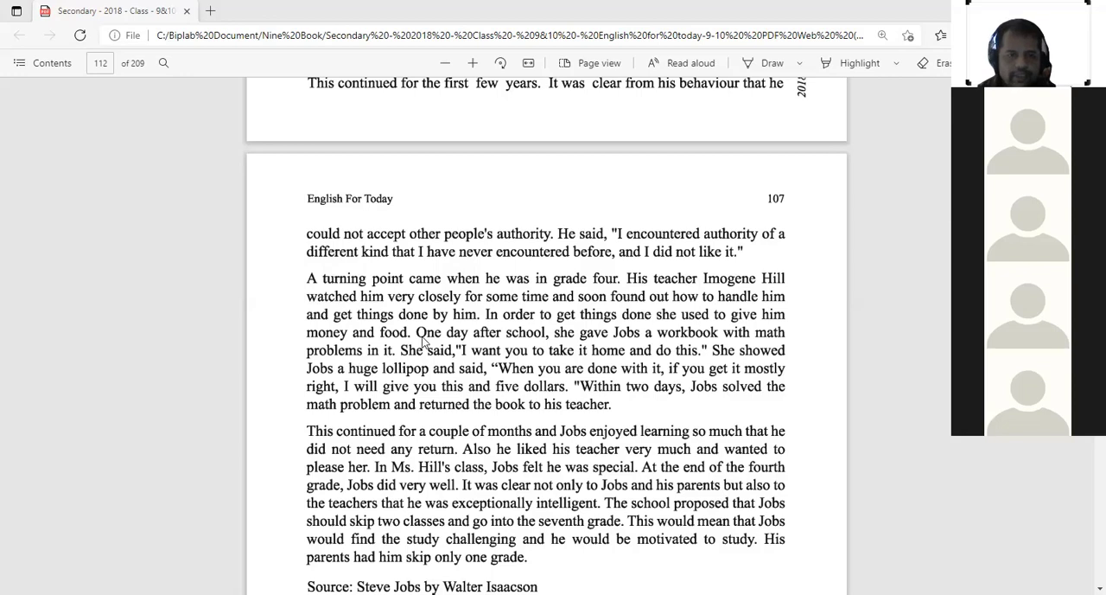
mouse_move(446, 370)
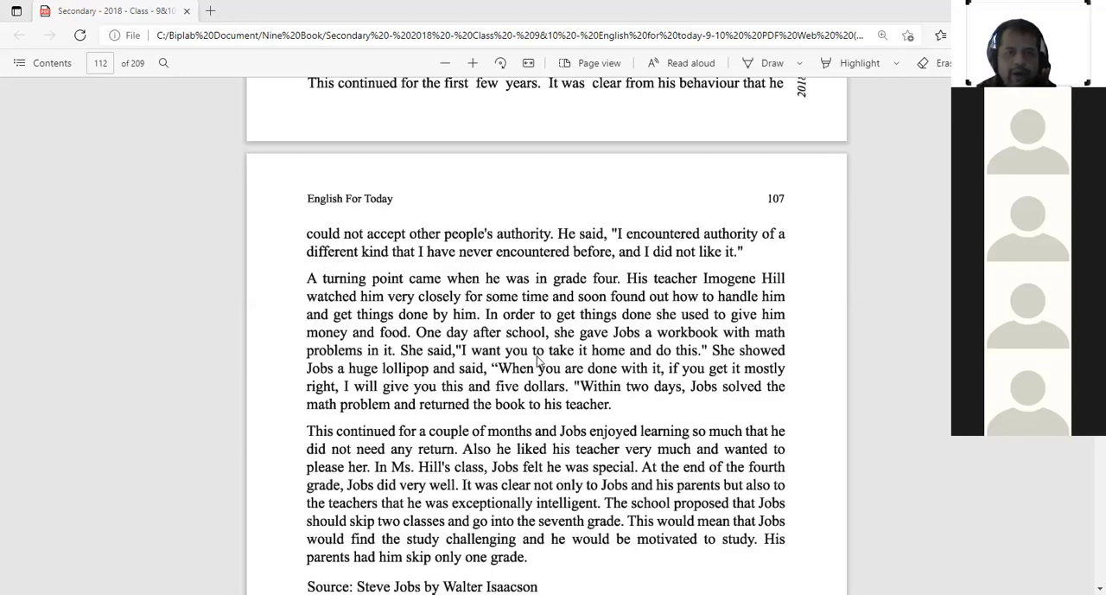
mouse_move(665, 359)
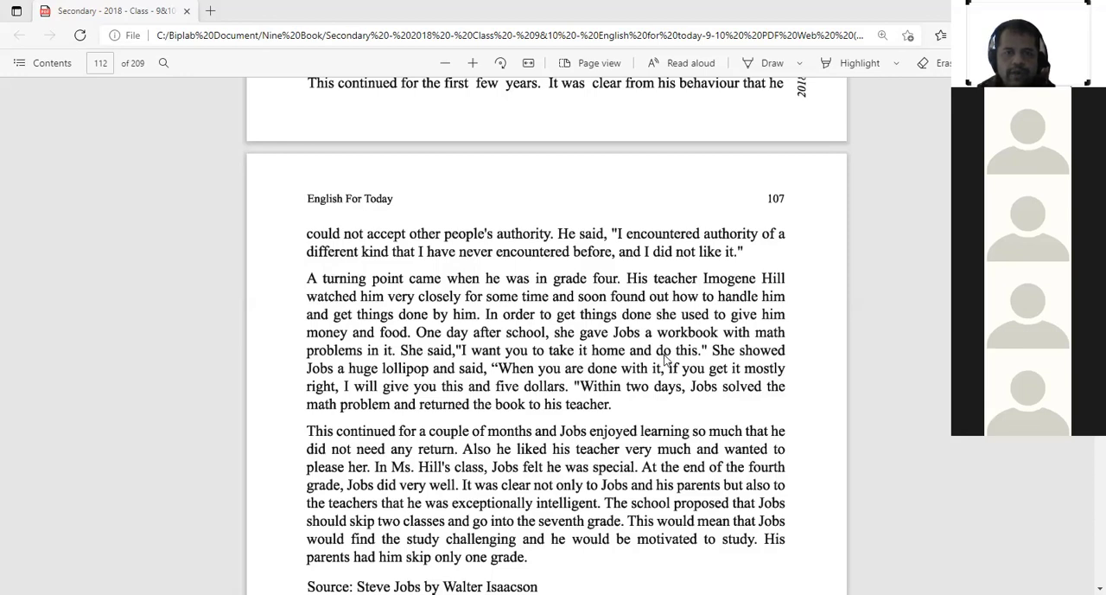
mouse_move(535, 355)
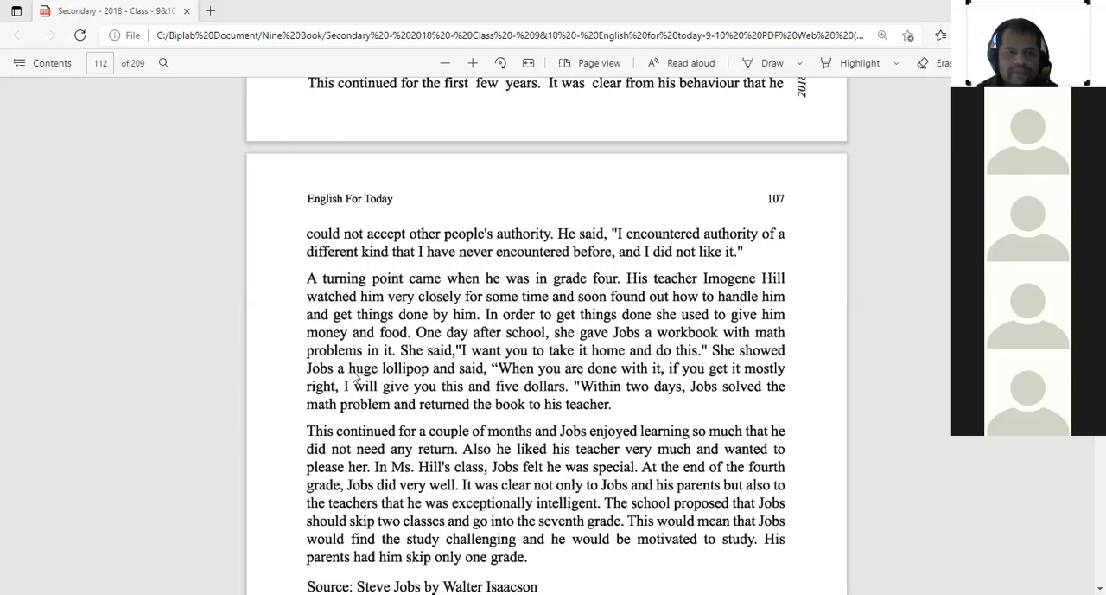
mouse_move(519, 377)
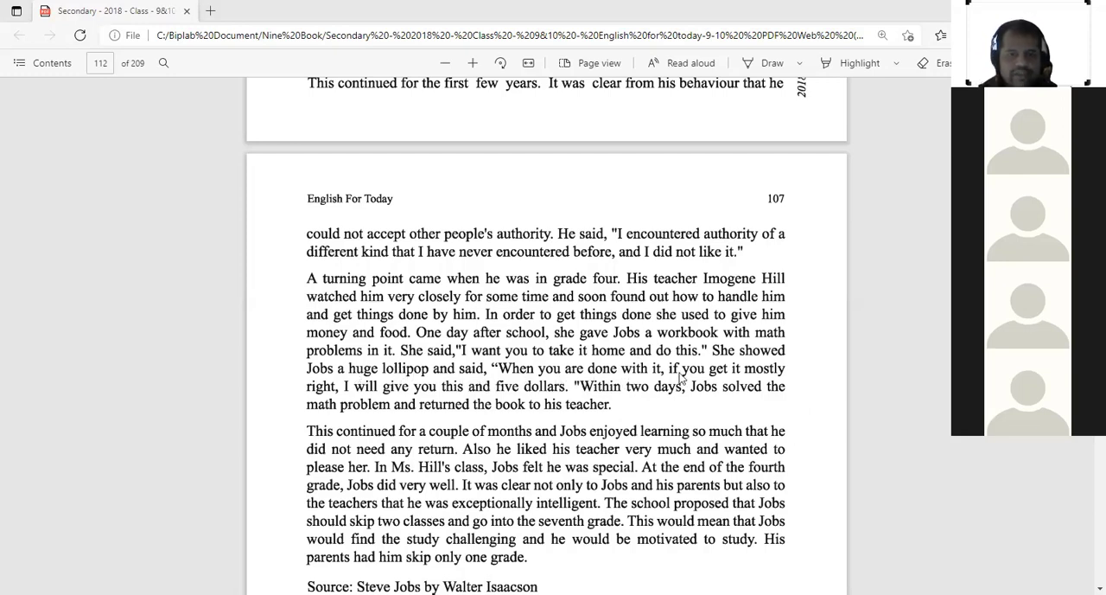
mouse_move(792, 382)
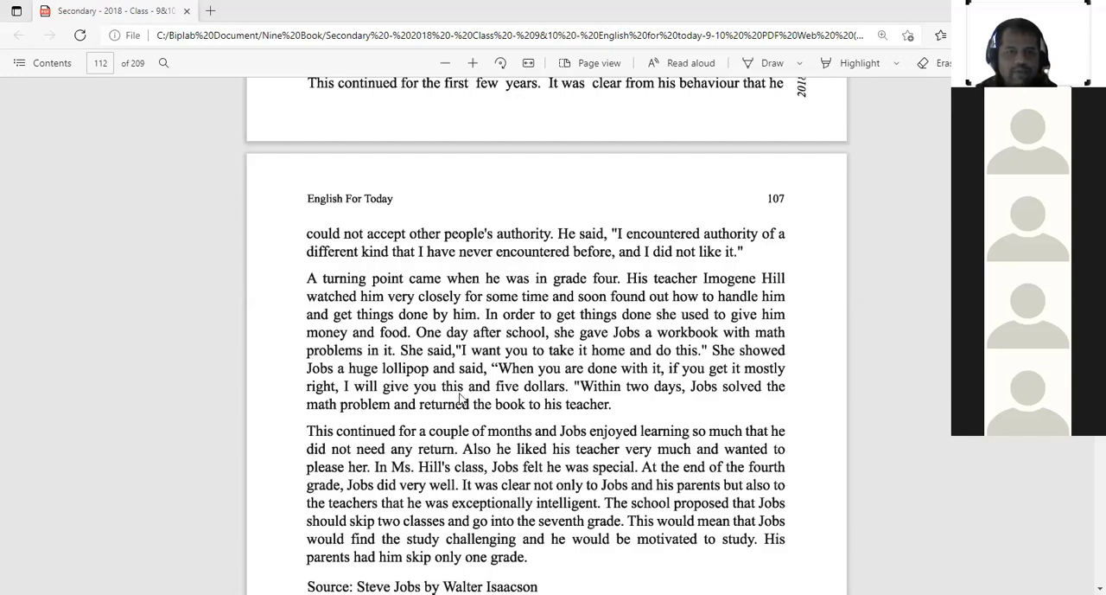
mouse_move(553, 394)
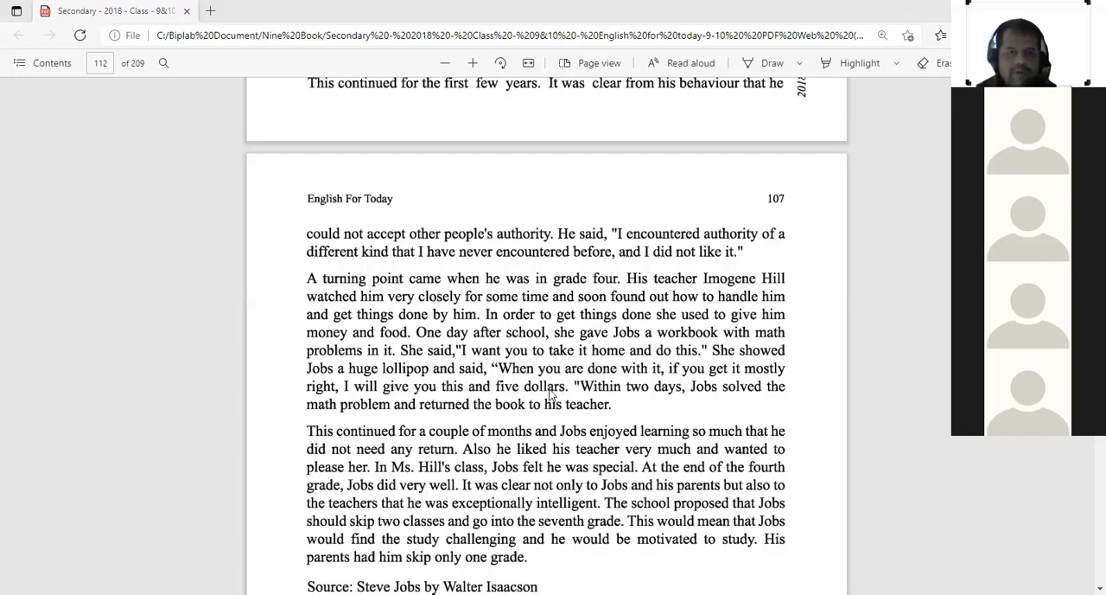
mouse_move(561, 373)
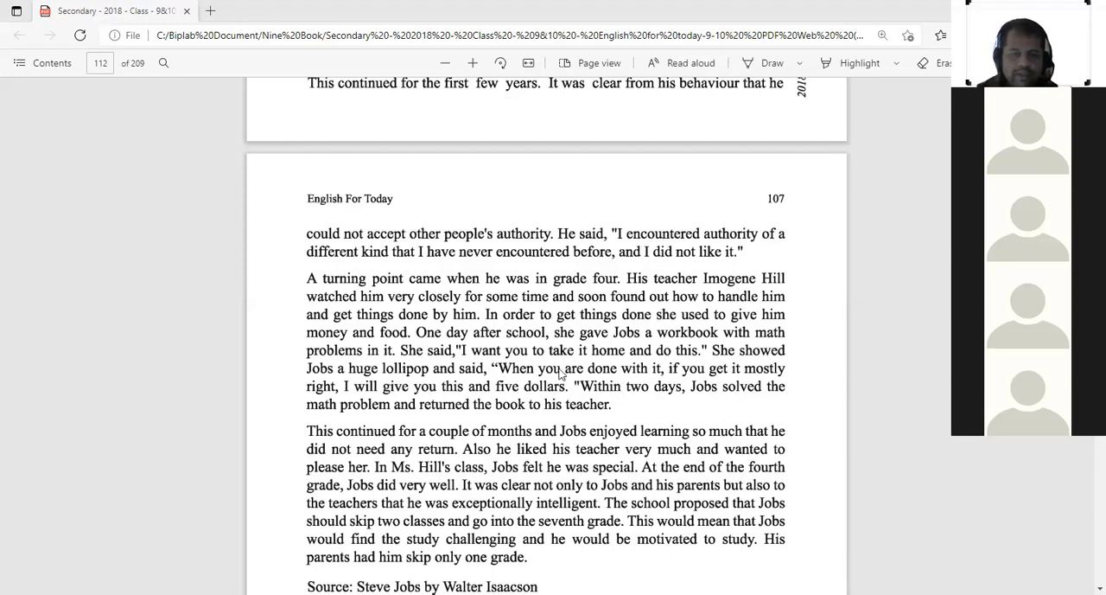
mouse_move(411, 377)
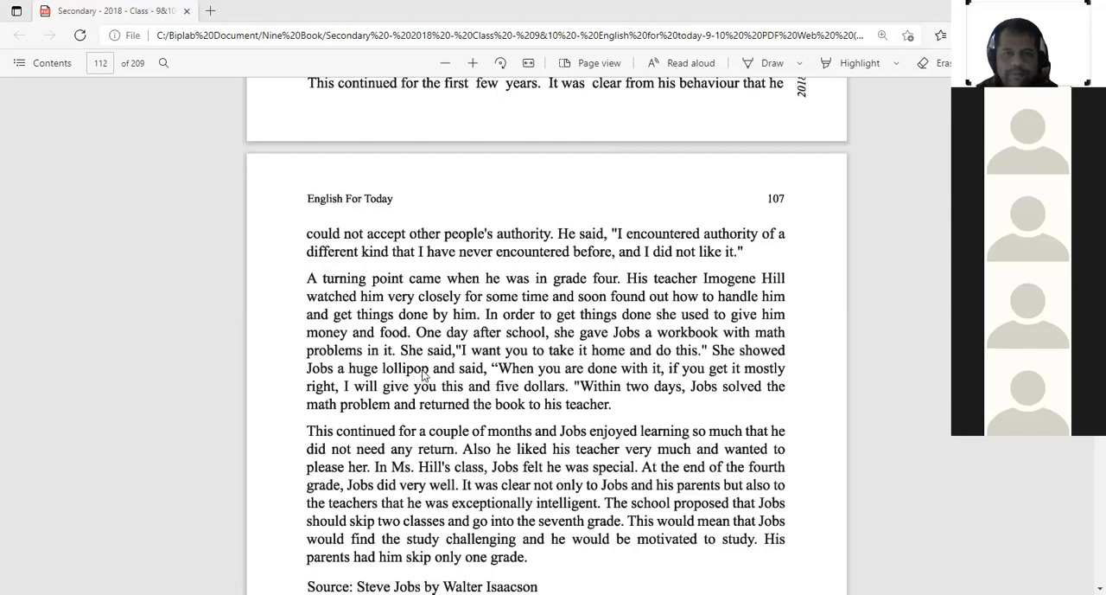
mouse_move(521, 379)
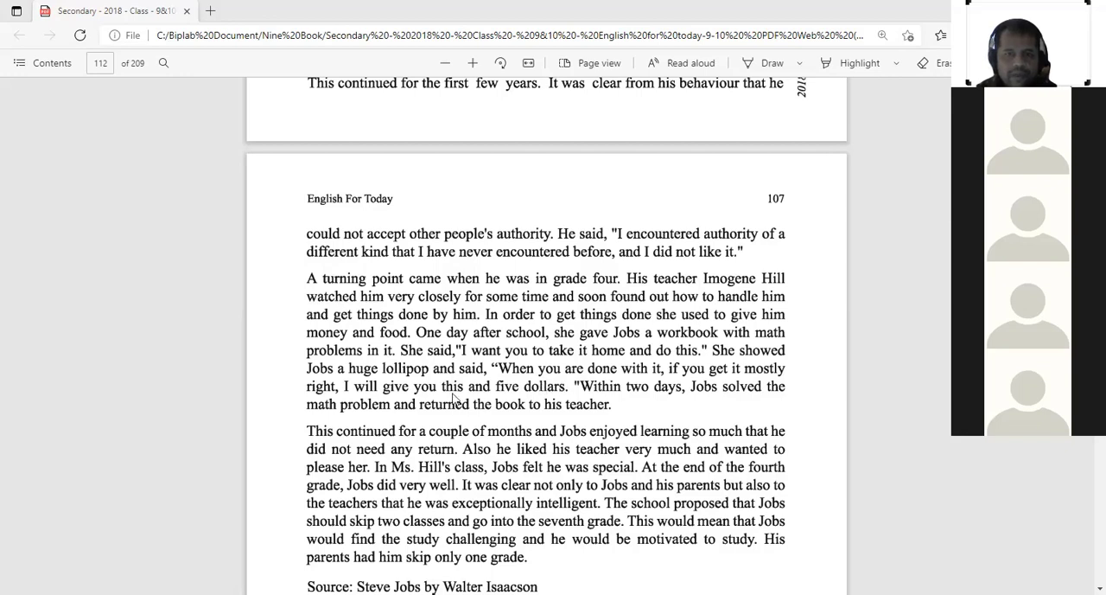
mouse_move(529, 401)
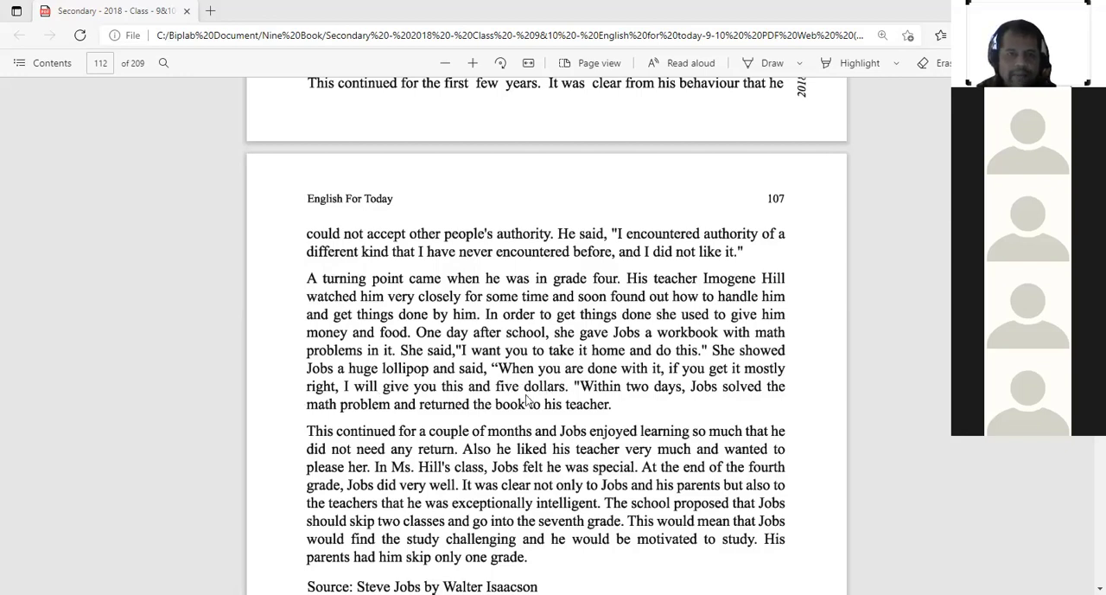
mouse_move(436, 392)
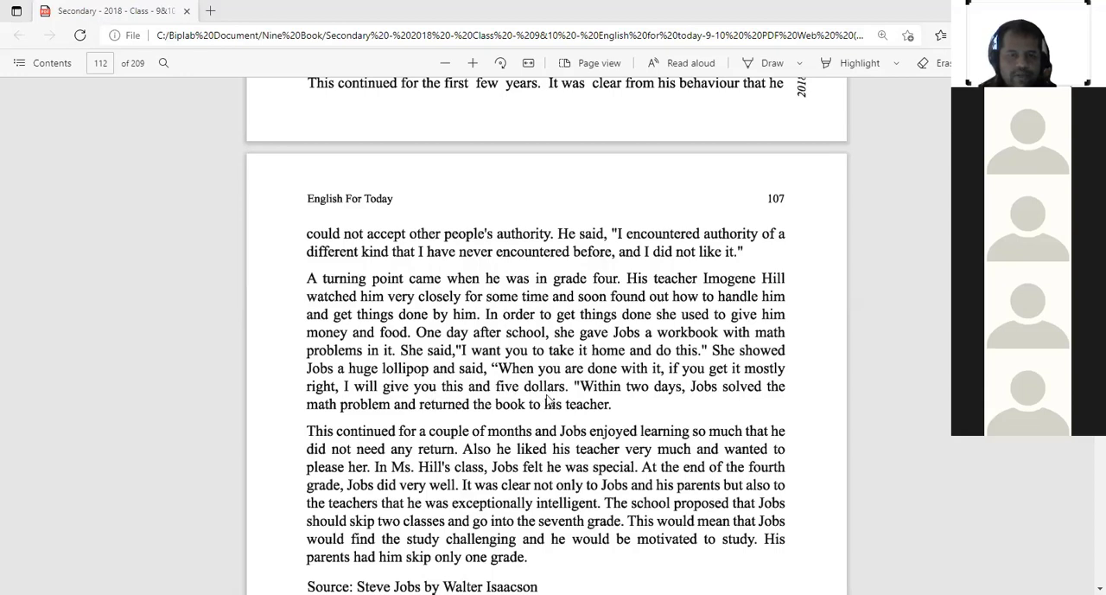
mouse_move(543, 427)
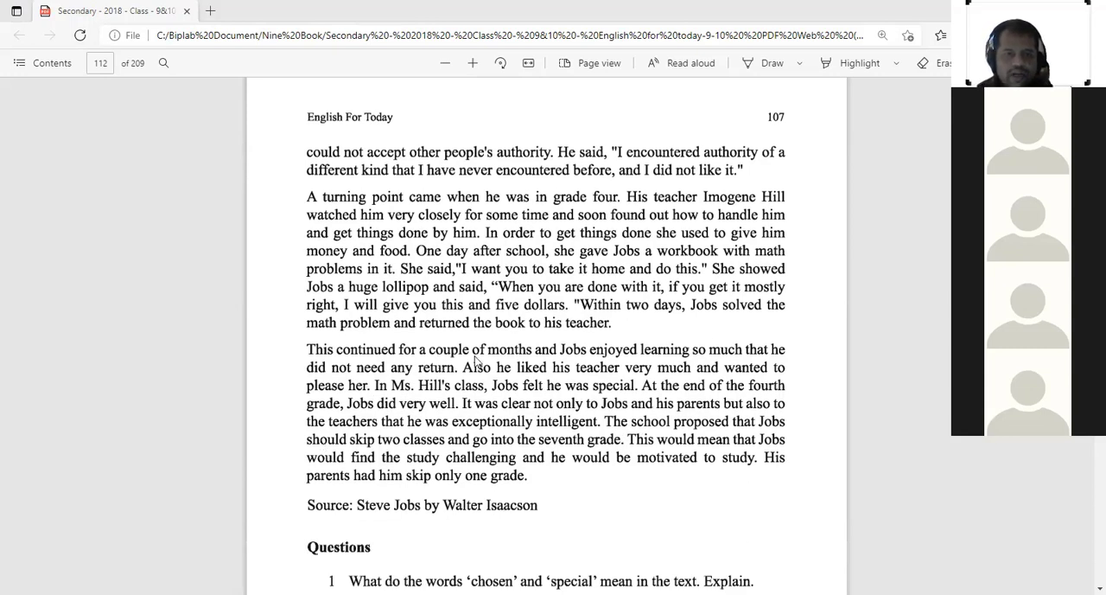
mouse_move(549, 361)
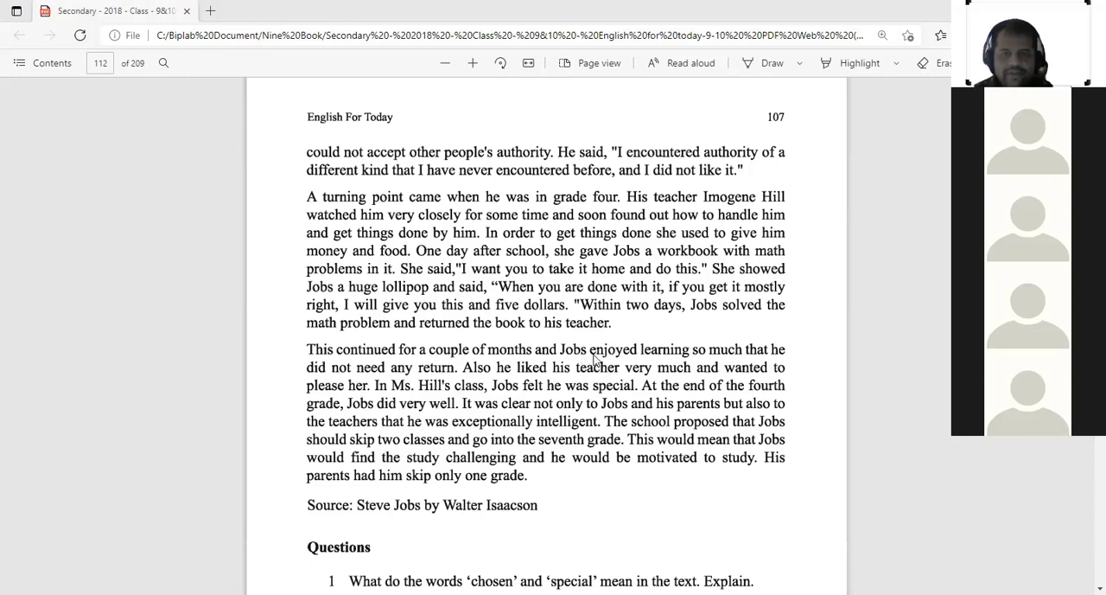
mouse_move(723, 363)
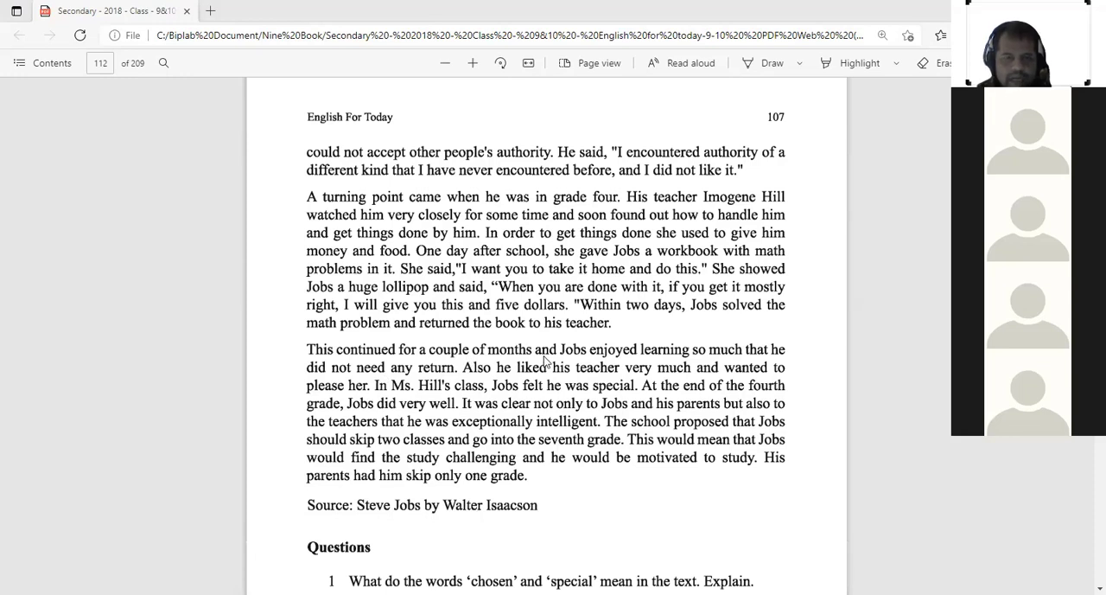
mouse_move(509, 367)
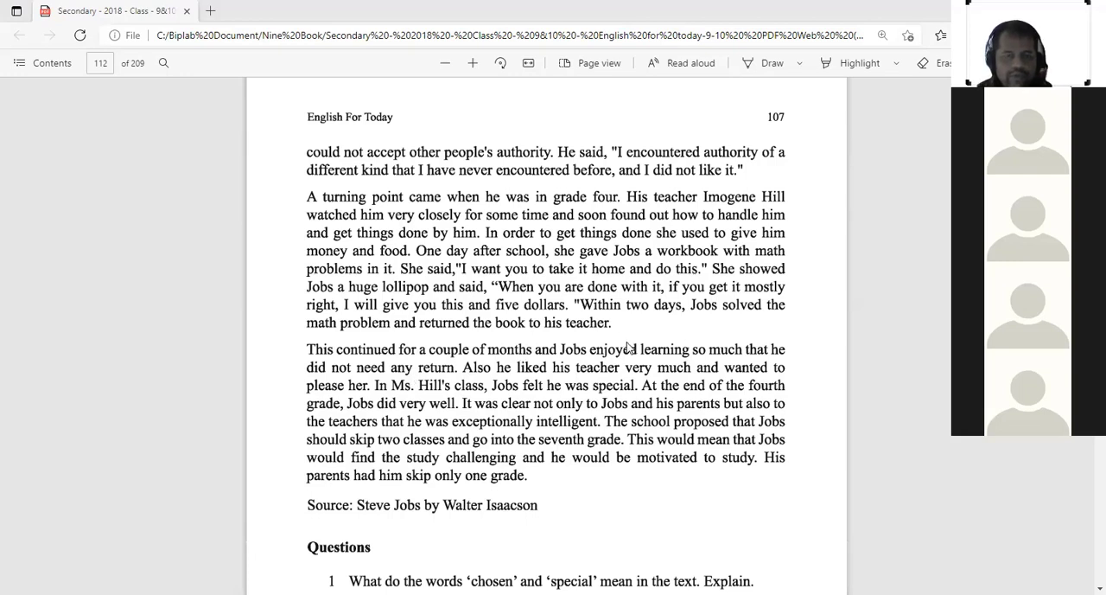
mouse_move(683, 362)
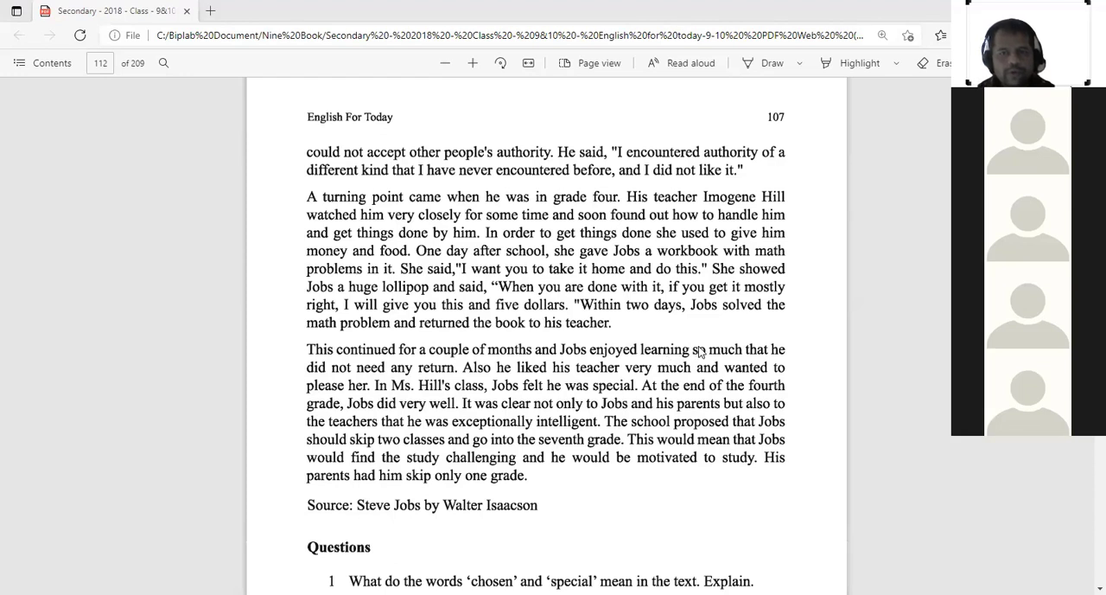
mouse_move(754, 367)
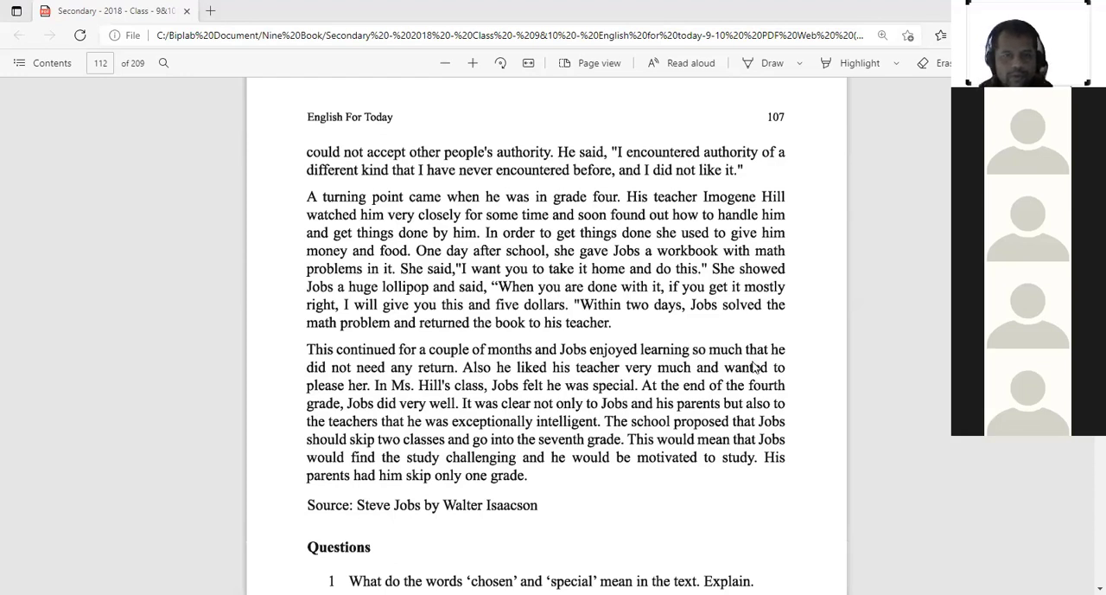
mouse_move(572, 401)
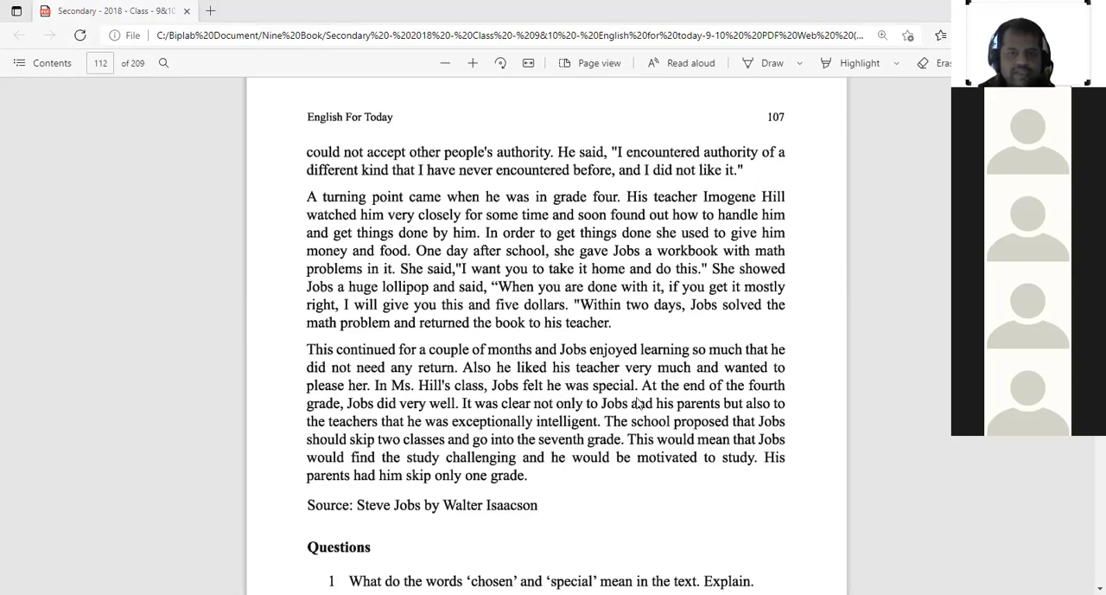
mouse_move(459, 398)
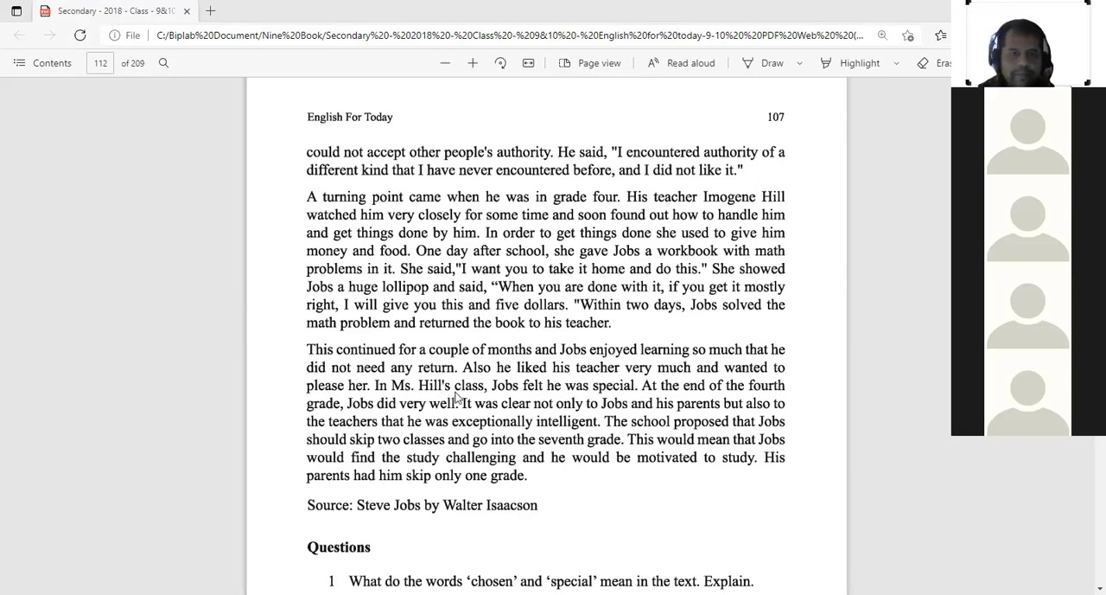
mouse_move(460, 398)
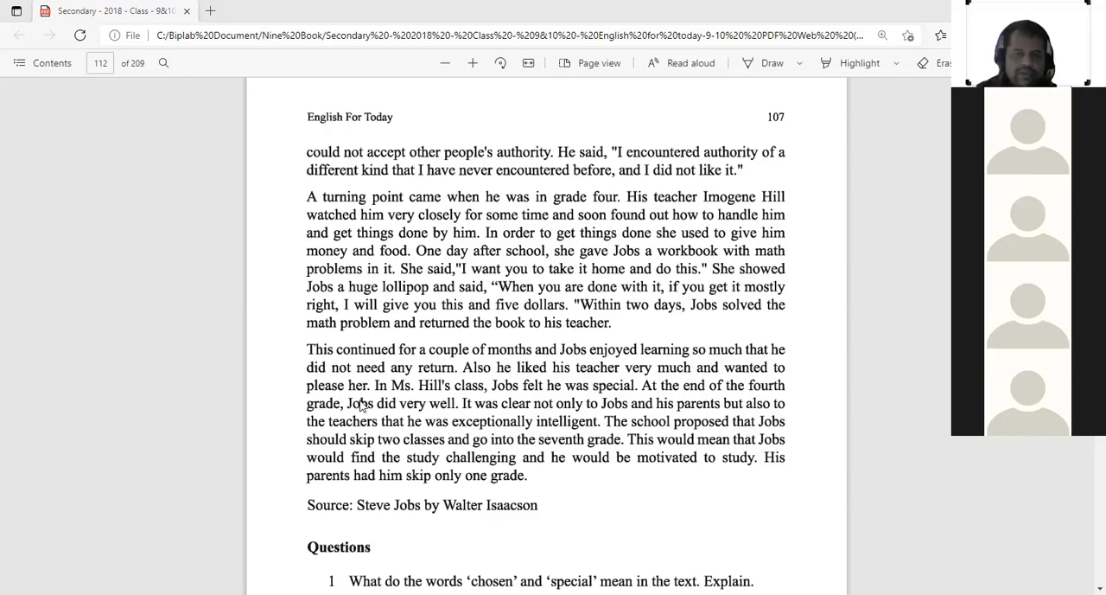
scroll("down", 3)
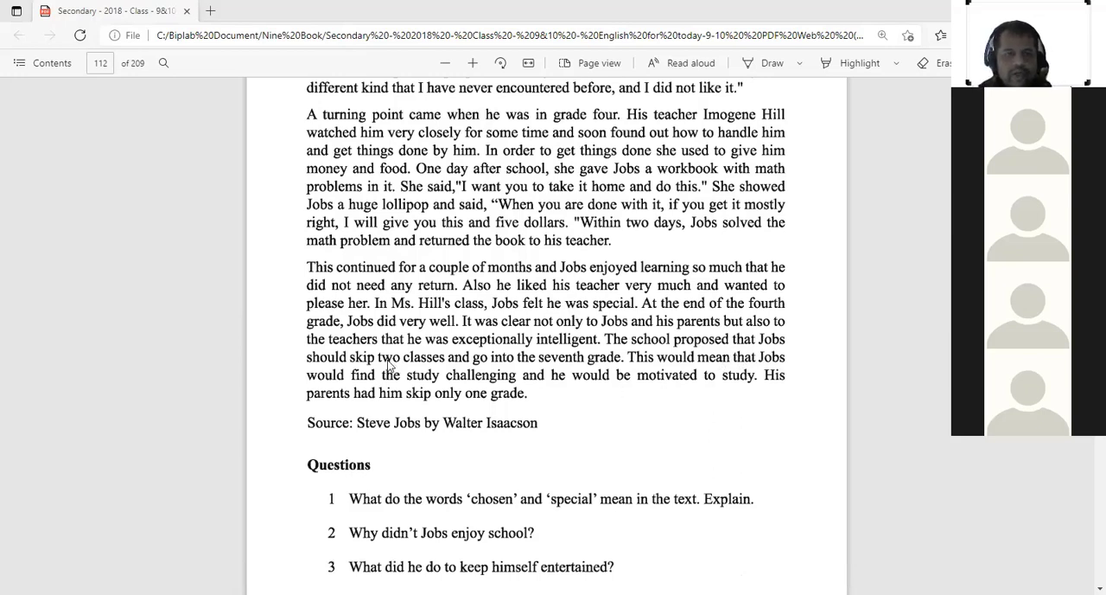
mouse_move(442, 369)
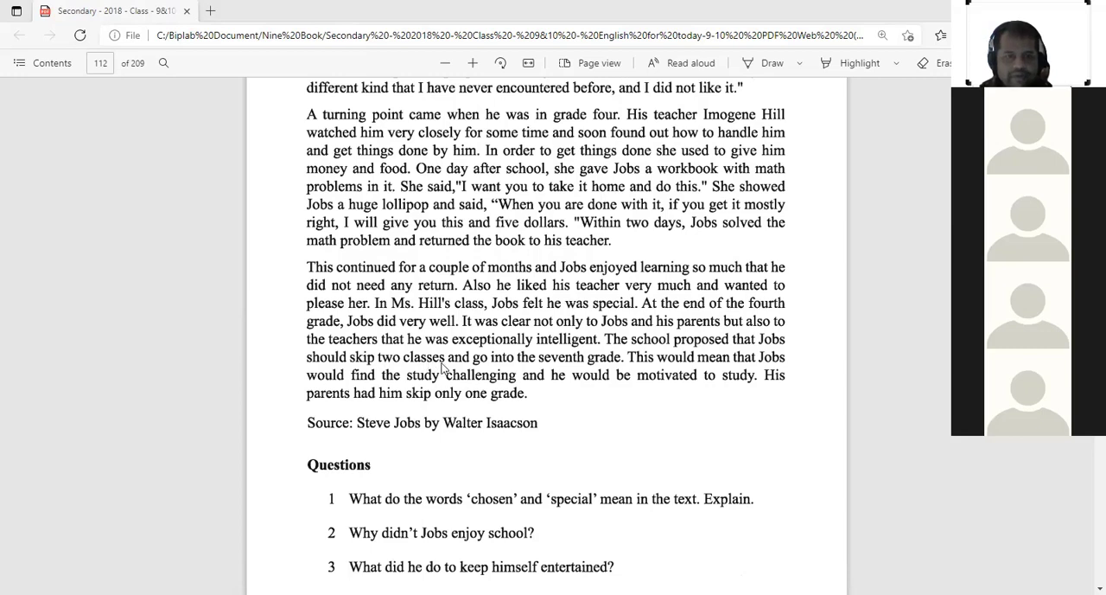
mouse_move(519, 363)
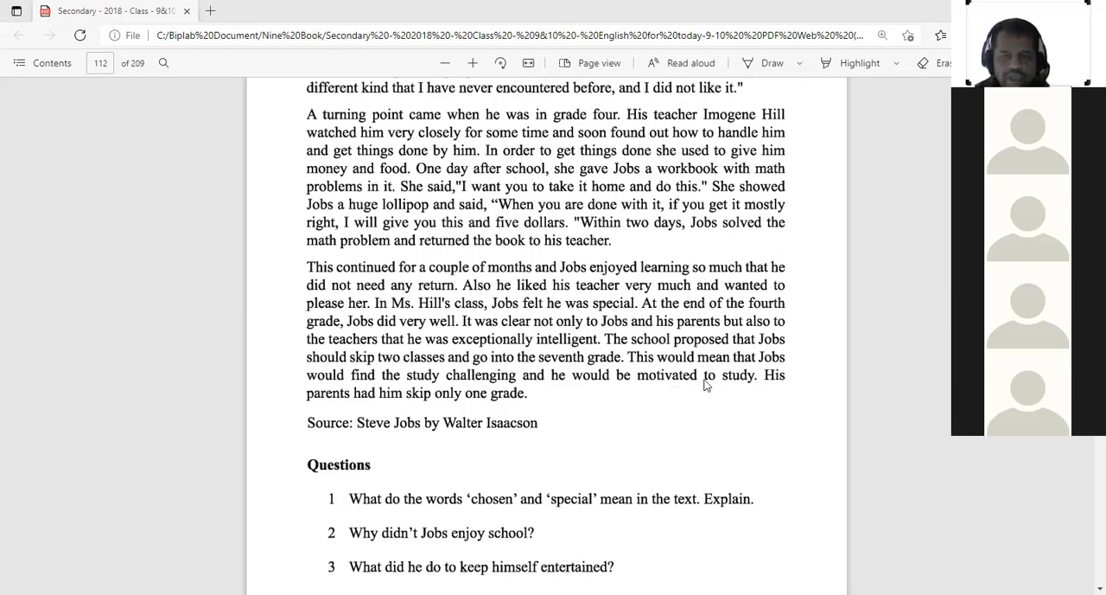
mouse_move(372, 392)
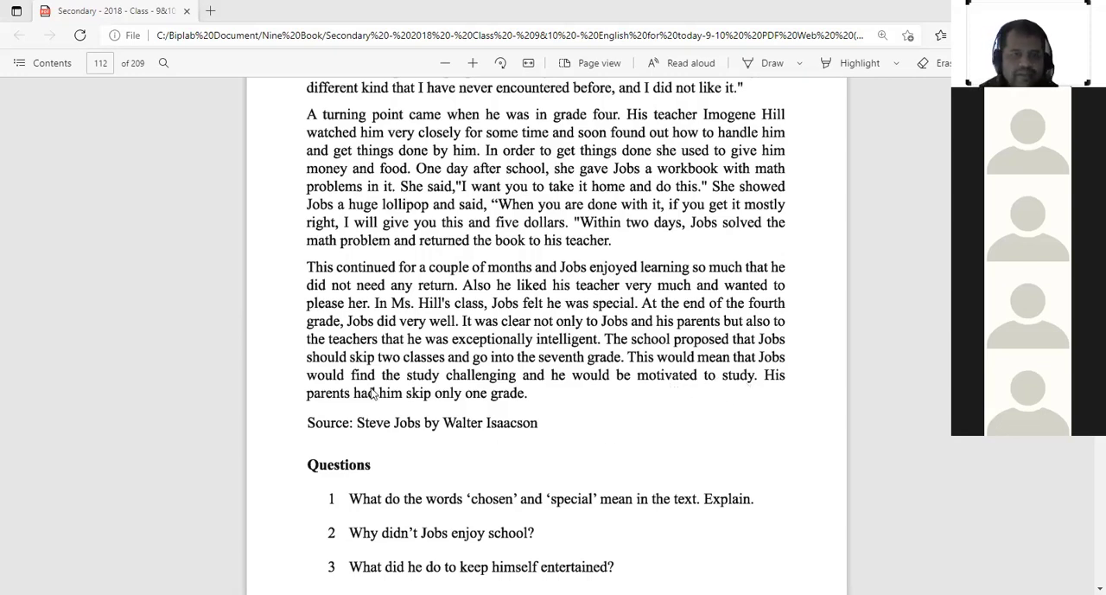
mouse_move(484, 406)
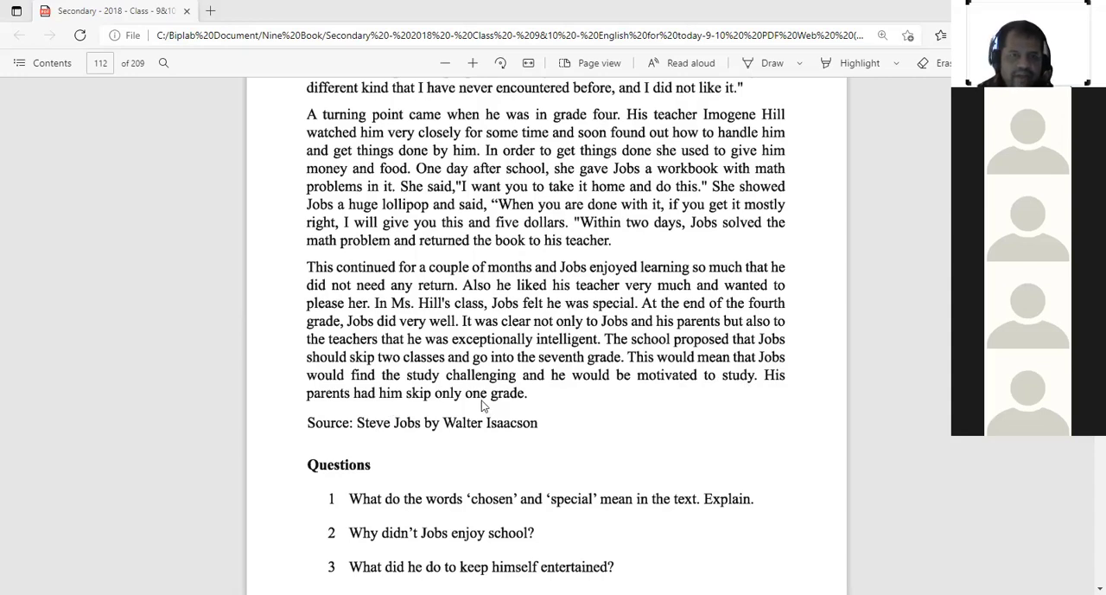
mouse_move(500, 404)
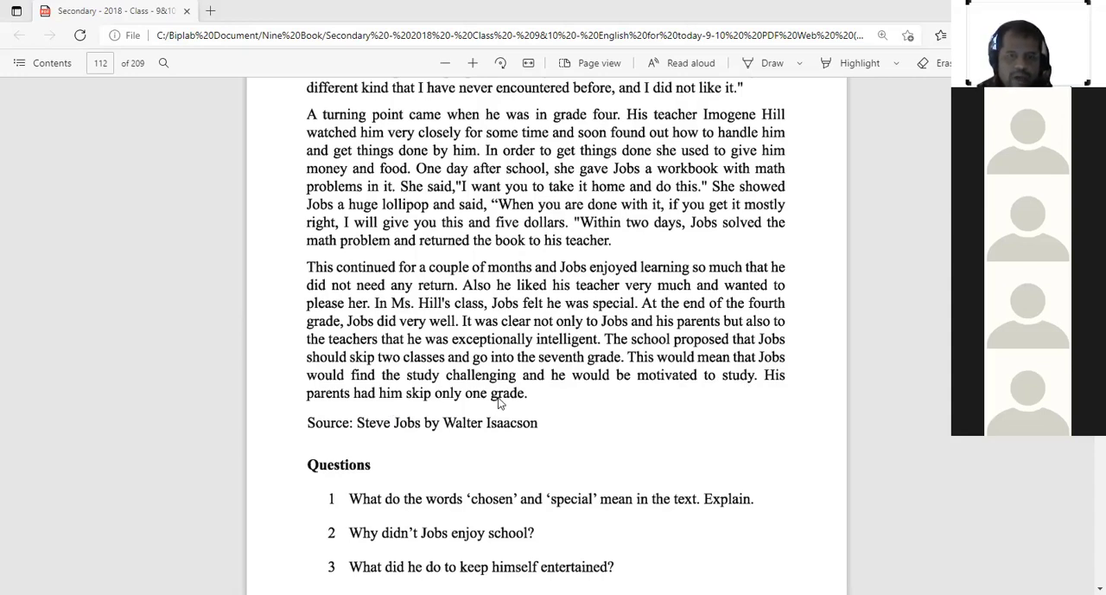